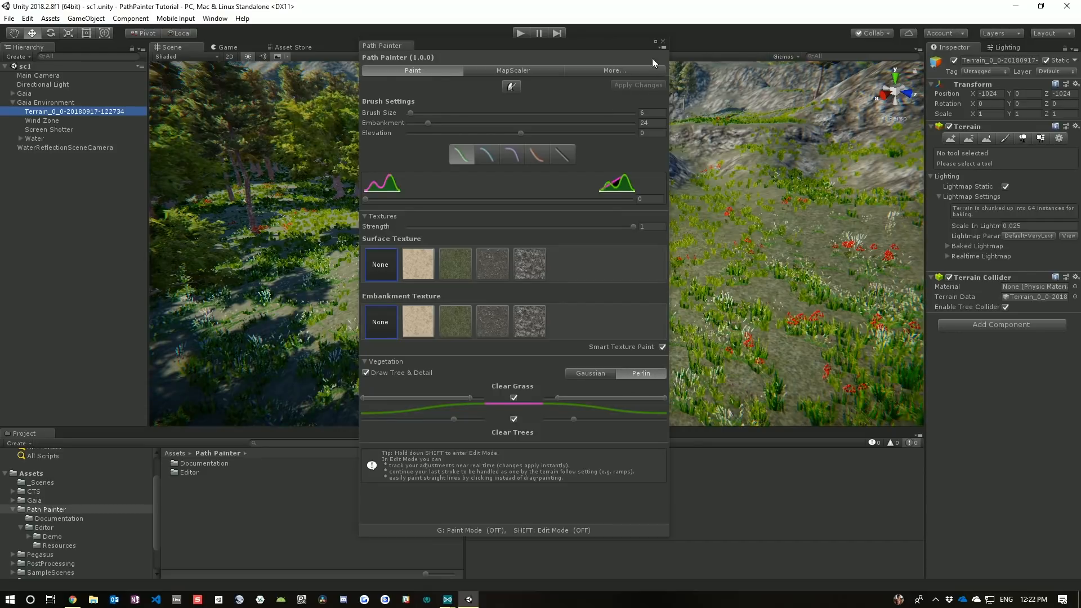
Step: Close Path Painter and browse its Documentation, Editor and Demo asset folders
{"action": "left_click", "coordinate": [662, 41]}
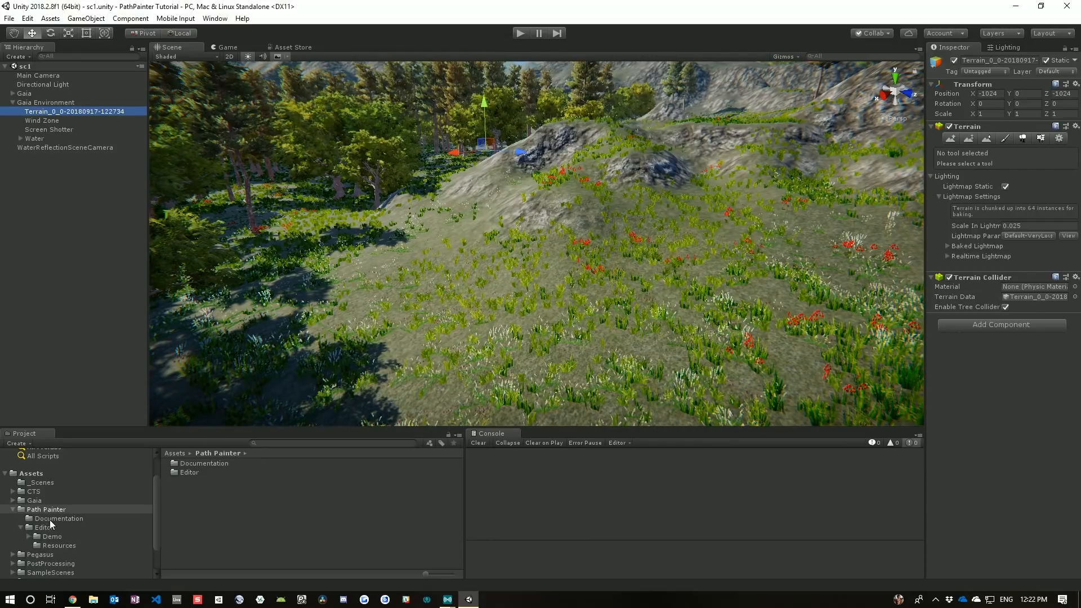
{"action": "left_click", "coordinate": [58, 518]}
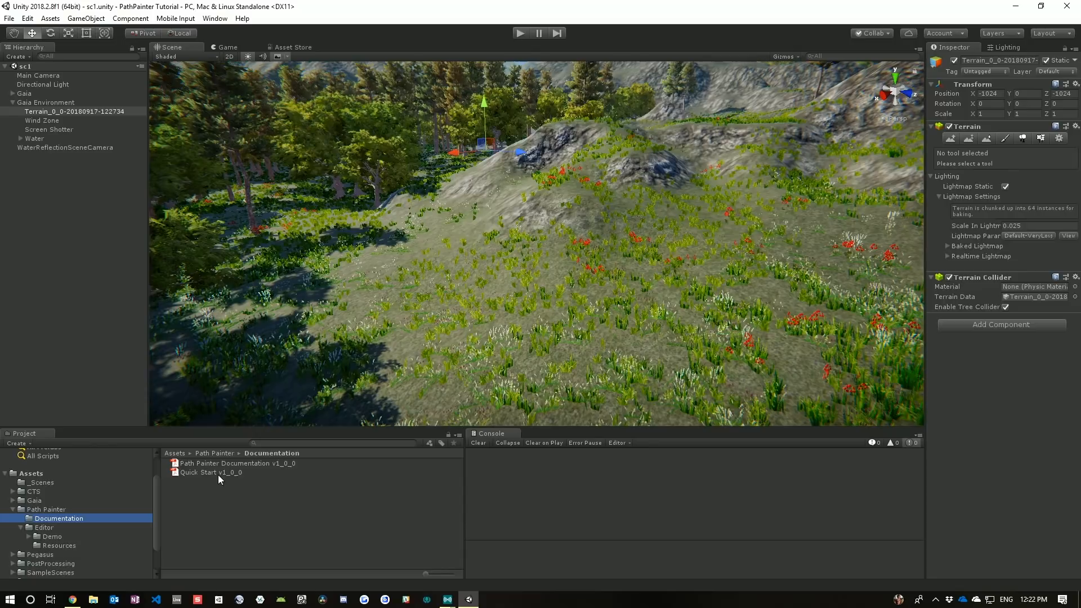
{"action": "left_click", "coordinate": [44, 527]}
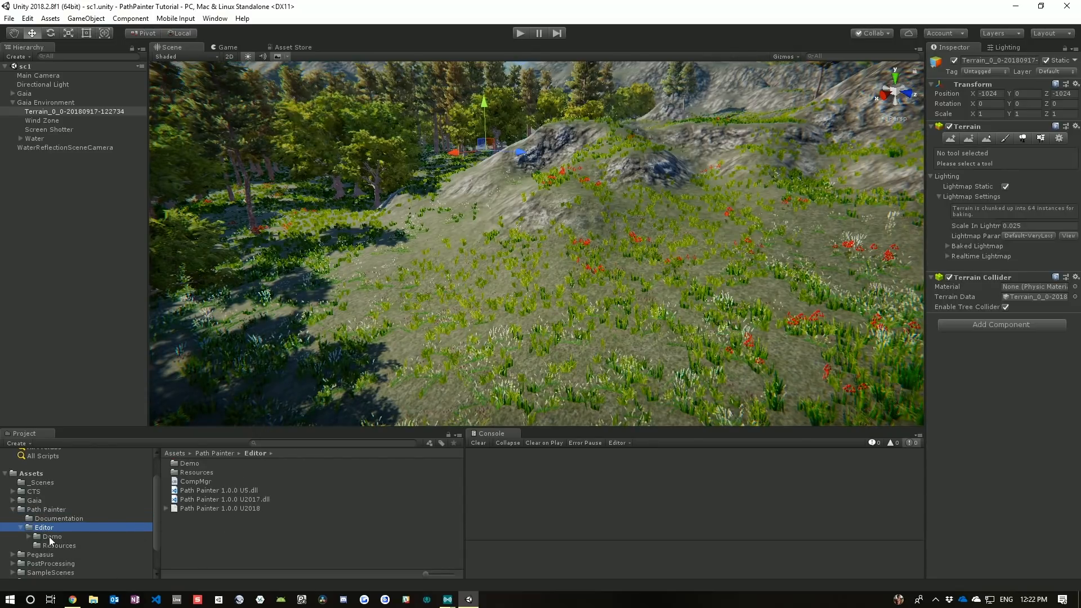
{"action": "left_click", "coordinate": [50, 536]}
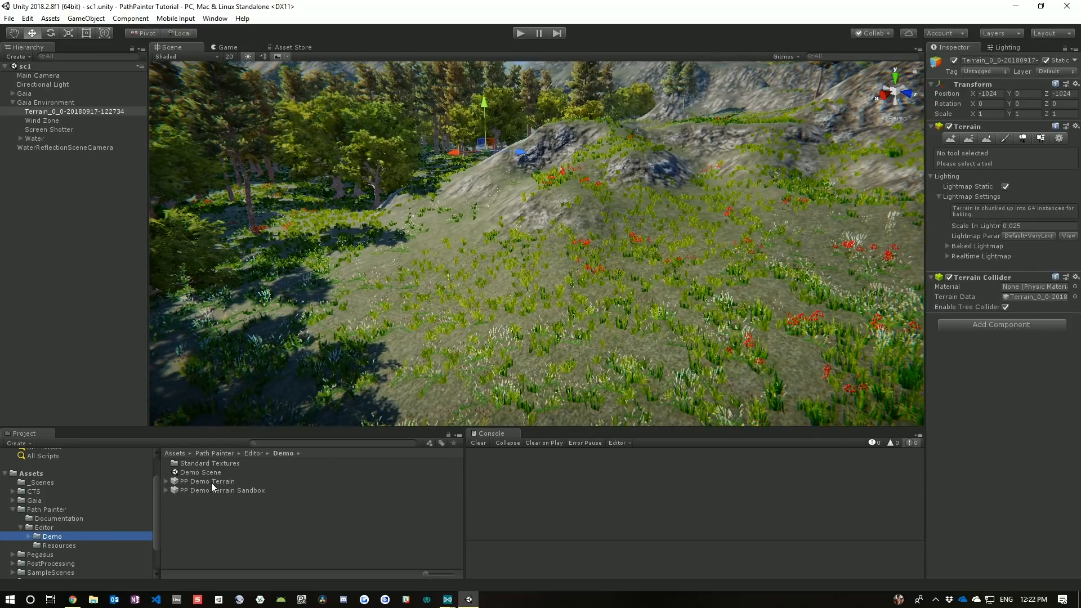
{"action": "mouse_move", "coordinate": [427, 82]}
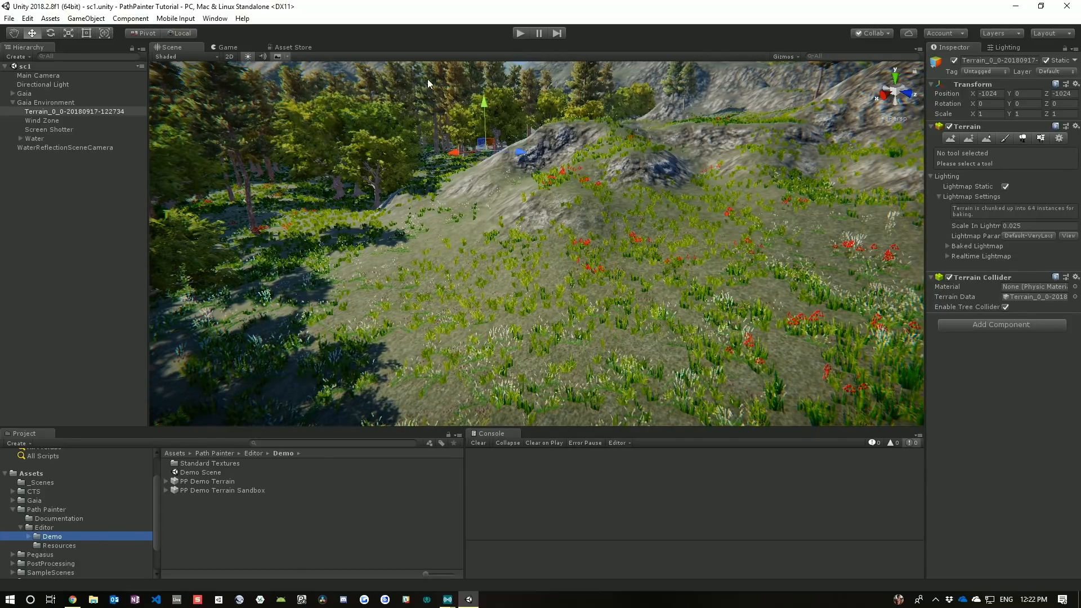
Step: Show the Window menu's Path Painter submenu with painter, tutorials, chat, support and review entries
{"action": "left_click", "coordinate": [214, 18]}
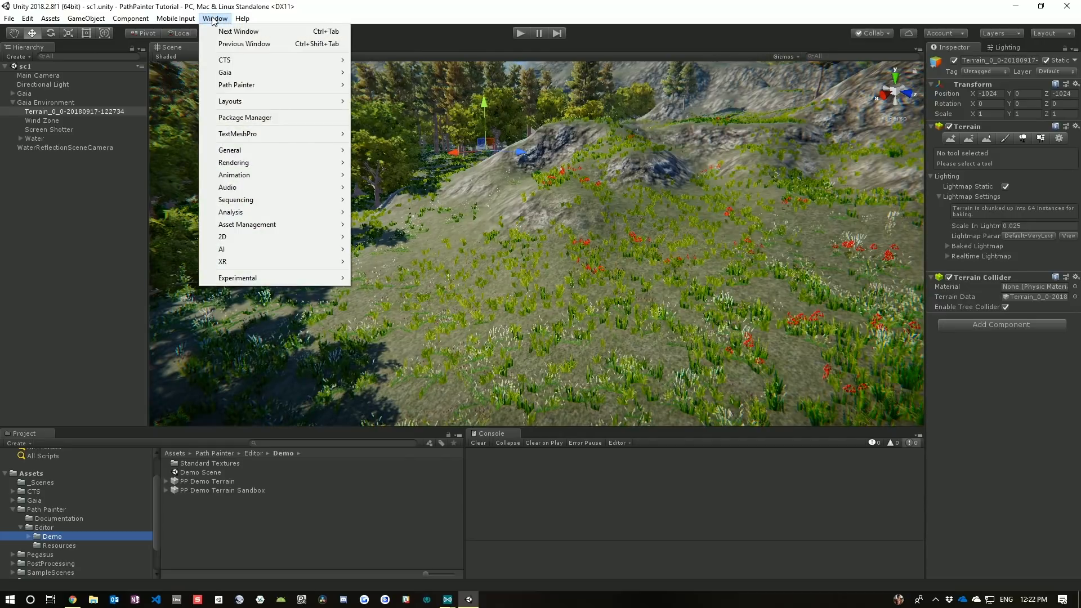
{"action": "mouse_move", "coordinate": [236, 85]}
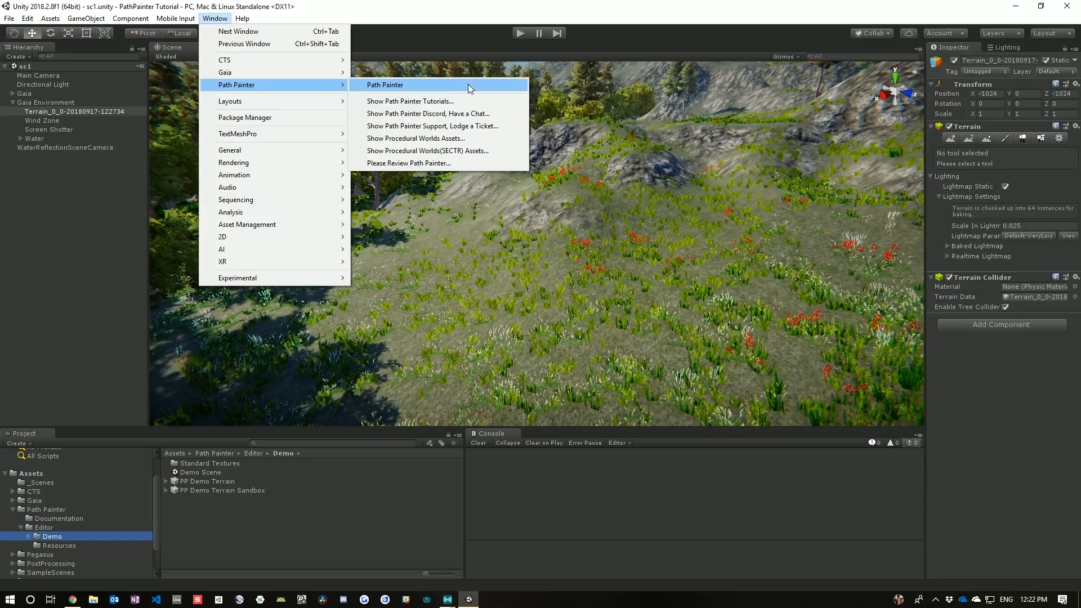
{"action": "mouse_move", "coordinate": [409, 100]}
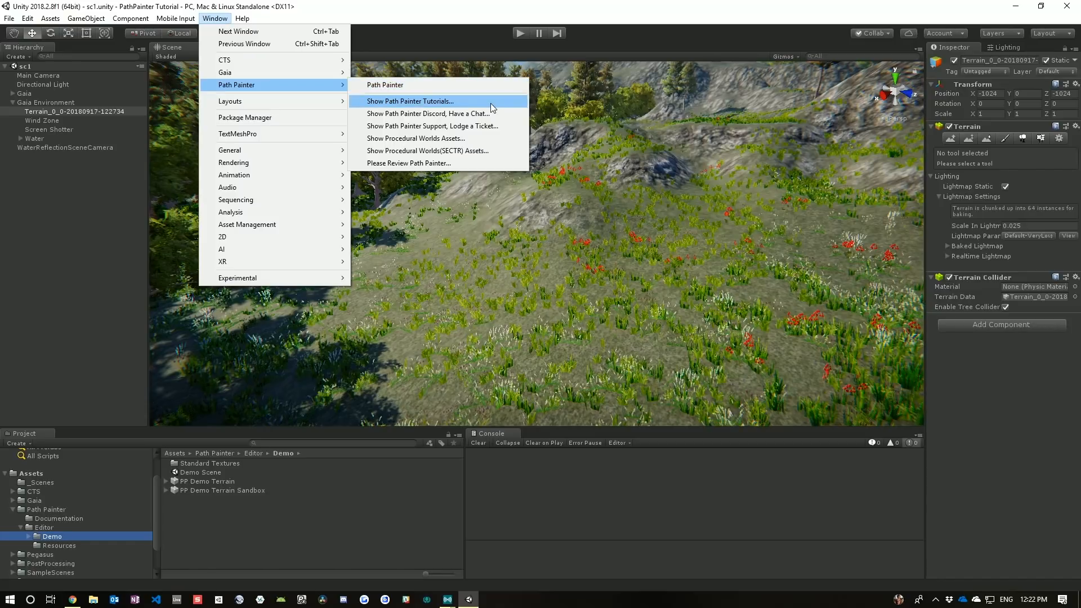
{"action": "mouse_move", "coordinate": [427, 114]}
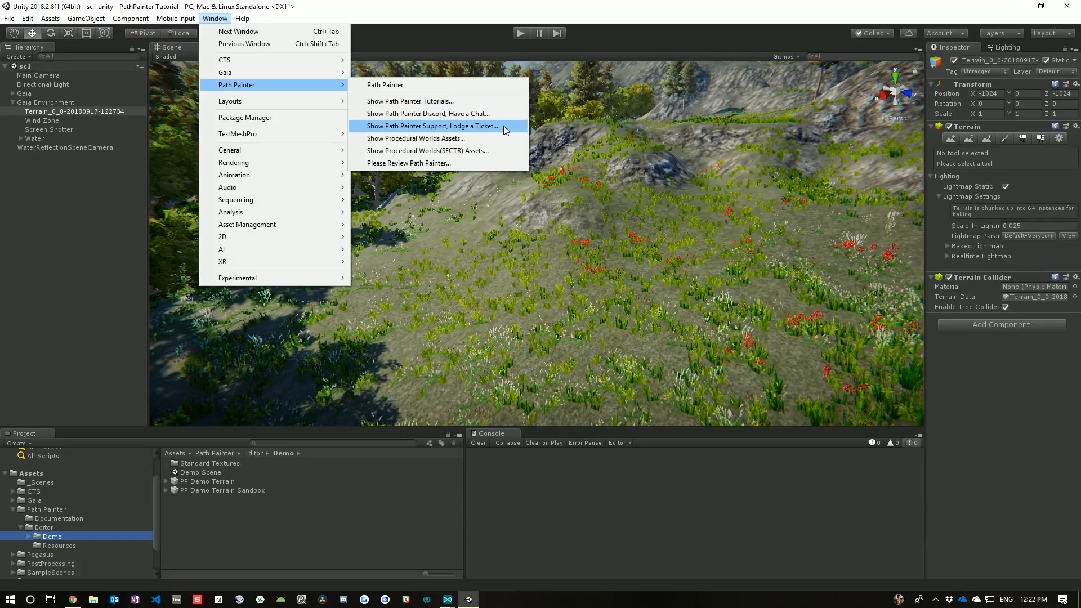
{"action": "mouse_move", "coordinate": [416, 139]}
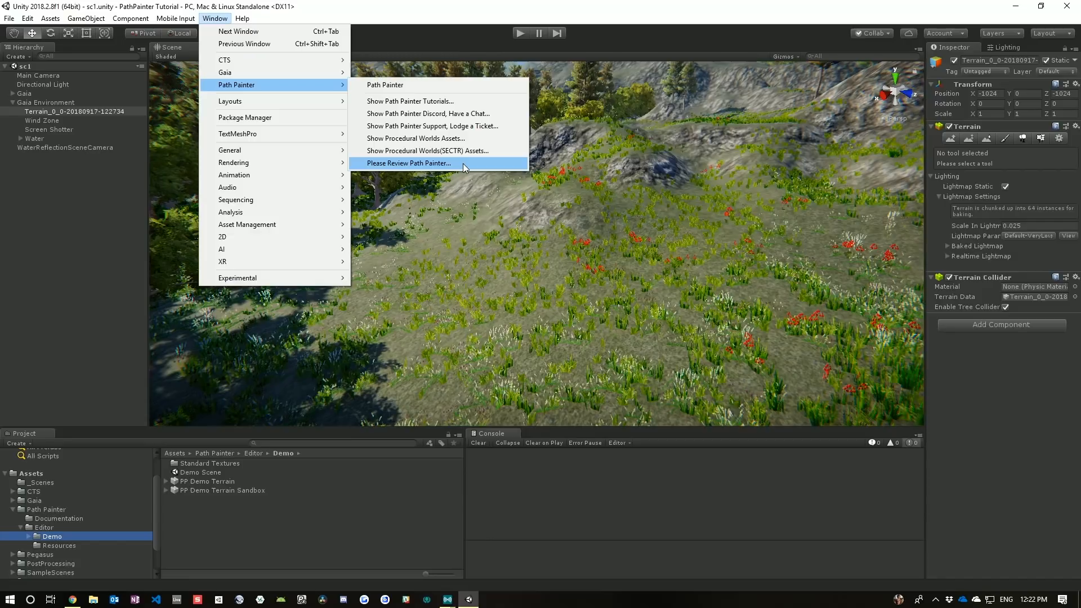
{"action": "mouse_move", "coordinate": [403, 85]}
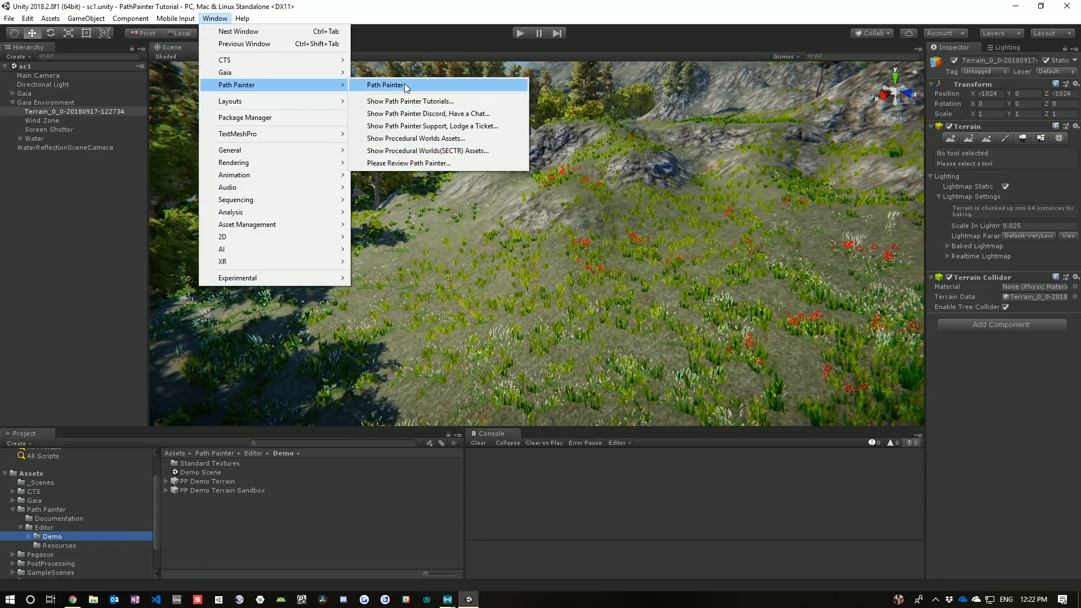
{"action": "mouse_move", "coordinate": [424, 90]}
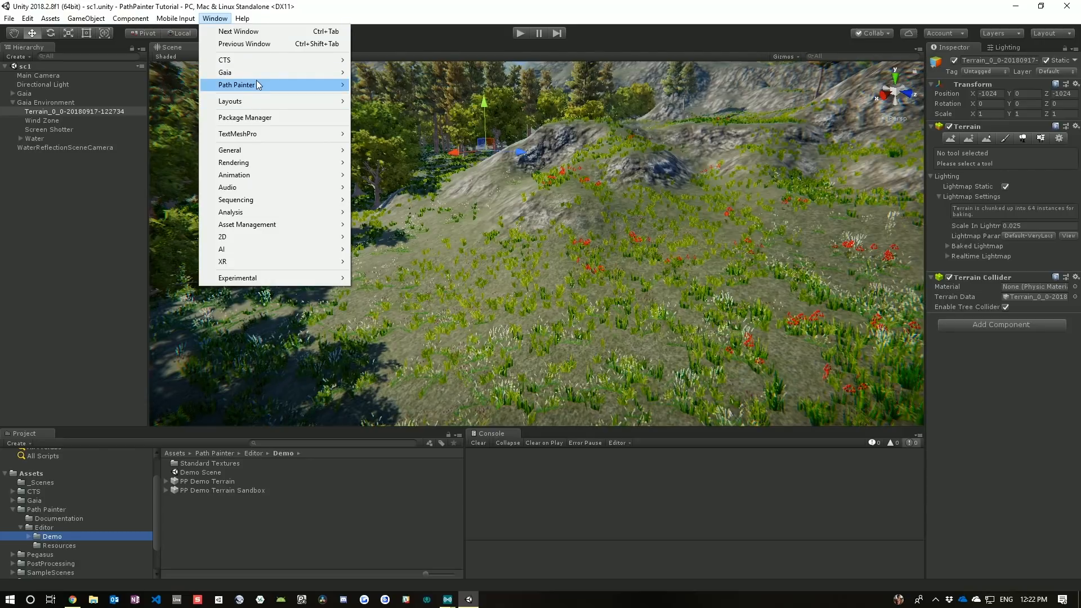
Step: Launch Path Painter from the Window menu and select the forested Terrain object
{"action": "left_click", "coordinate": [236, 85]}
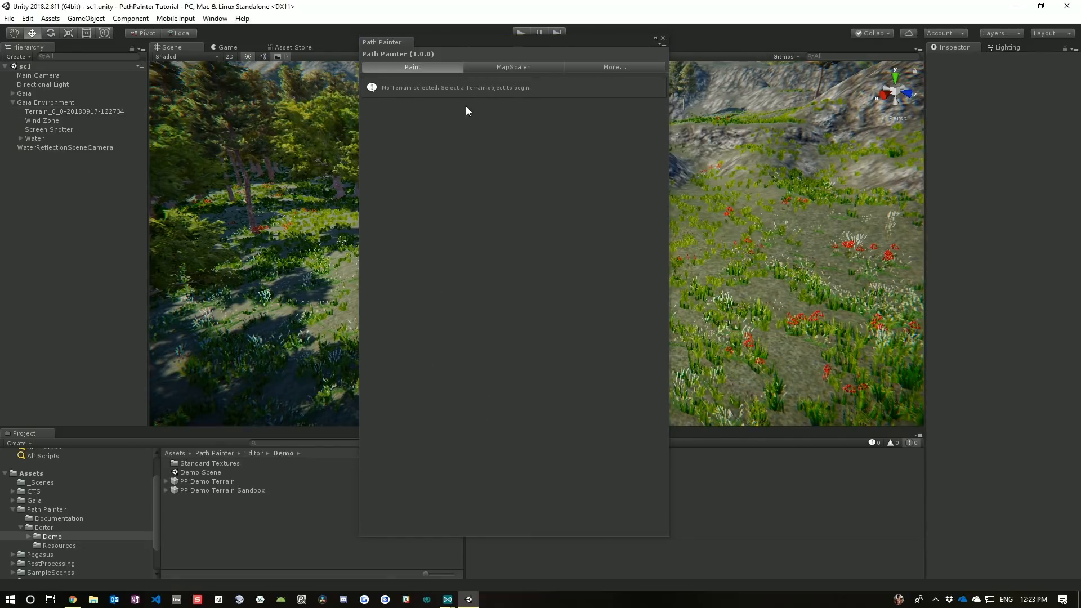
{"action": "mouse_move", "coordinate": [458, 115]}
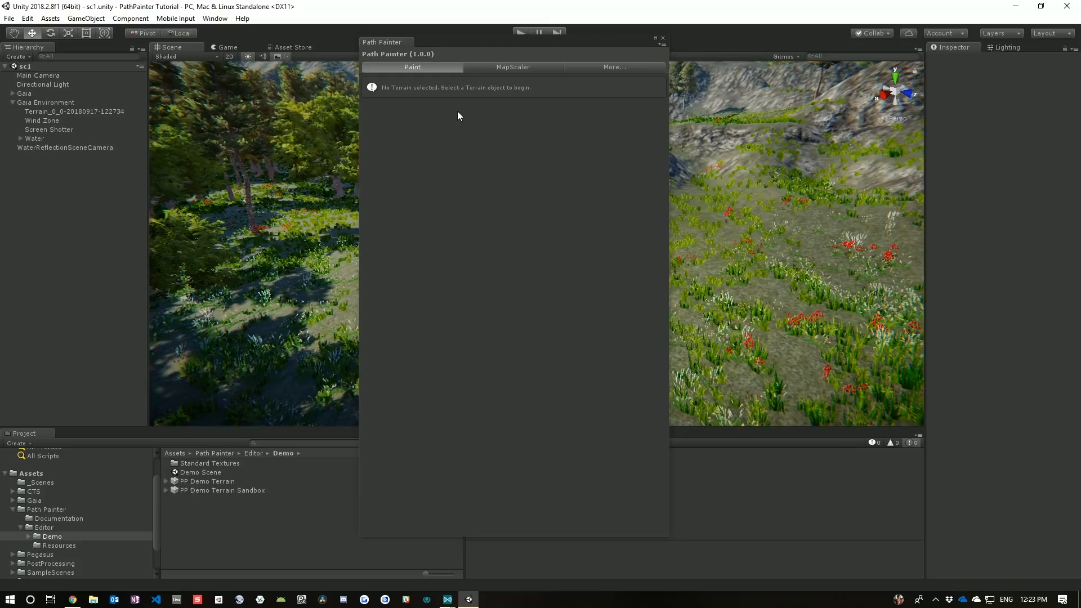
{"action": "left_click", "coordinate": [74, 112]}
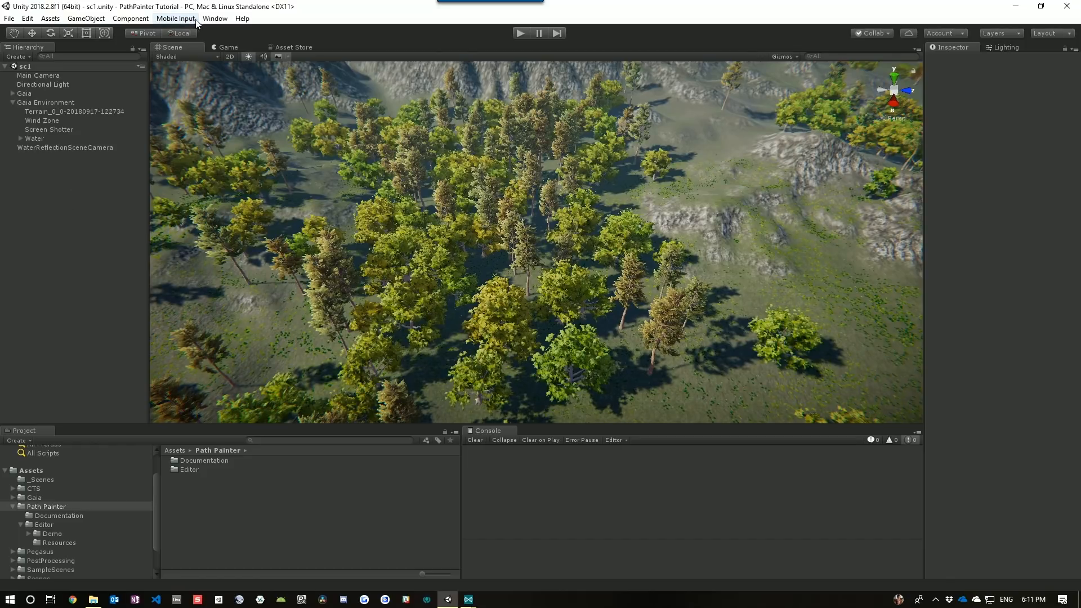
Step: Reopen Path Painter with the Terrain selected and show its Paint settings
{"action": "left_click", "coordinate": [214, 18]}
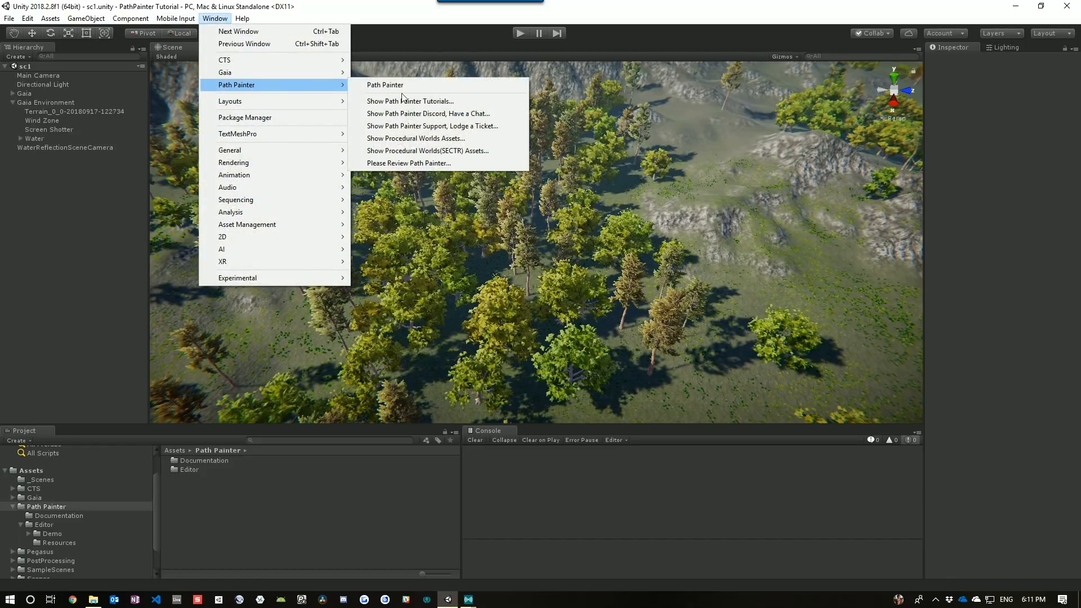
{"action": "left_click", "coordinate": [385, 84]}
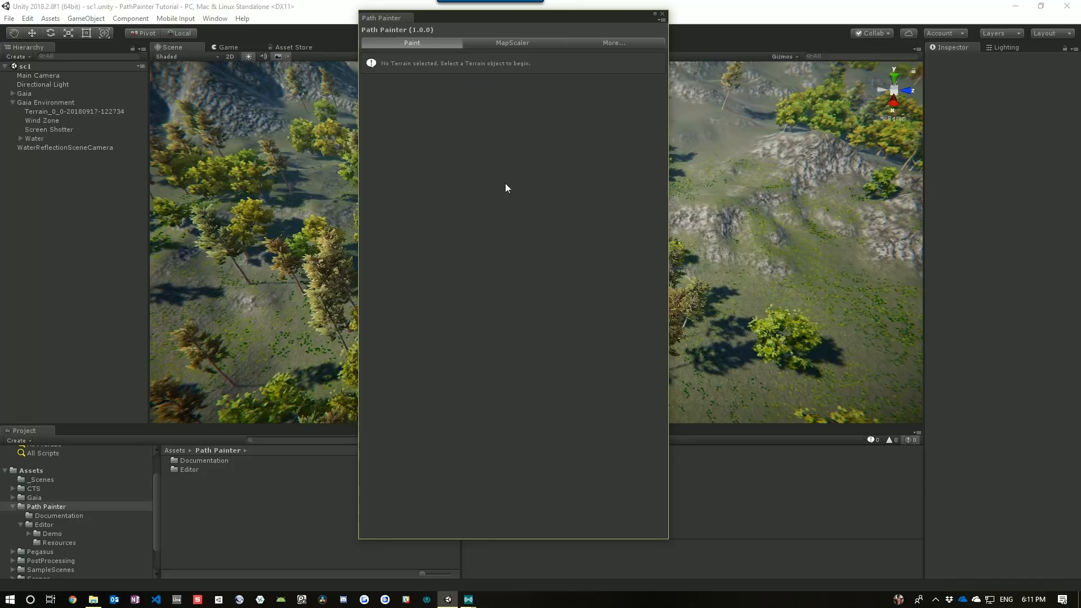
{"action": "left_click", "coordinate": [74, 111]}
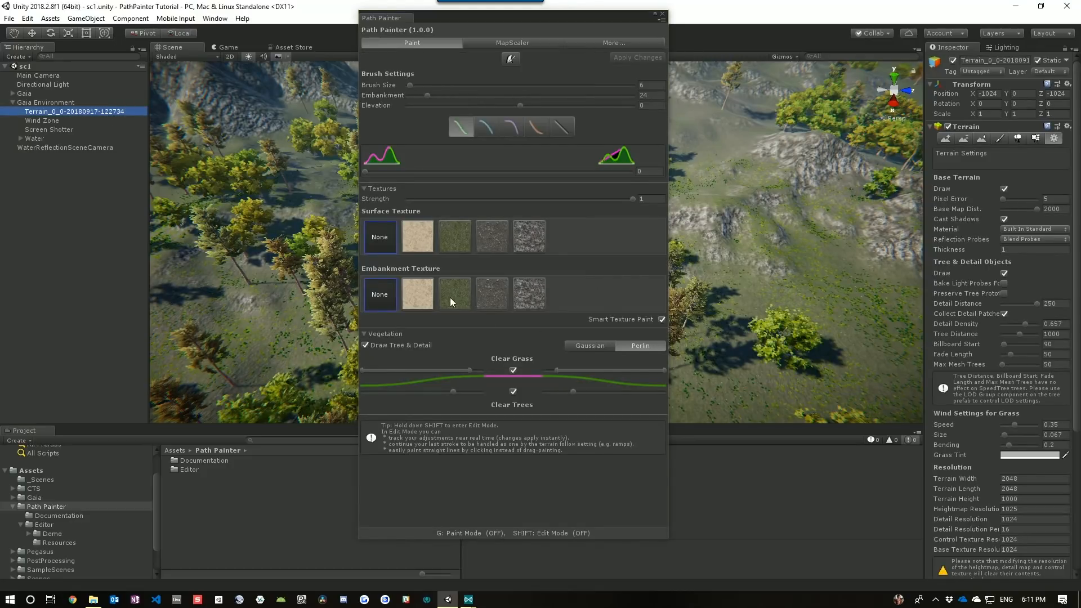
{"action": "mouse_move", "coordinate": [493, 211]}
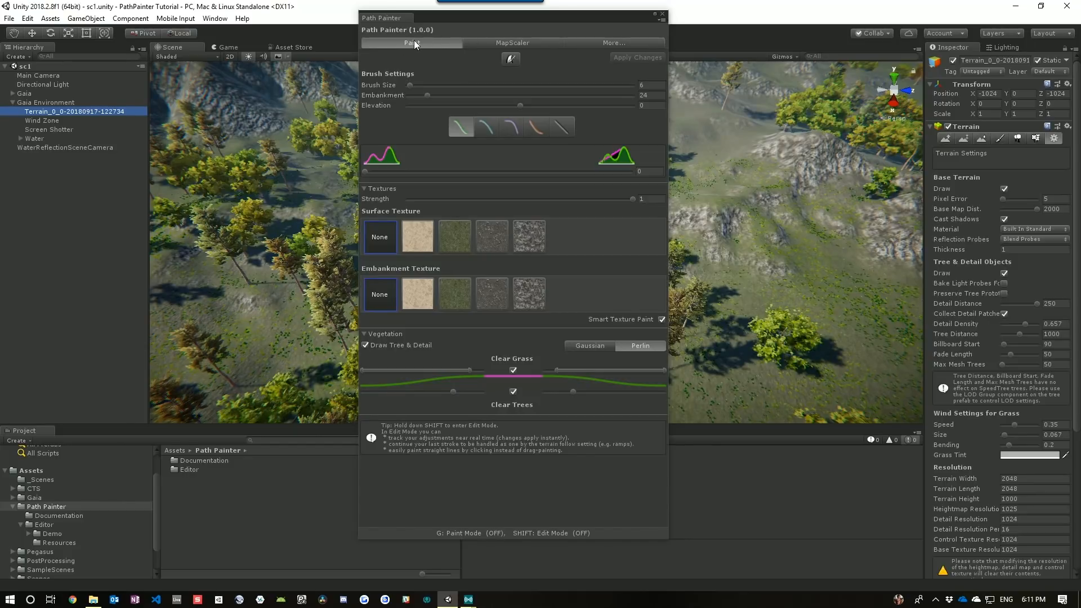
{"action": "left_click", "coordinate": [511, 42]}
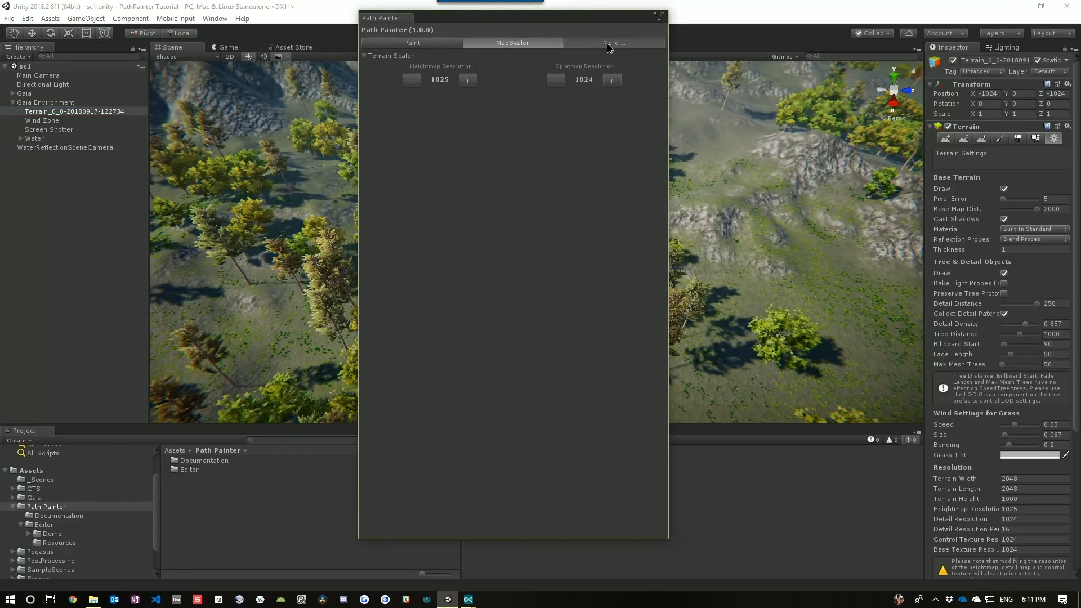
Step: Review the MapScaler resolutions, Tutorials & Support and Procedural Worlds pages, then return to Paint
{"action": "left_click", "coordinate": [613, 42]}
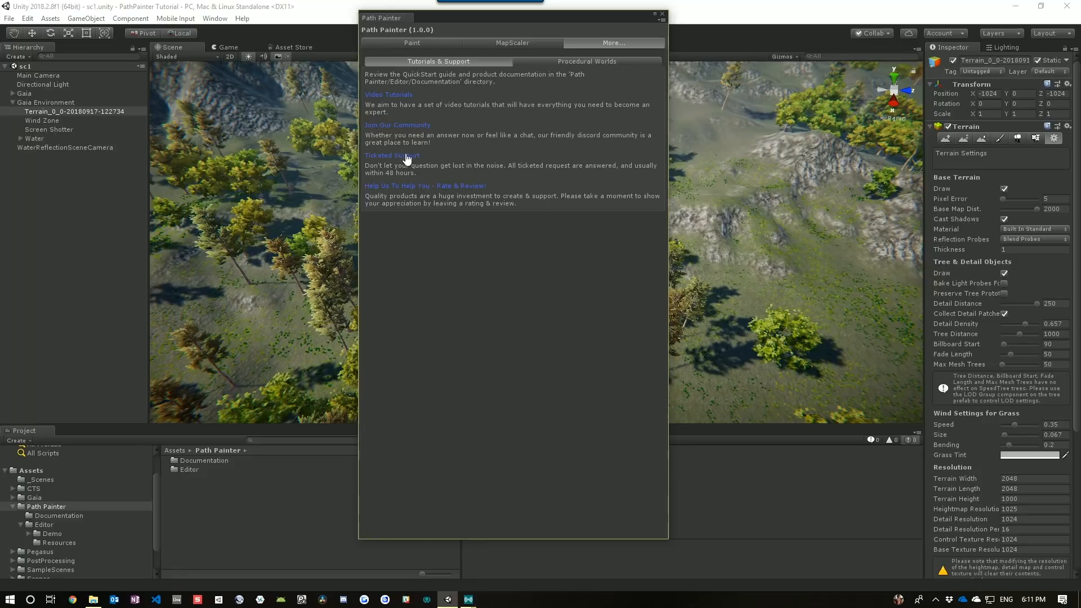
{"action": "left_click", "coordinate": [587, 61]}
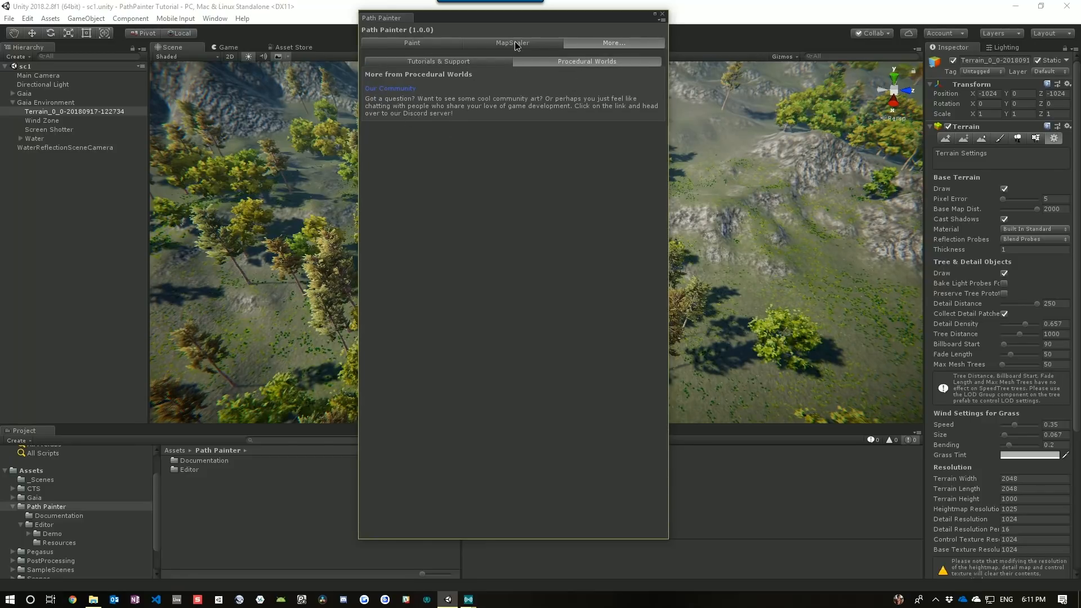
{"action": "left_click", "coordinate": [512, 42]}
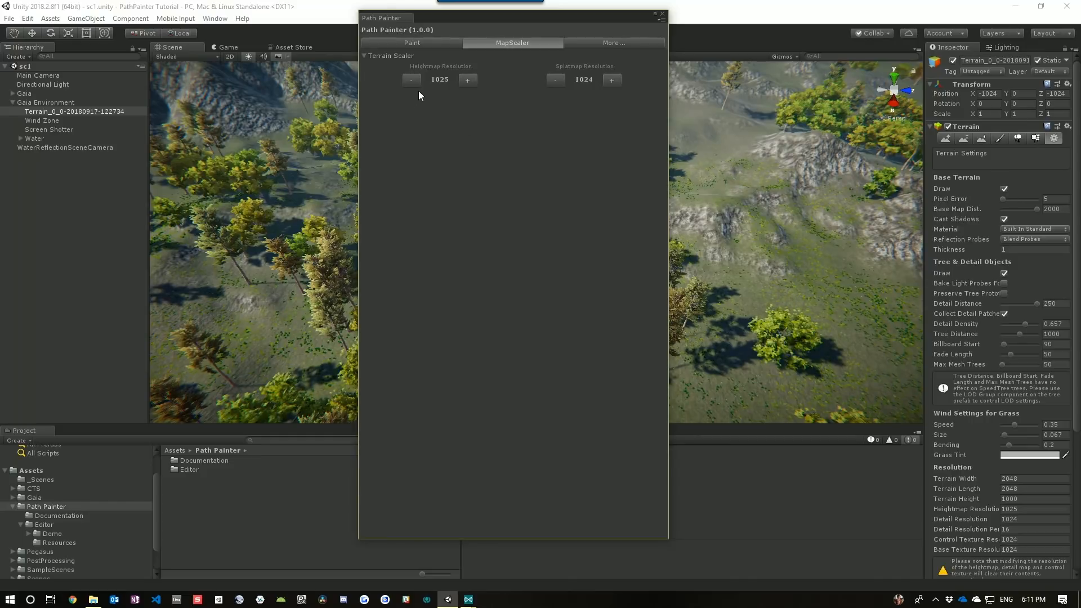
{"action": "mouse_move", "coordinate": [600, 81]}
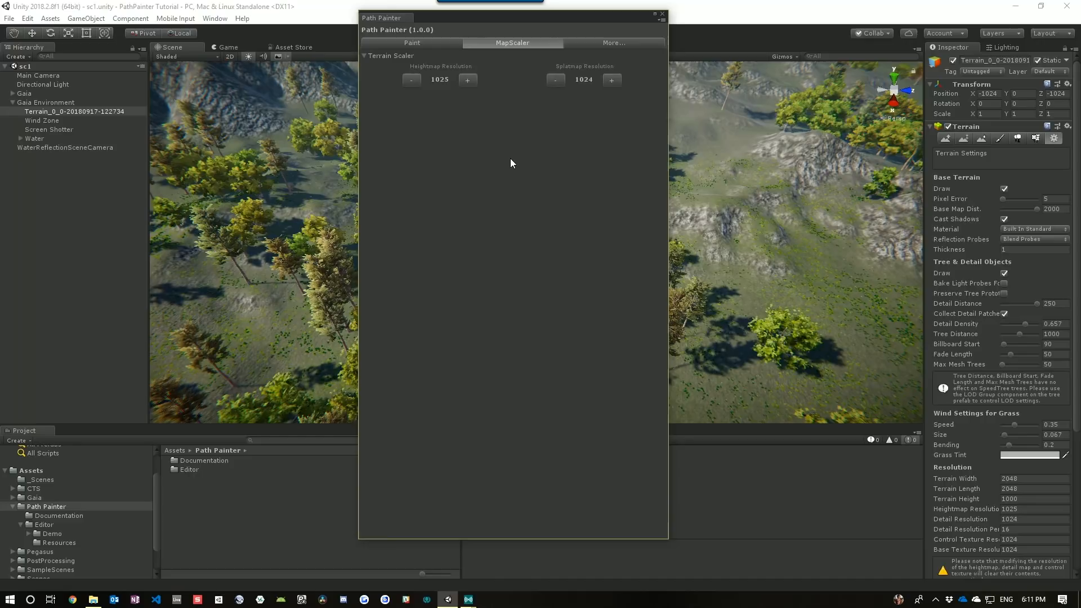
{"action": "left_click", "coordinate": [413, 43]}
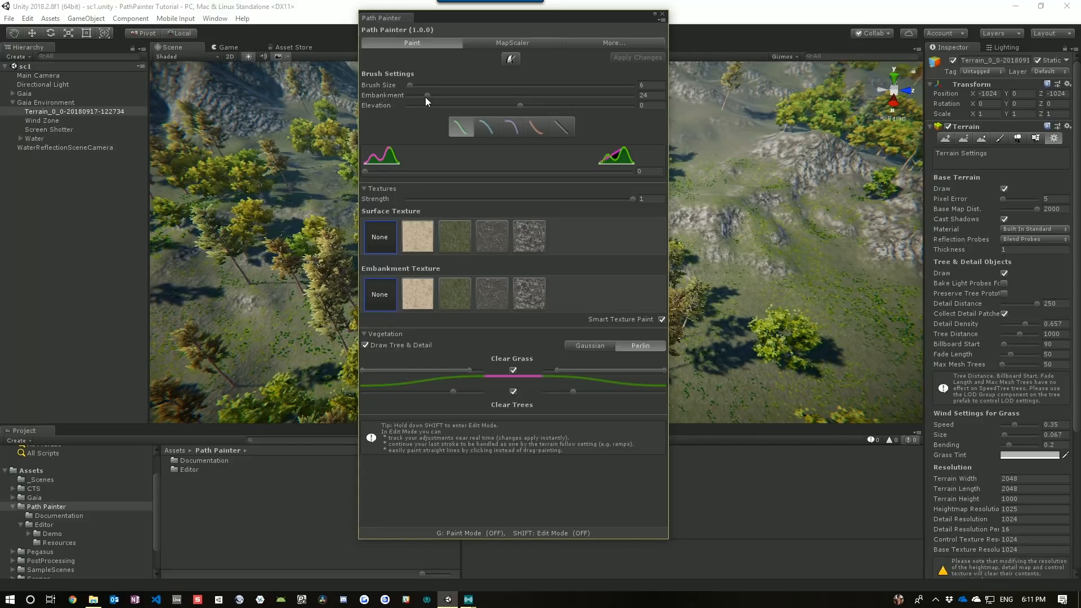
{"action": "mouse_move", "coordinate": [423, 139]}
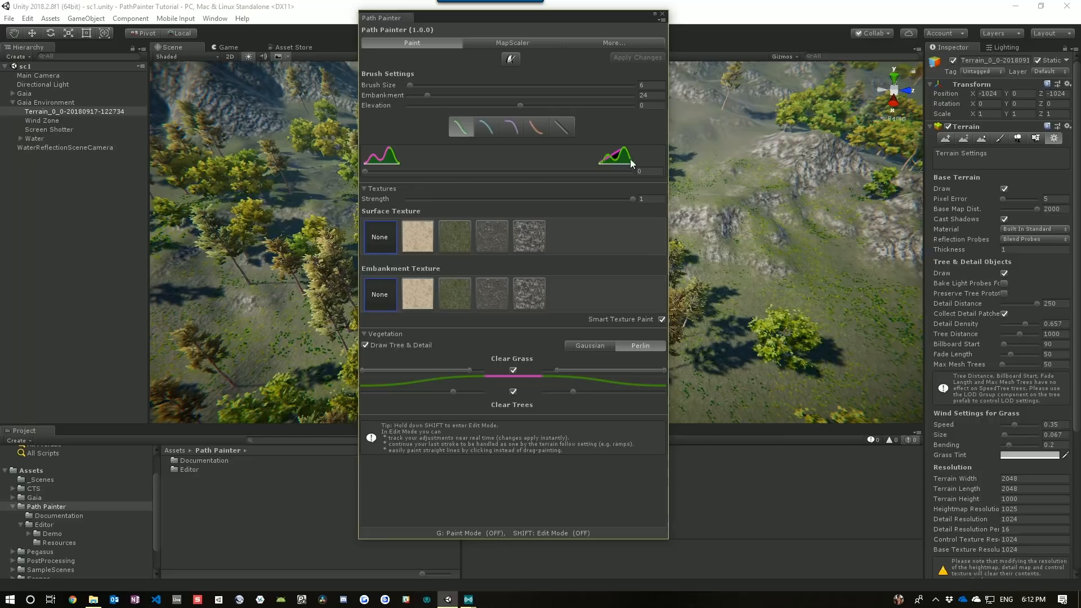
{"action": "mouse_move", "coordinate": [366, 176]}
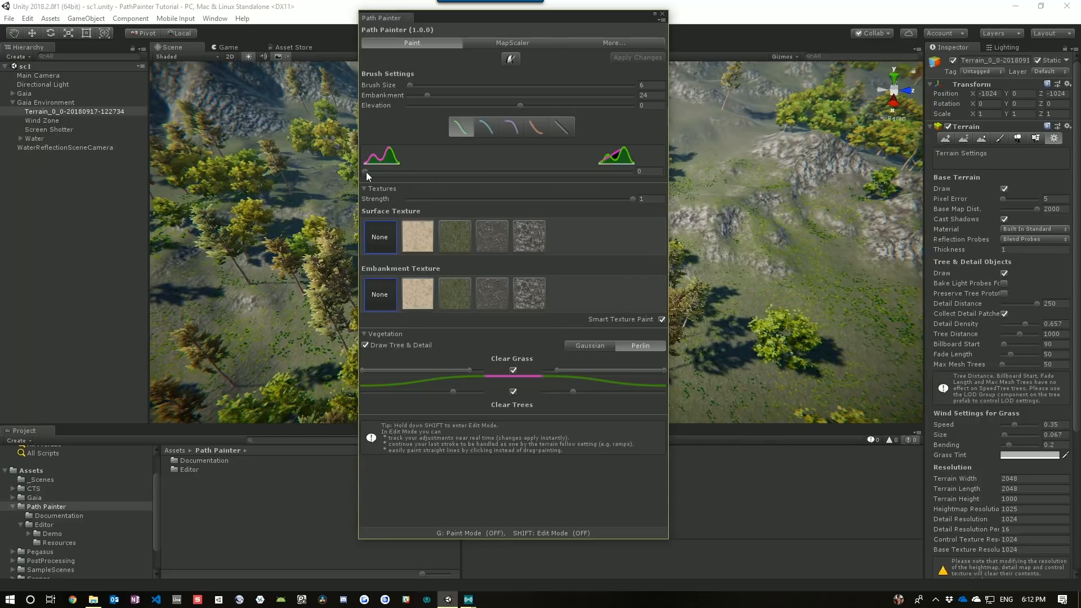
{"action": "mouse_move", "coordinate": [493, 189]}
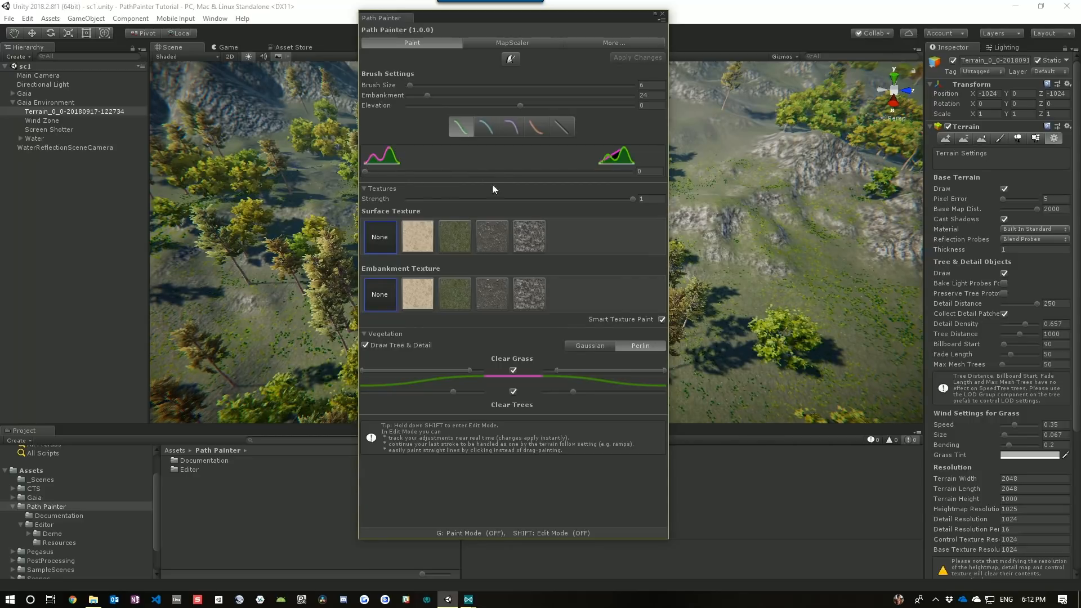
{"action": "mouse_move", "coordinate": [616, 156]}
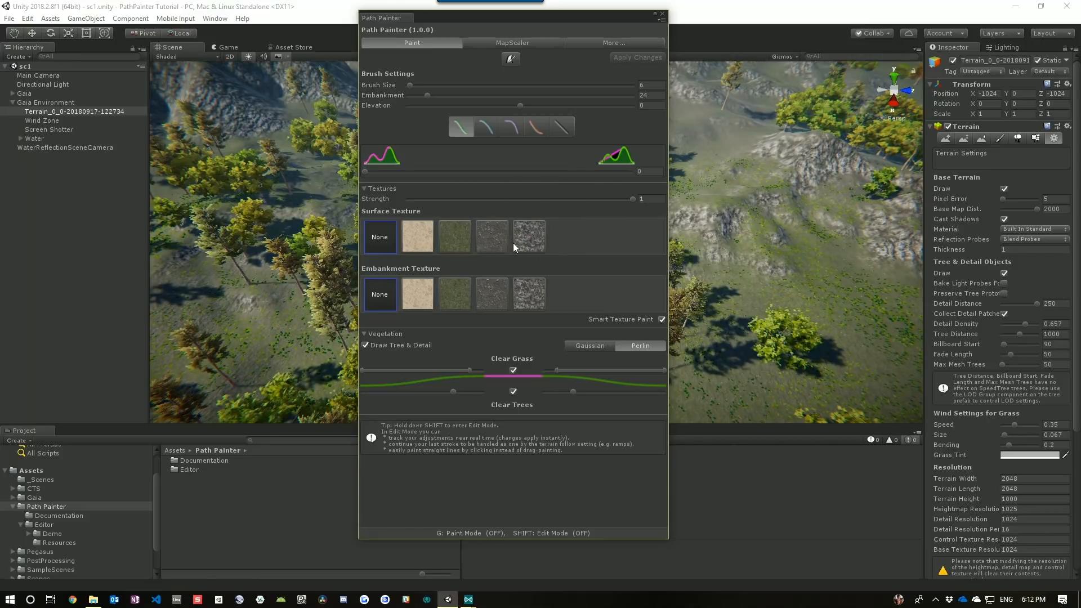
{"action": "mouse_move", "coordinate": [480, 379]}
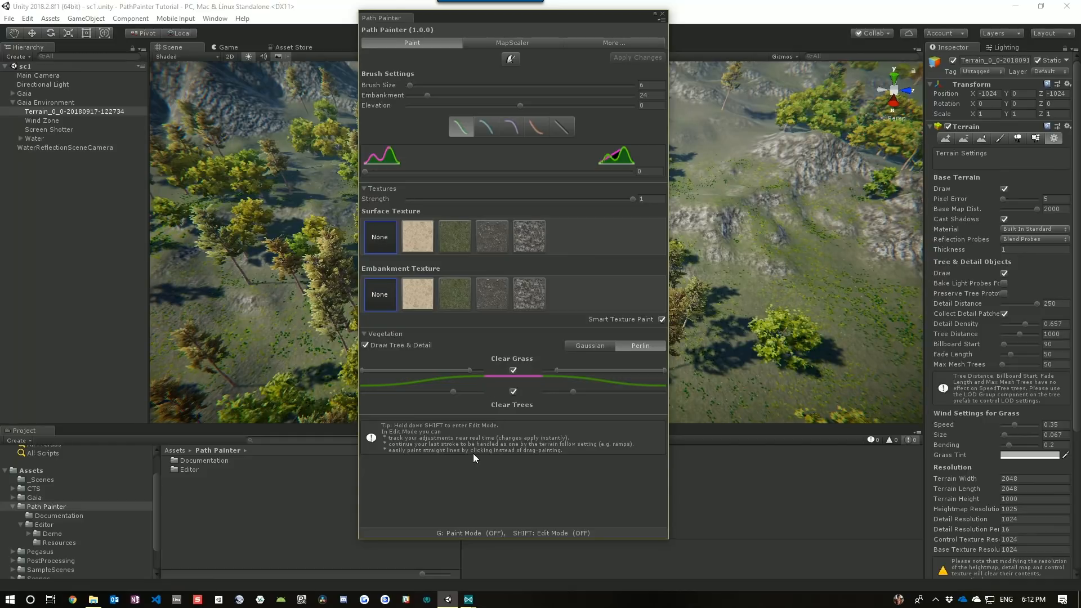
{"action": "mouse_move", "coordinate": [503, 539]}
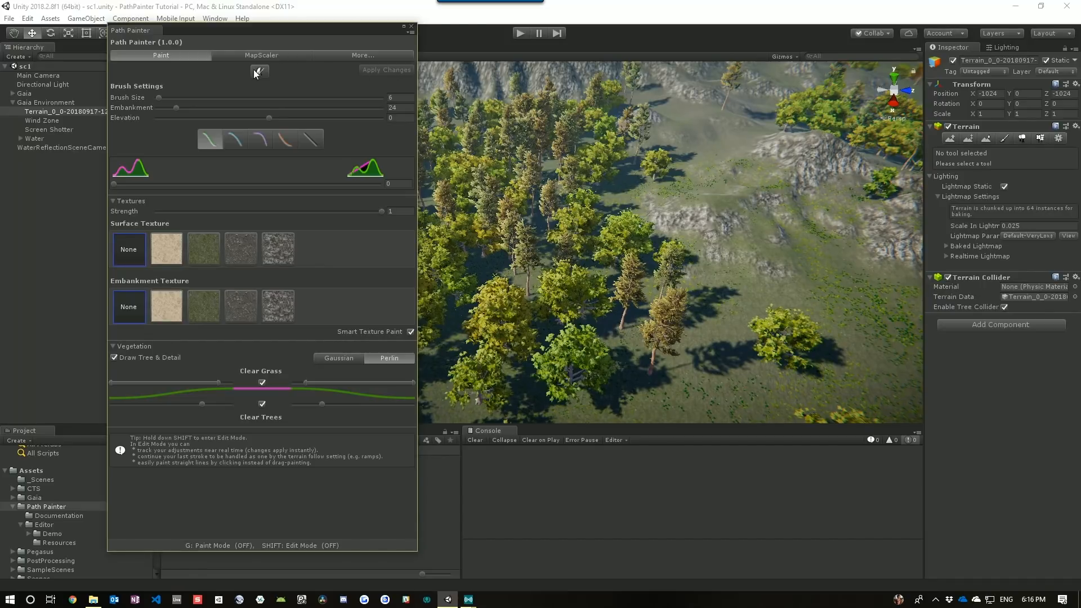
Step: Enable paint mode with the dark rock surface texture and speckled cobblestone embankment texture
{"action": "left_click", "coordinate": [260, 72]}
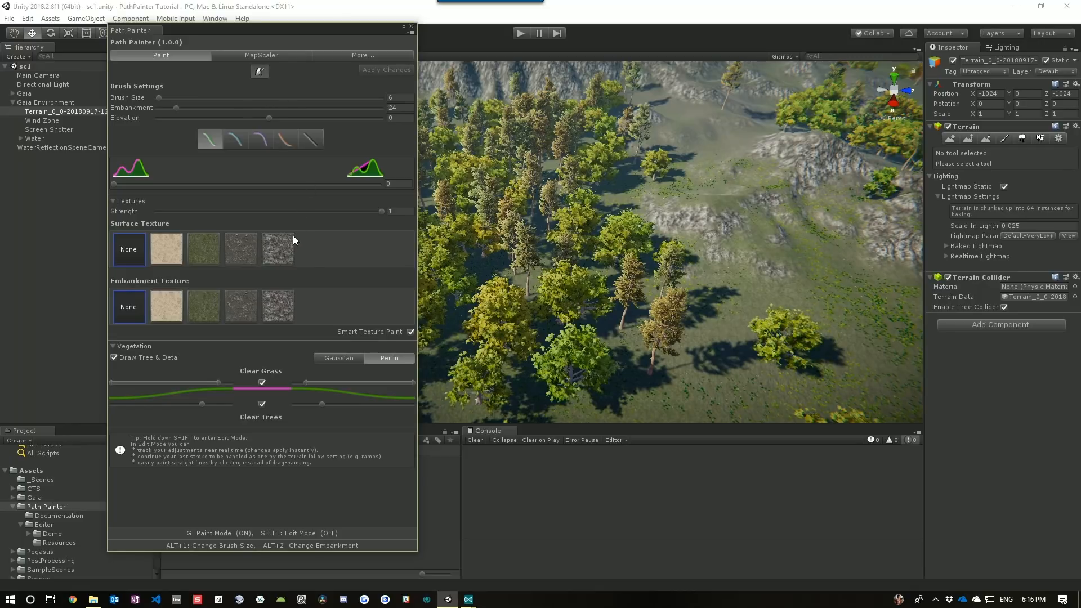
{"action": "mouse_move", "coordinate": [252, 259]}
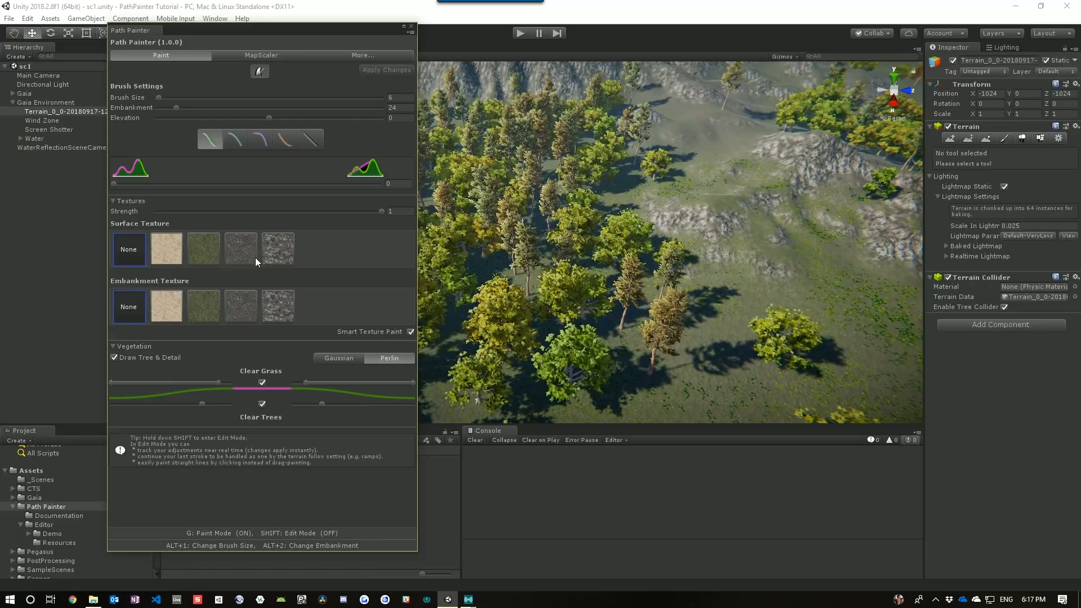
{"action": "left_click", "coordinate": [239, 248]}
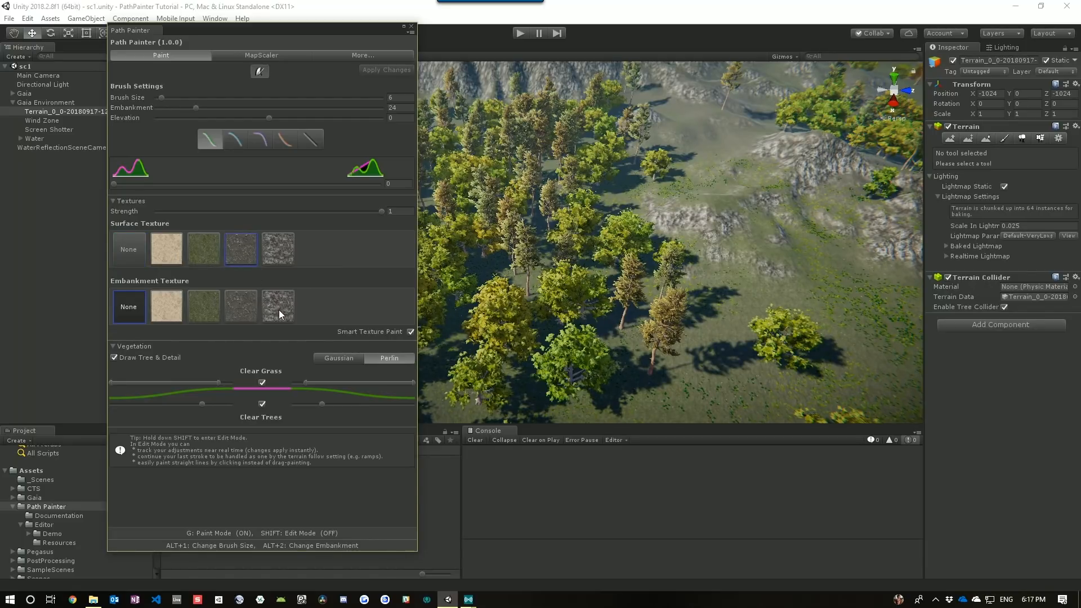
{"action": "left_click", "coordinate": [278, 305]}
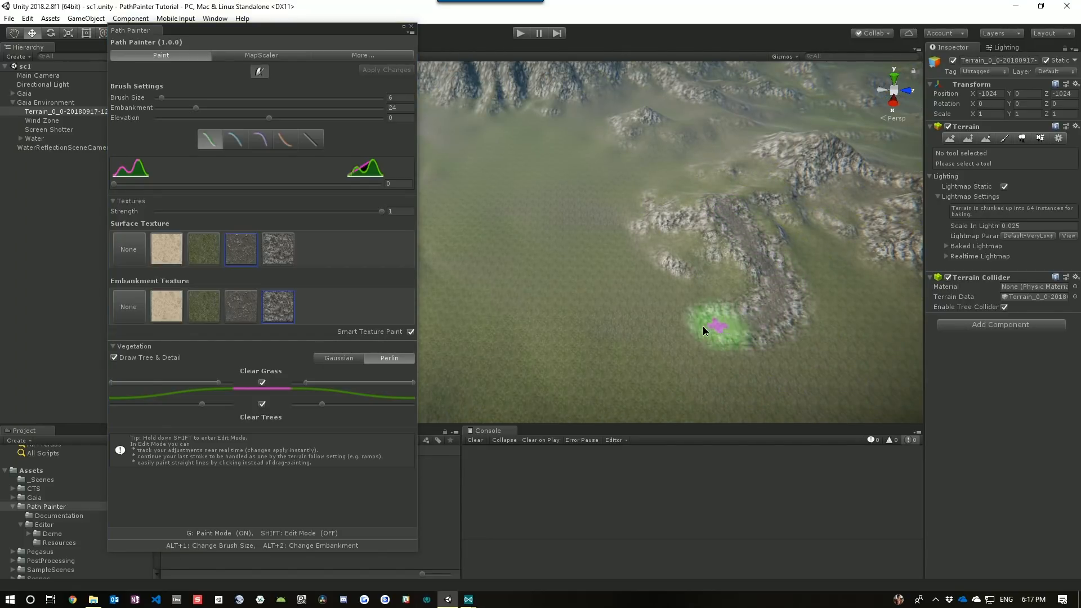
Step: Paint a rocky path stroke across the grass toward the hills, then enter edit mode
{"action": "left_click_drag", "start_coordinate": [717, 327], "coordinate": [520, 369]}
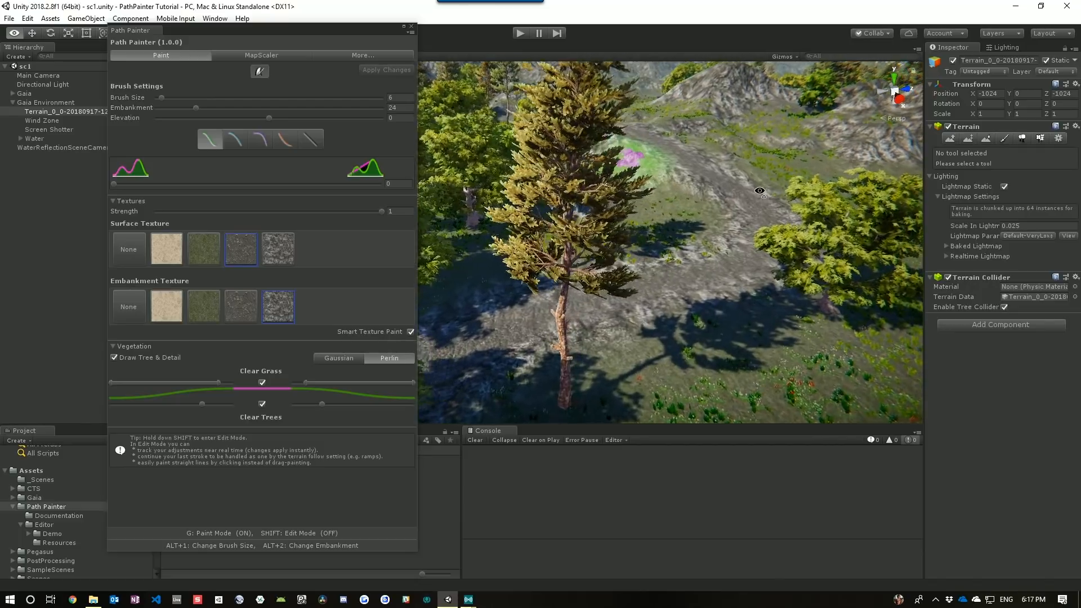
{"action": "key", "text": "shift"}
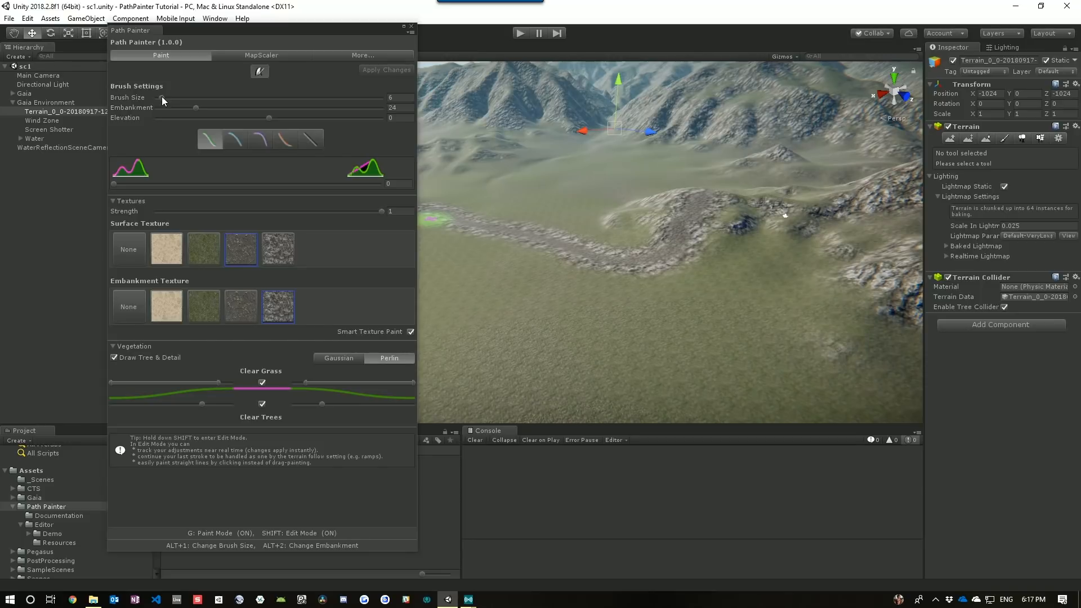
Step: Widen the last stroke, broaden its embankment and raise it above the terrain
{"action": "left_click_drag", "start_coordinate": [163, 96], "coordinate": [169, 97]}
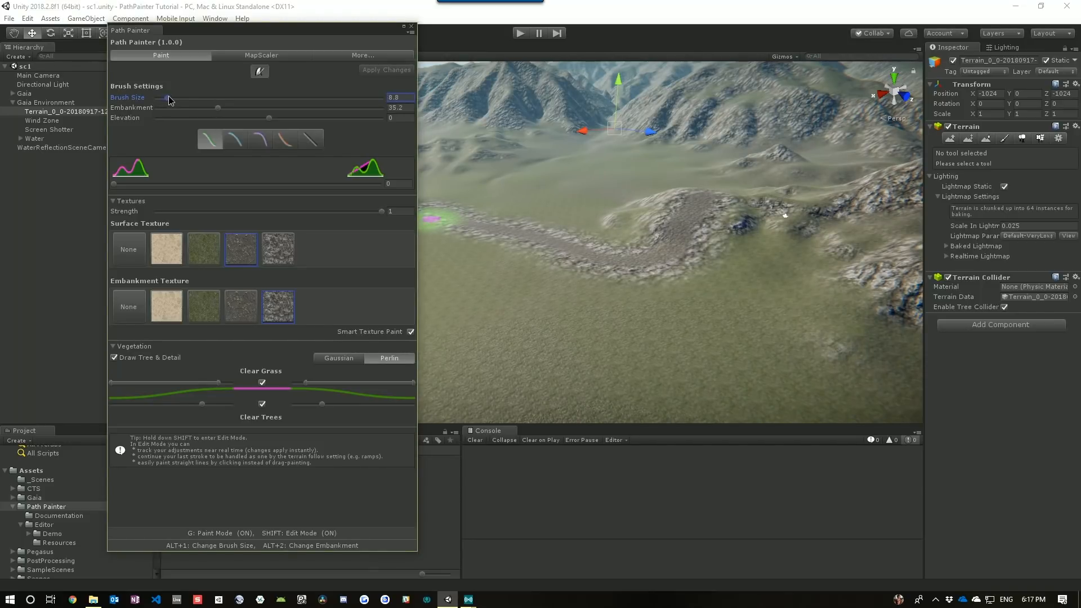
{"action": "left_click_drag", "start_coordinate": [168, 97], "coordinate": [182, 97]}
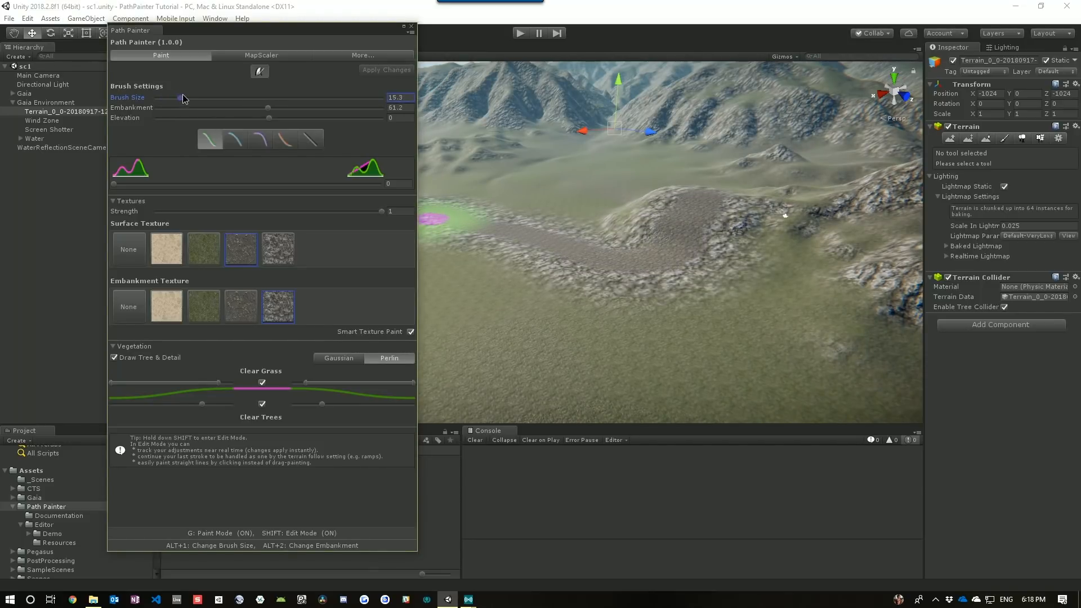
{"action": "left_click_drag", "start_coordinate": [182, 97], "coordinate": [174, 97]}
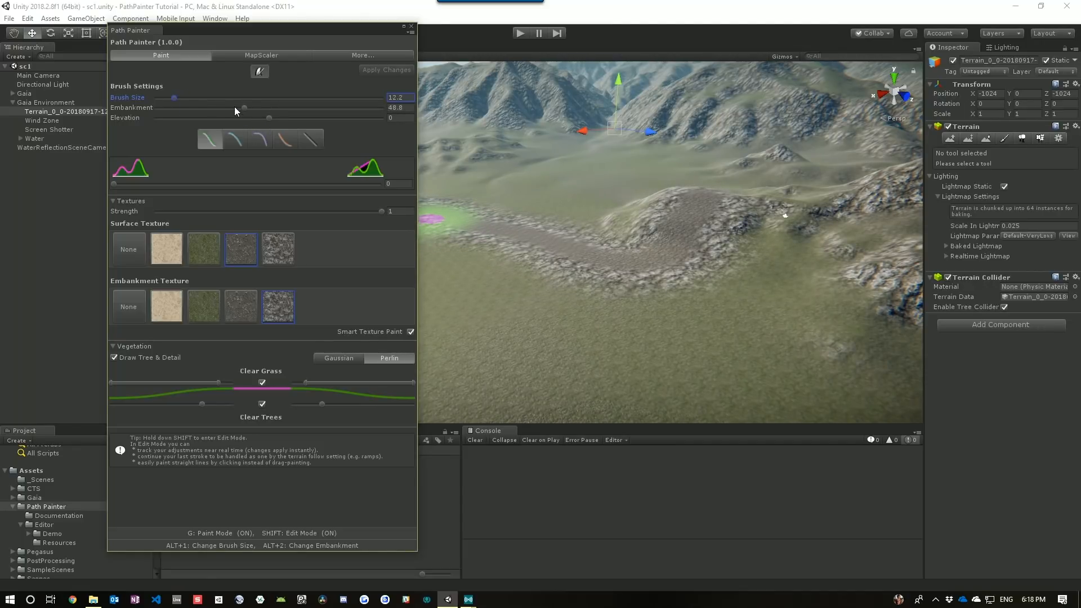
{"action": "left_click_drag", "start_coordinate": [244, 108], "coordinate": [260, 108]}
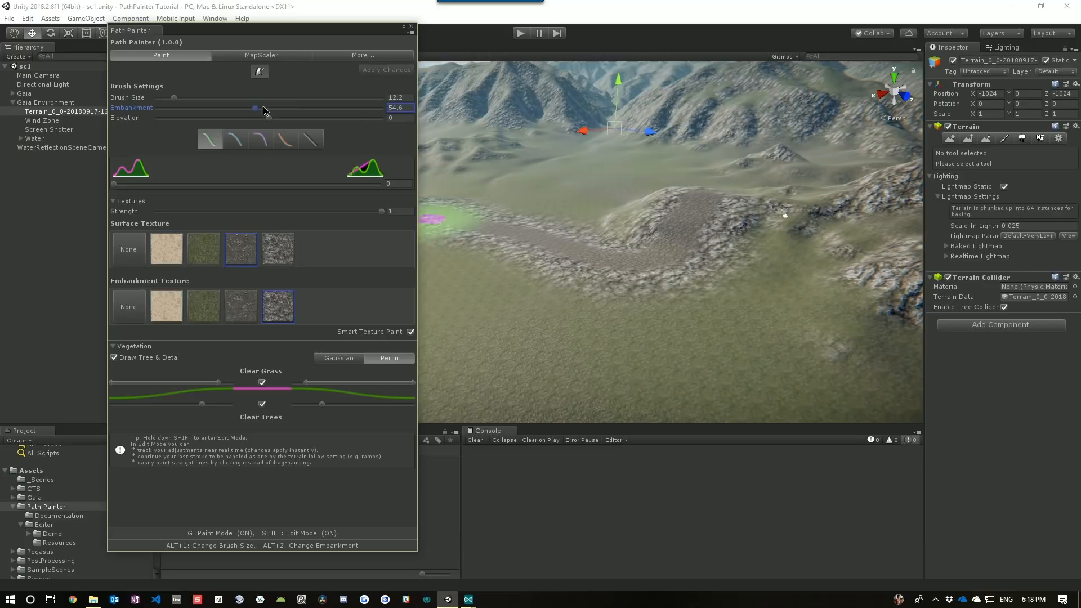
{"action": "left_click_drag", "start_coordinate": [257, 109], "coordinate": [254, 109]}
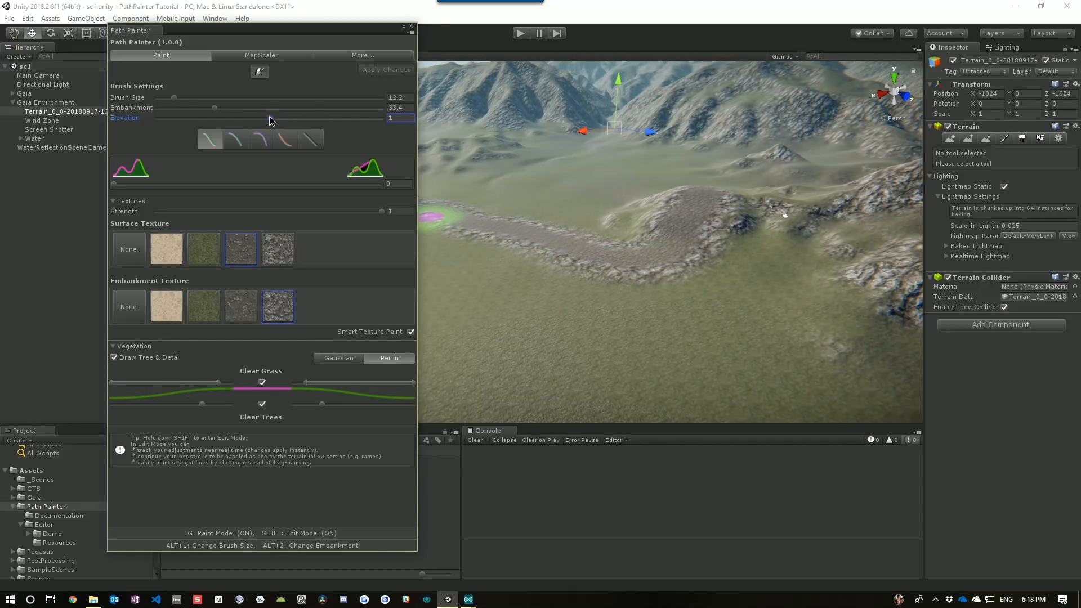
{"action": "left_click_drag", "start_coordinate": [214, 112], "coordinate": [219, 112]}
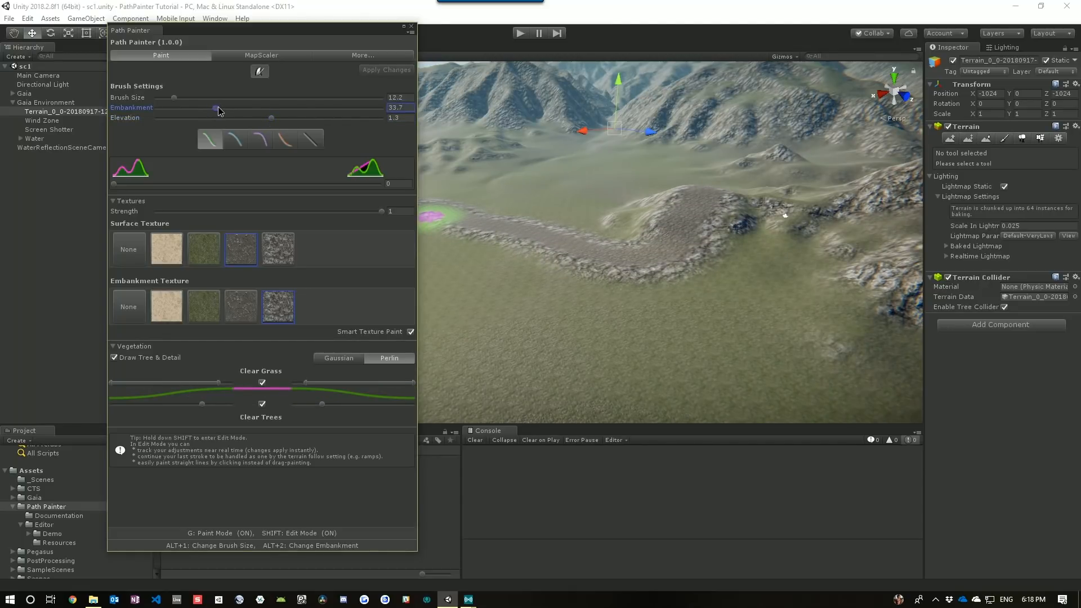
{"action": "left_click_drag", "start_coordinate": [217, 111], "coordinate": [222, 112]}
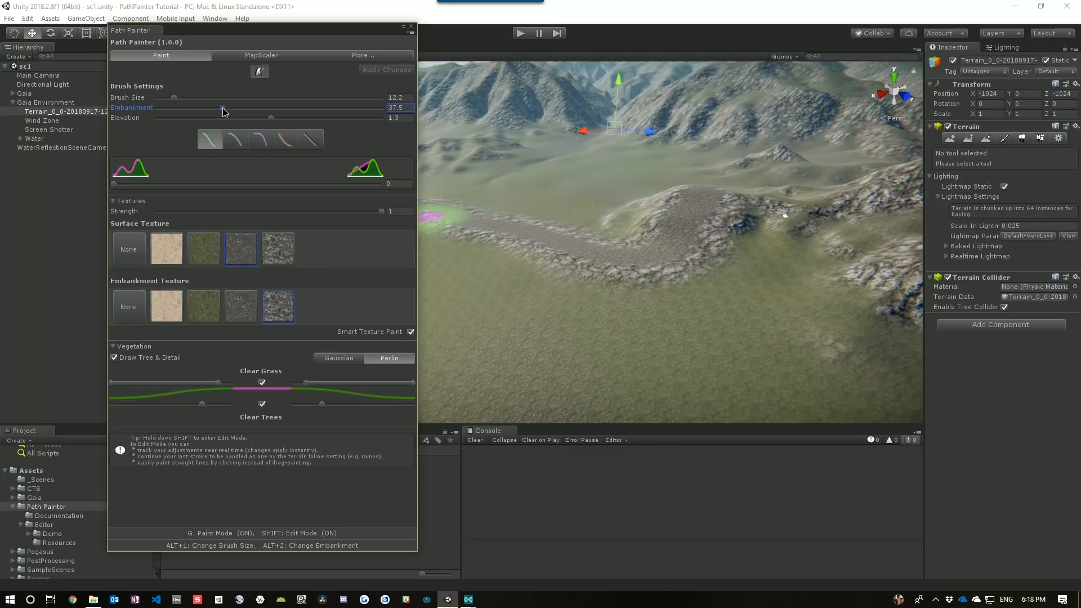
{"action": "mouse_move", "coordinate": [260, 123]}
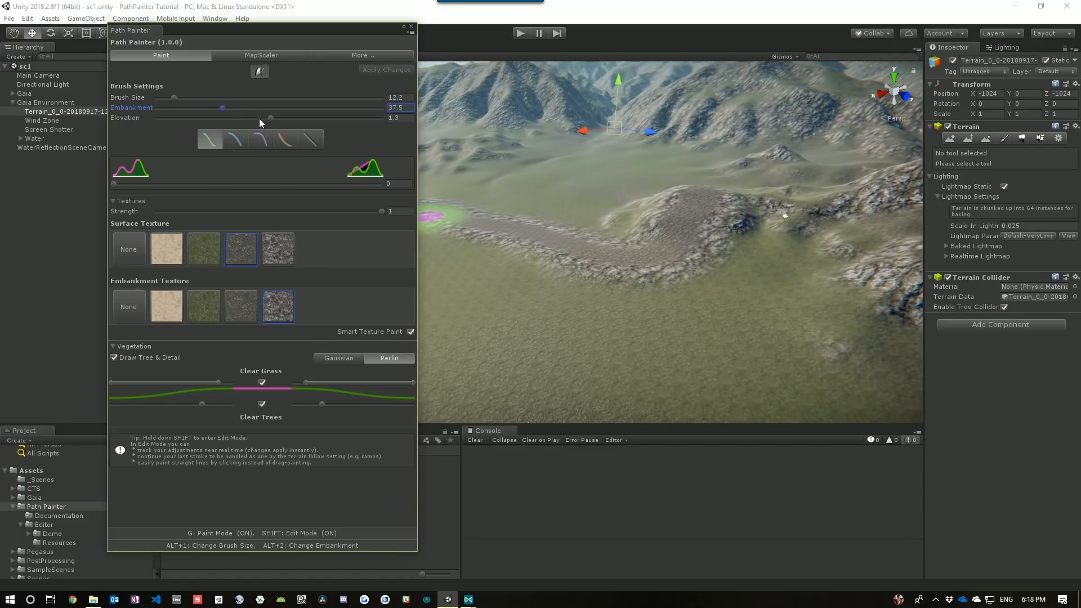
{"action": "left_click_drag", "start_coordinate": [271, 117], "coordinate": [276, 117]}
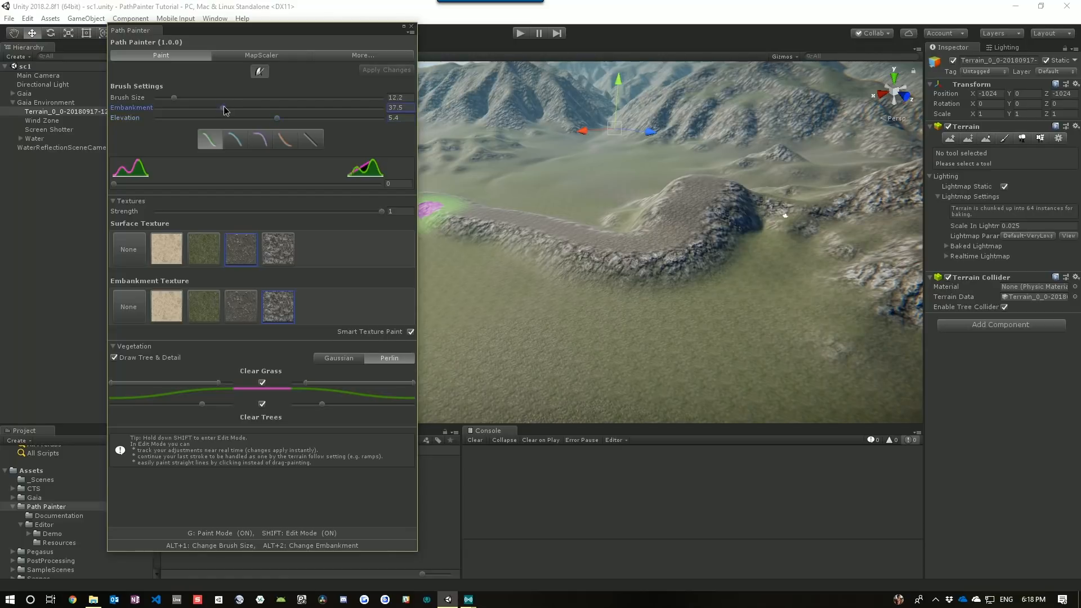
{"action": "left_click_drag", "start_coordinate": [223, 108], "coordinate": [240, 108]}
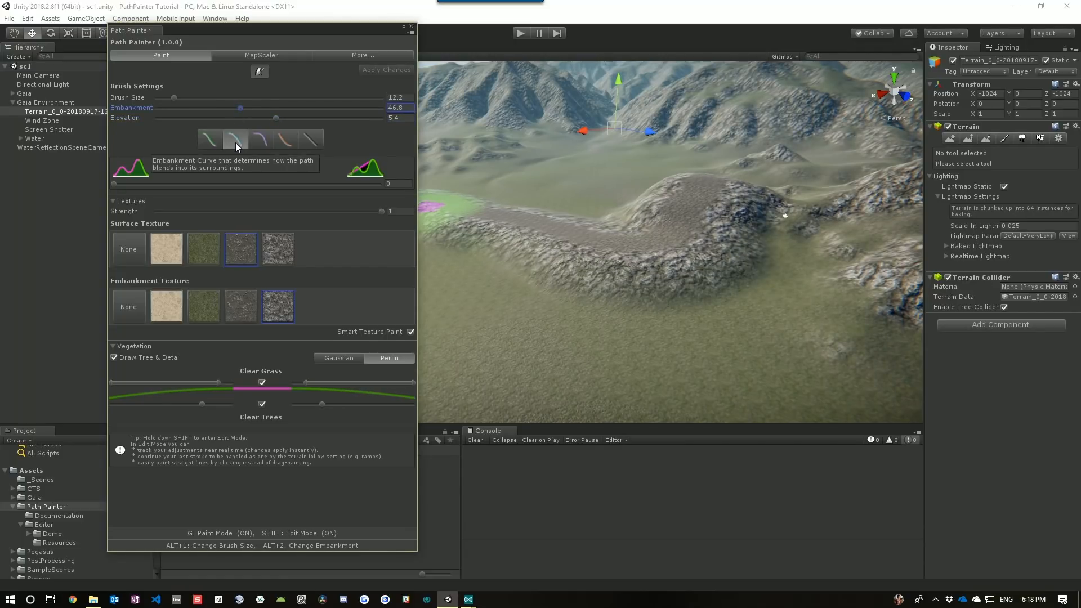
{"action": "mouse_move", "coordinate": [240, 151]}
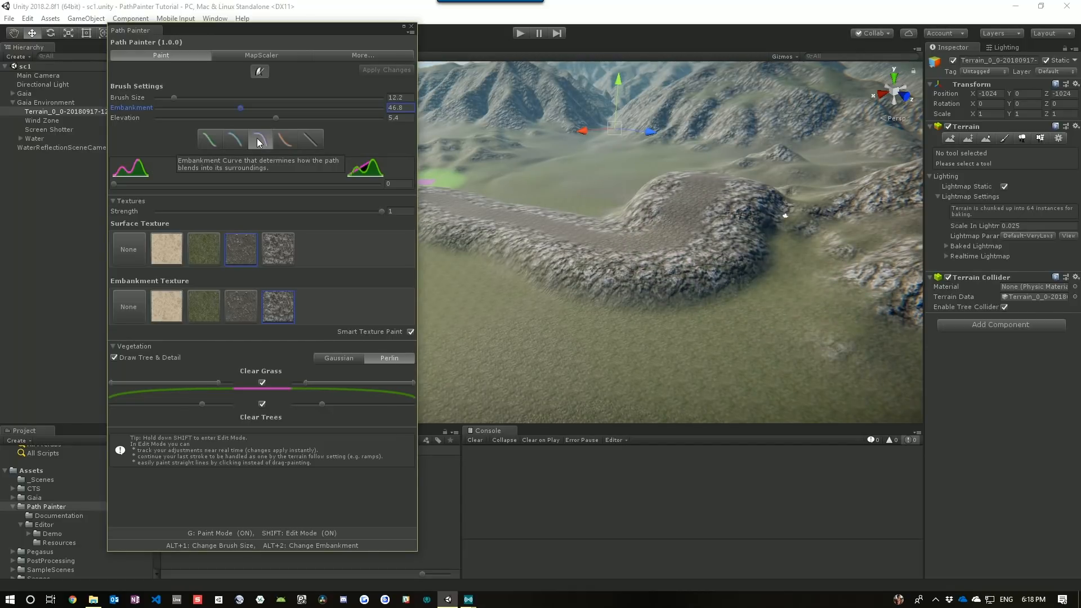
Step: Try several embankment curve presets and settle on the soft rounded profile
{"action": "left_click", "coordinate": [285, 140]}
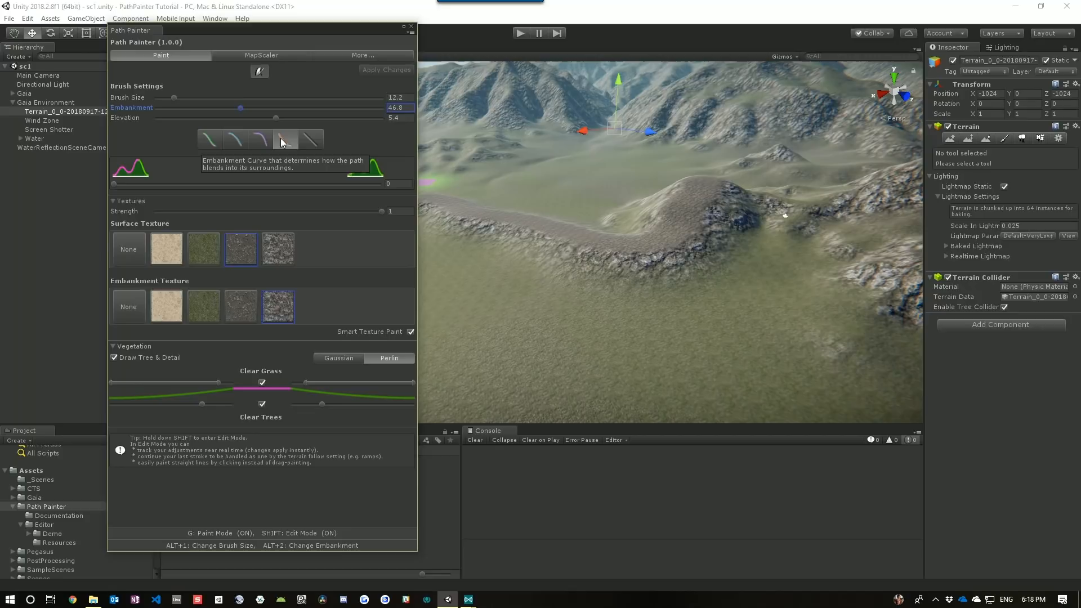
{"action": "left_click", "coordinate": [308, 139]}
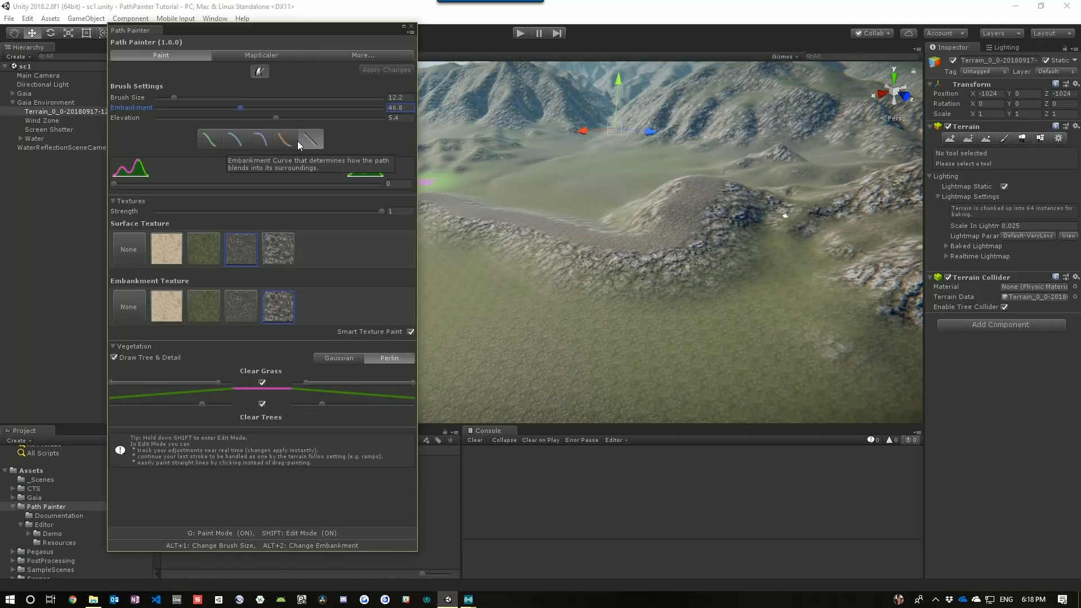
{"action": "left_click", "coordinate": [285, 139]}
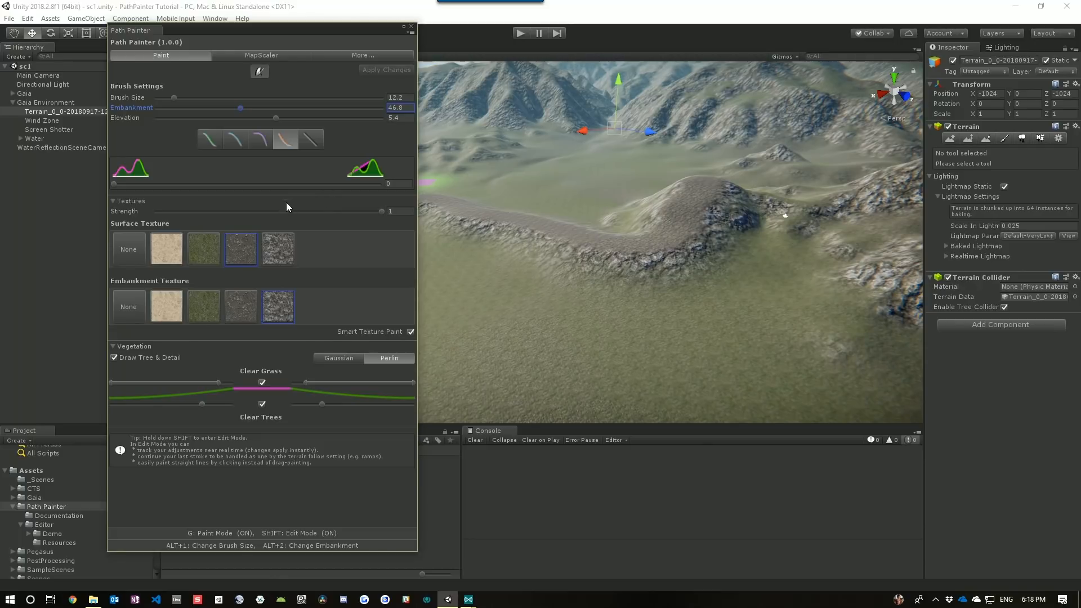
{"action": "left_click", "coordinate": [711, 195]}
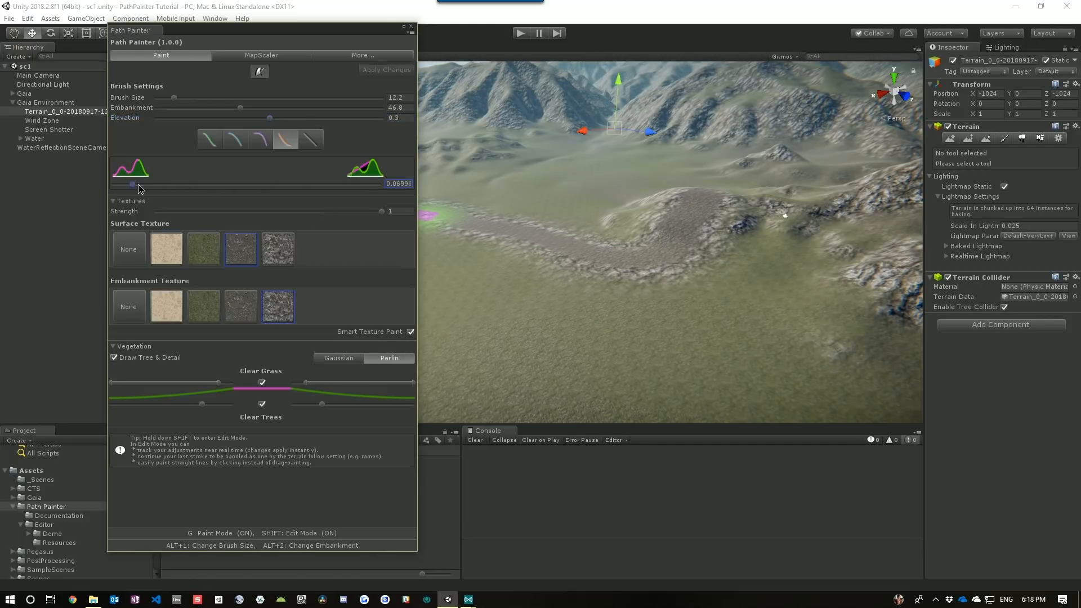
Step: Adjust the embankment blend and fine-tune the path texture strength
{"action": "left_click_drag", "start_coordinate": [127, 183], "coordinate": [317, 183]}
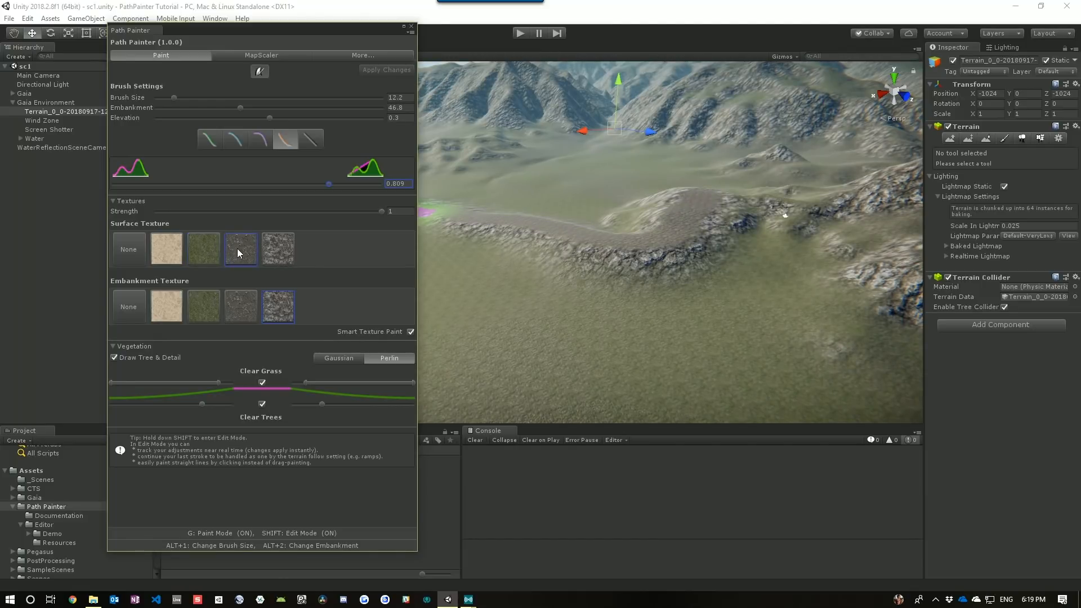
{"action": "left_click_drag", "start_coordinate": [382, 210], "coordinate": [343, 210]}
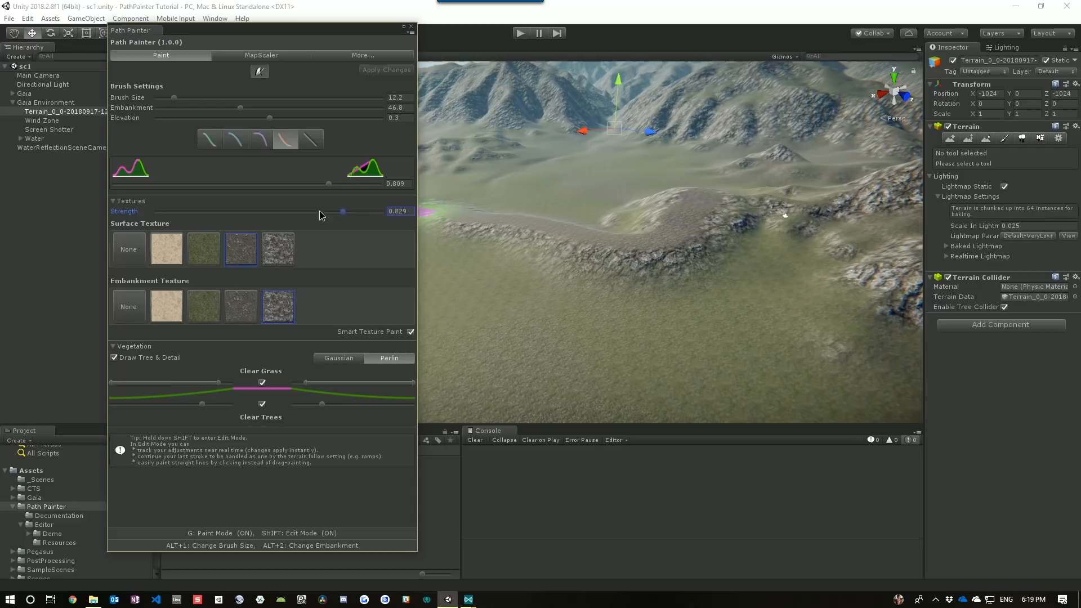
{"action": "left_click_drag", "start_coordinate": [342, 211], "coordinate": [256, 210]}
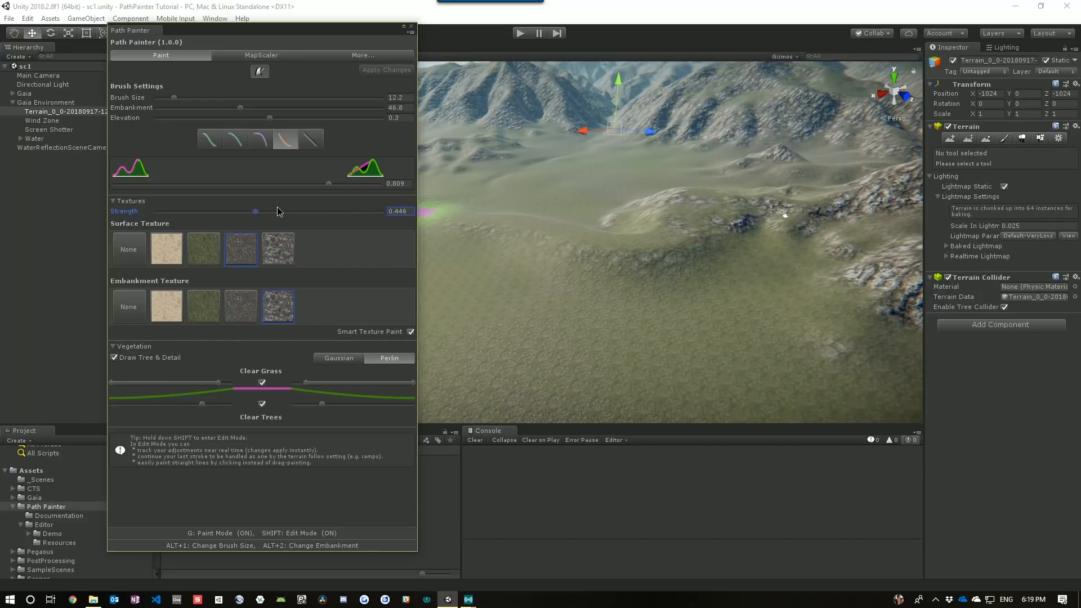
{"action": "left_click_drag", "start_coordinate": [256, 211], "coordinate": [381, 211]}
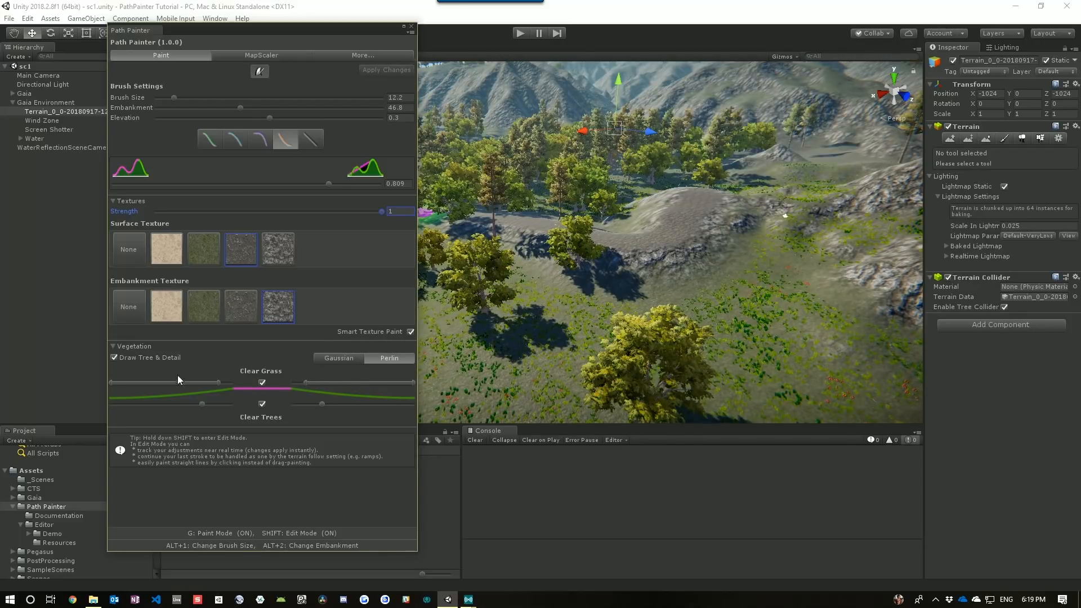
Step: Hide and restore trees and grass along the path, then switch edit mode off
{"action": "left_click", "coordinate": [115, 357]}
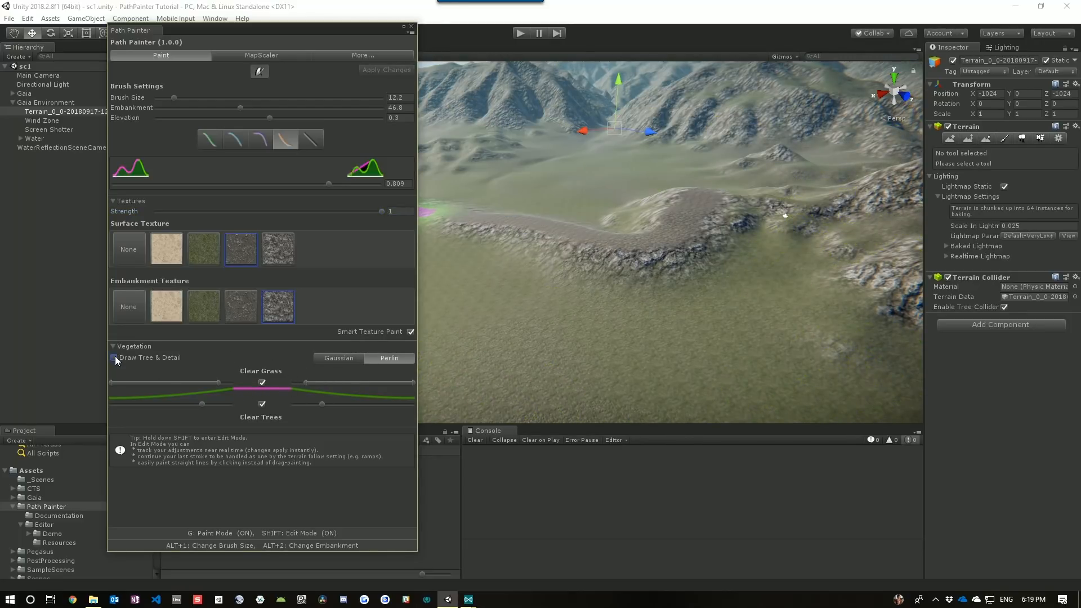
{"action": "left_click", "coordinate": [115, 357]}
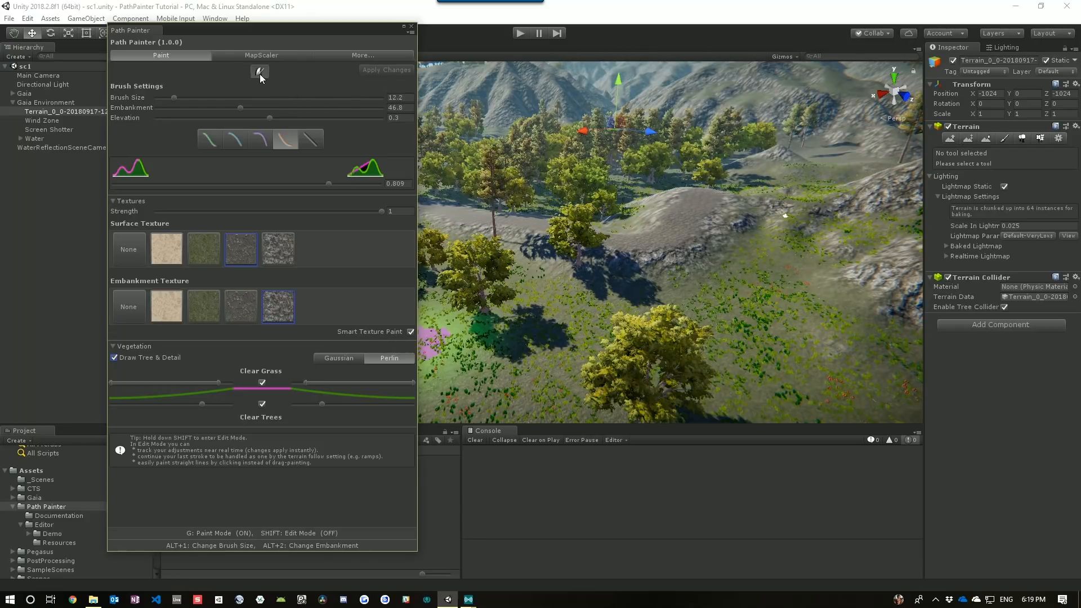
{"action": "left_click", "coordinate": [260, 71]}
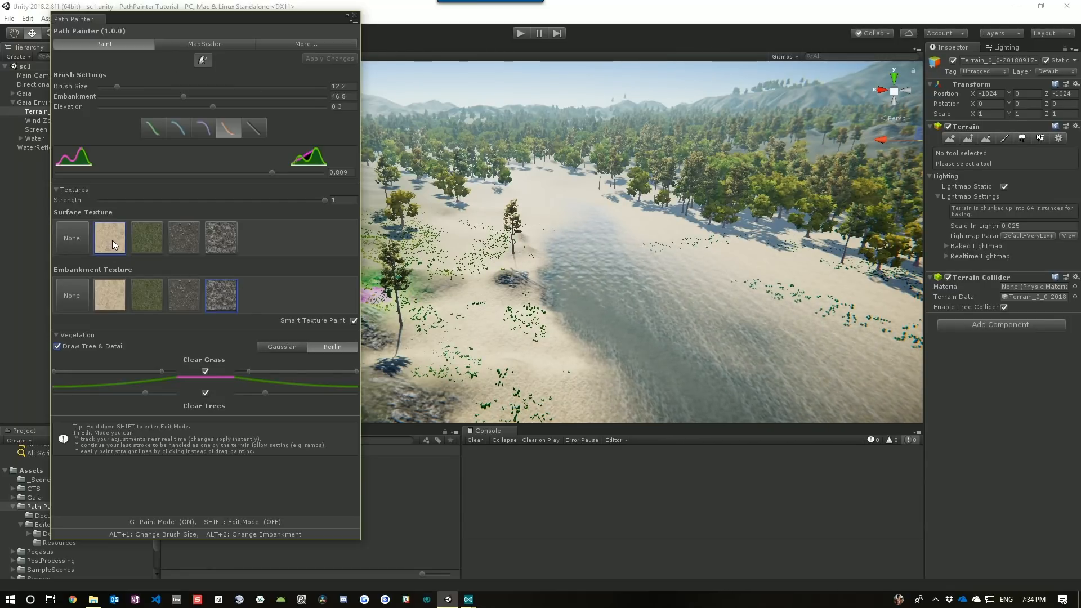
Step: Choose the sand surface texture, set a negative elevation and carve the sunken river channel
{"action": "left_click", "coordinate": [109, 237]}
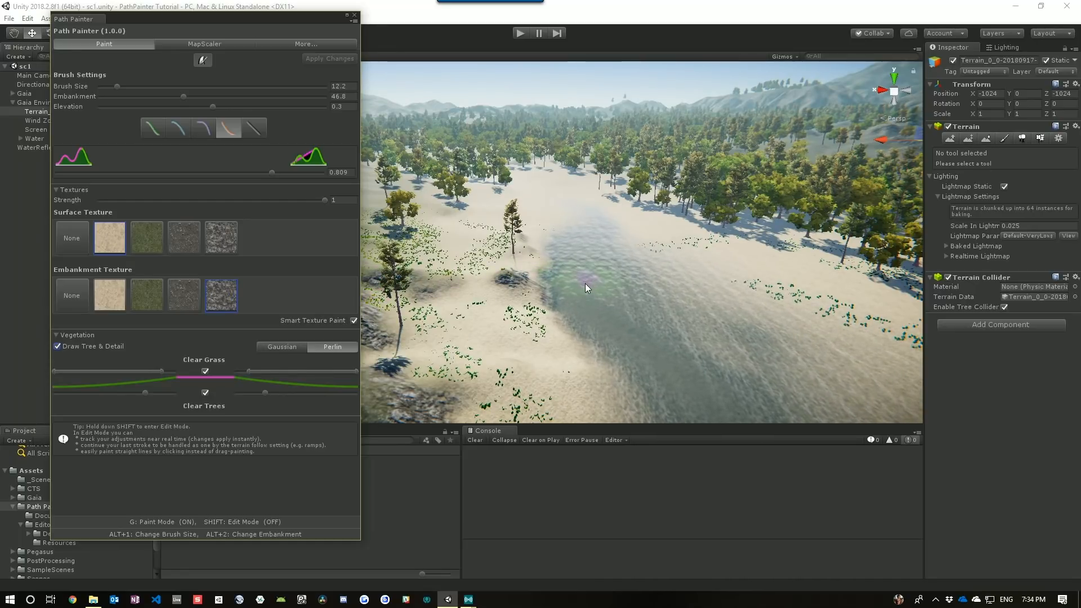
{"action": "left_click_drag", "start_coordinate": [213, 106], "coordinate": [205, 106]}
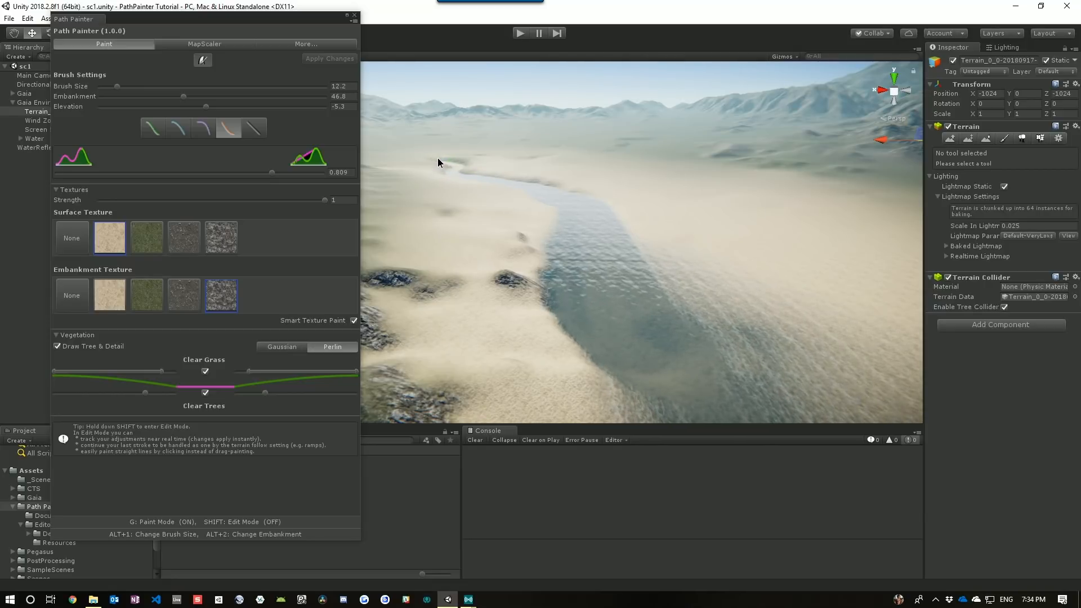
{"action": "left_click", "coordinate": [715, 319]}
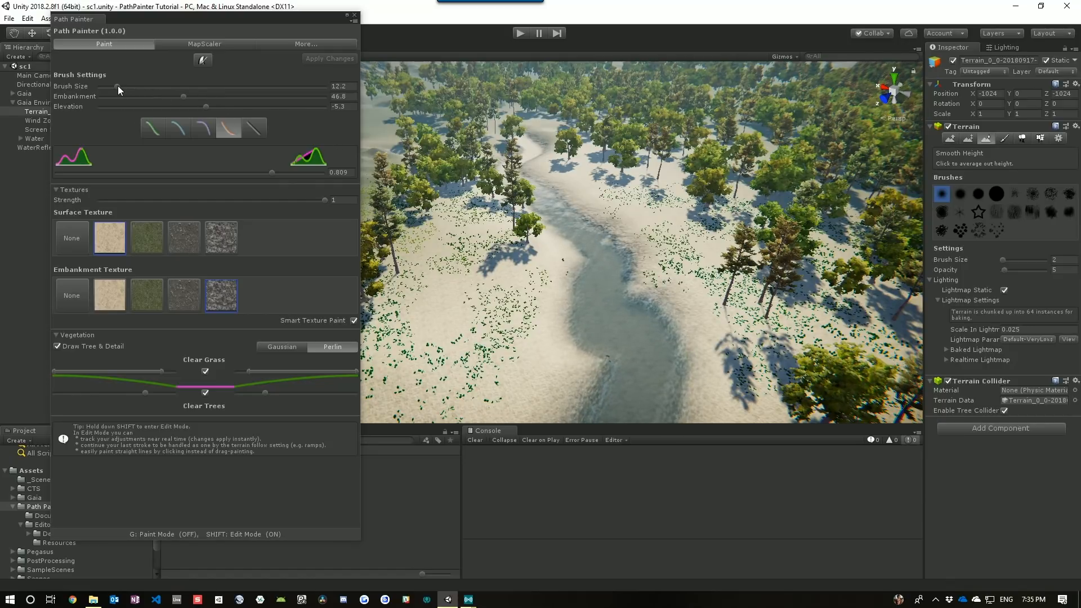
Step: Widen the river with a larger brush and settle the Embankment width after narrowing and widening it
{"action": "left_click_drag", "start_coordinate": [117, 88], "coordinate": [130, 88]}
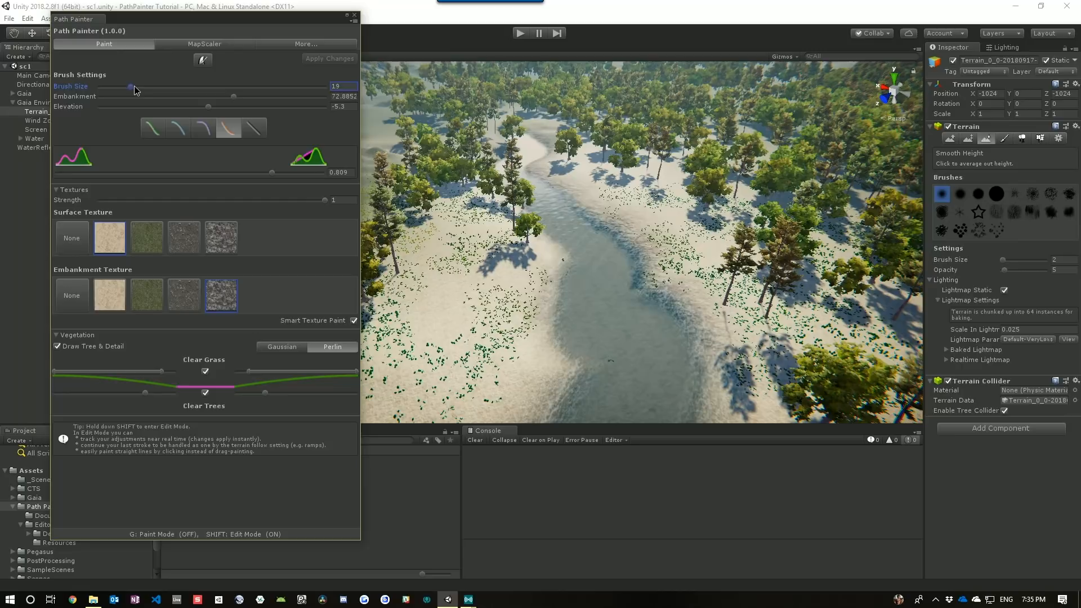
{"action": "left_click_drag", "start_coordinate": [130, 88], "coordinate": [134, 88]}
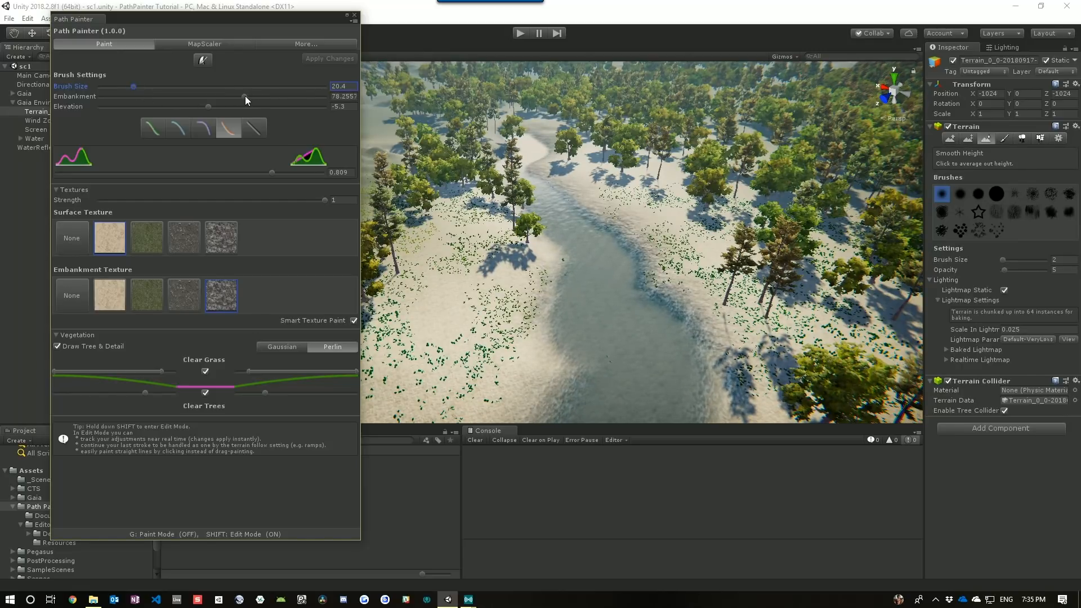
{"action": "left_click_drag", "start_coordinate": [244, 97], "coordinate": [213, 97]}
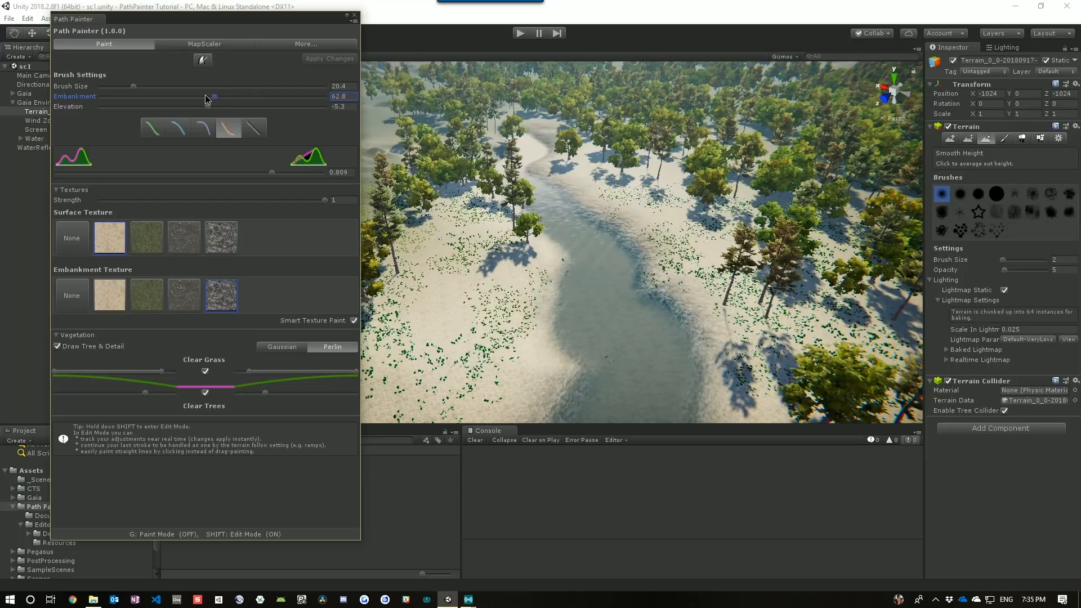
{"action": "left_click_drag", "start_coordinate": [212, 97], "coordinate": [175, 96]}
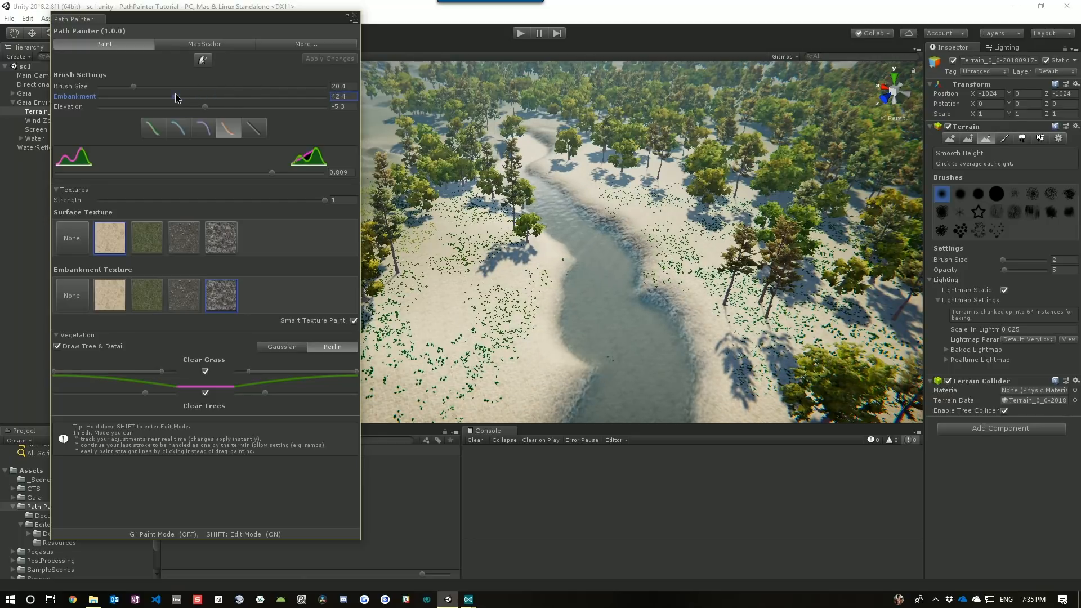
{"action": "left_click_drag", "start_coordinate": [175, 95], "coordinate": [226, 96]}
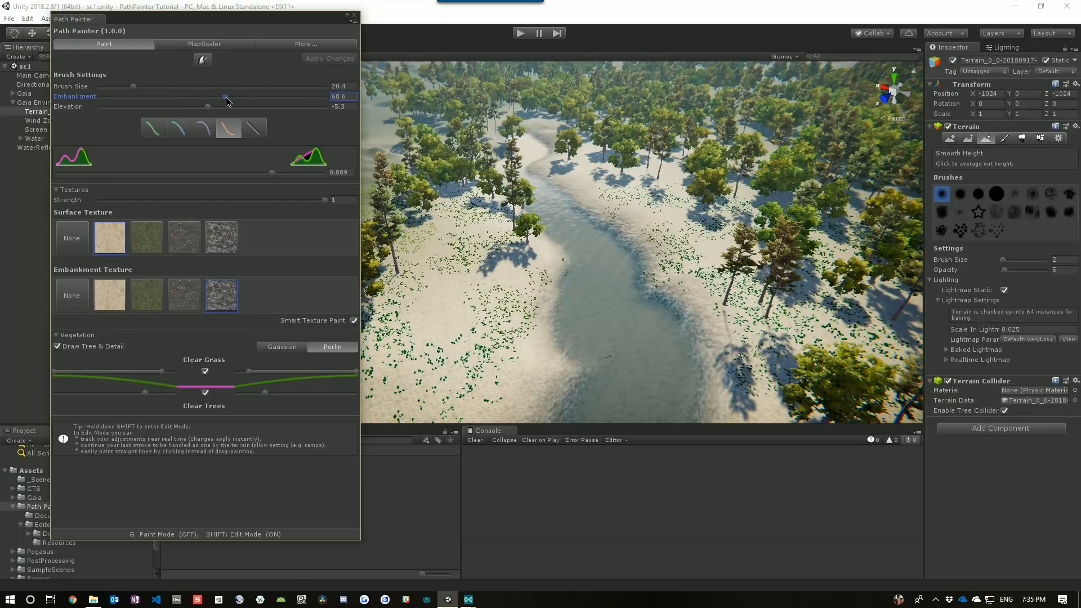
Step: Sink the river bed to Elevation -7.4 and shift the embankment profile blend toward the other shape
{"action": "left_click_drag", "start_coordinate": [207, 107], "coordinate": [209, 107]}
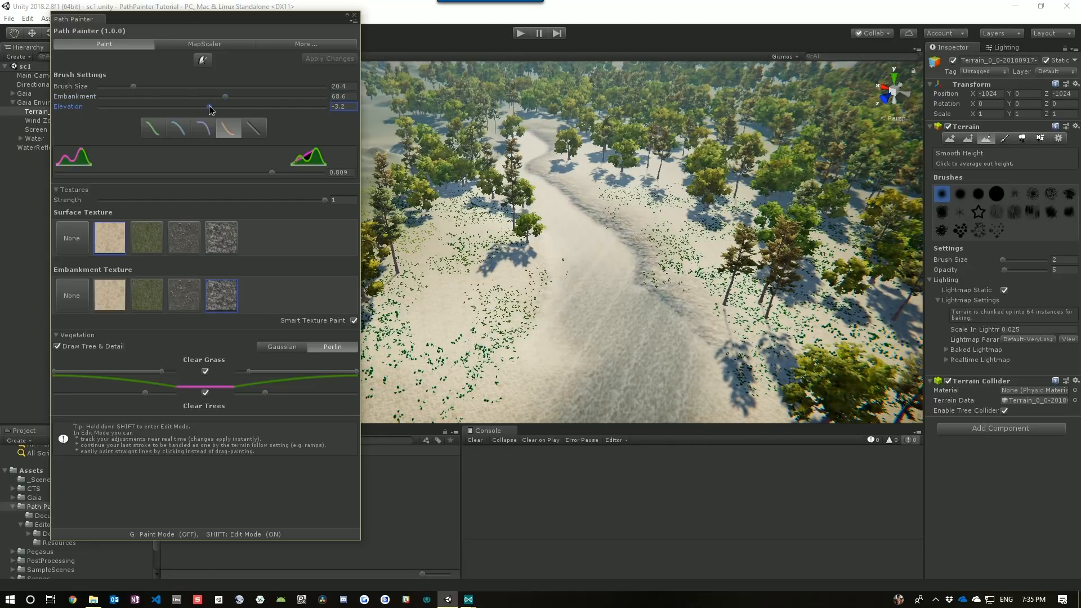
{"action": "left_click_drag", "start_coordinate": [211, 105], "coordinate": [173, 106]}
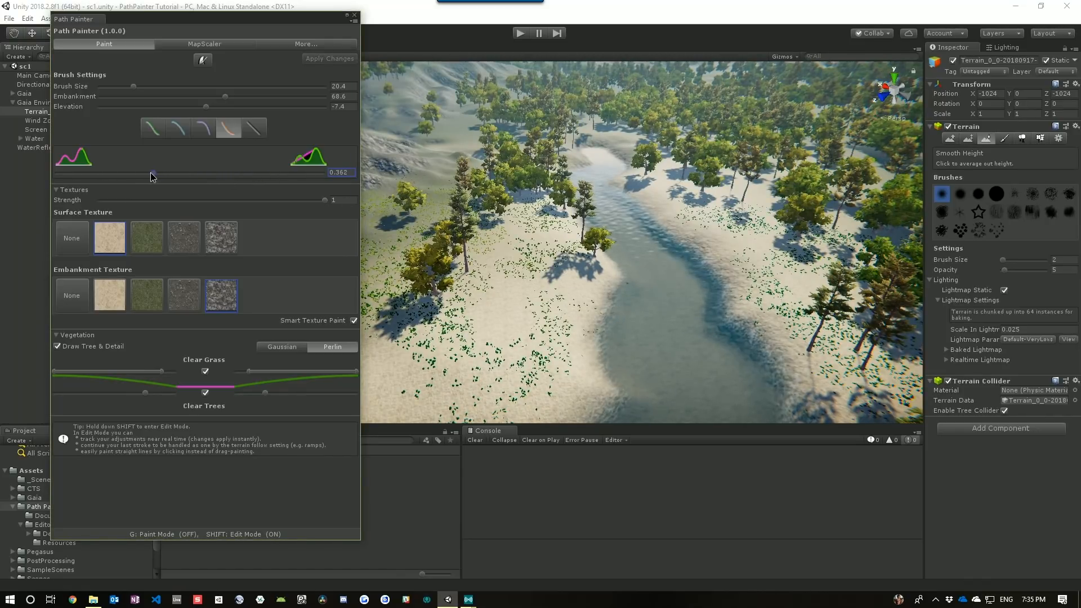
{"action": "left_click_drag", "start_coordinate": [152, 172], "coordinate": [109, 172]}
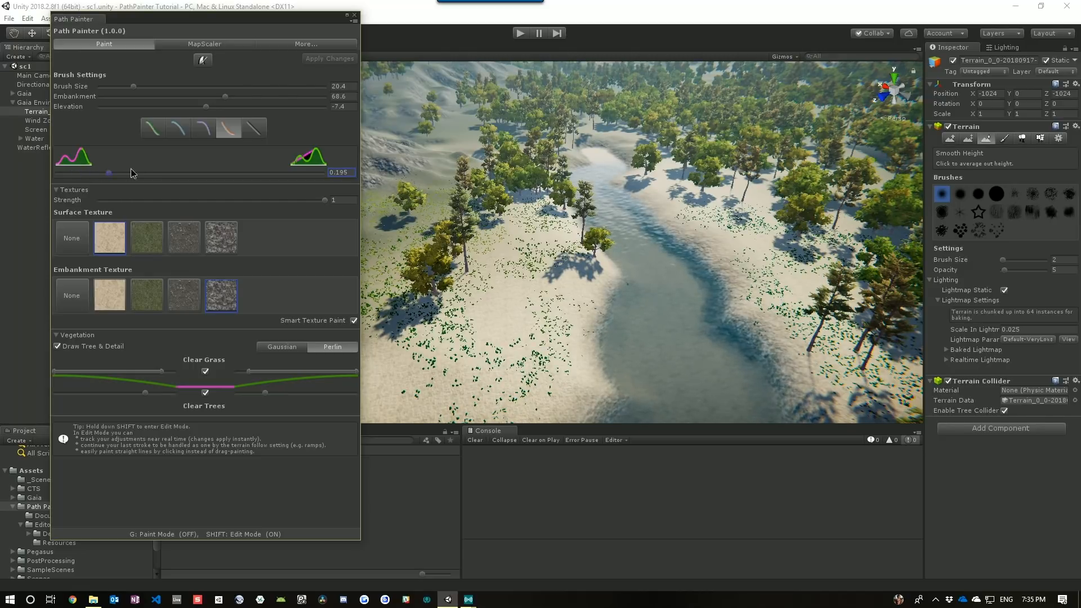
{"action": "left_click_drag", "start_coordinate": [109, 173], "coordinate": [302, 173]}
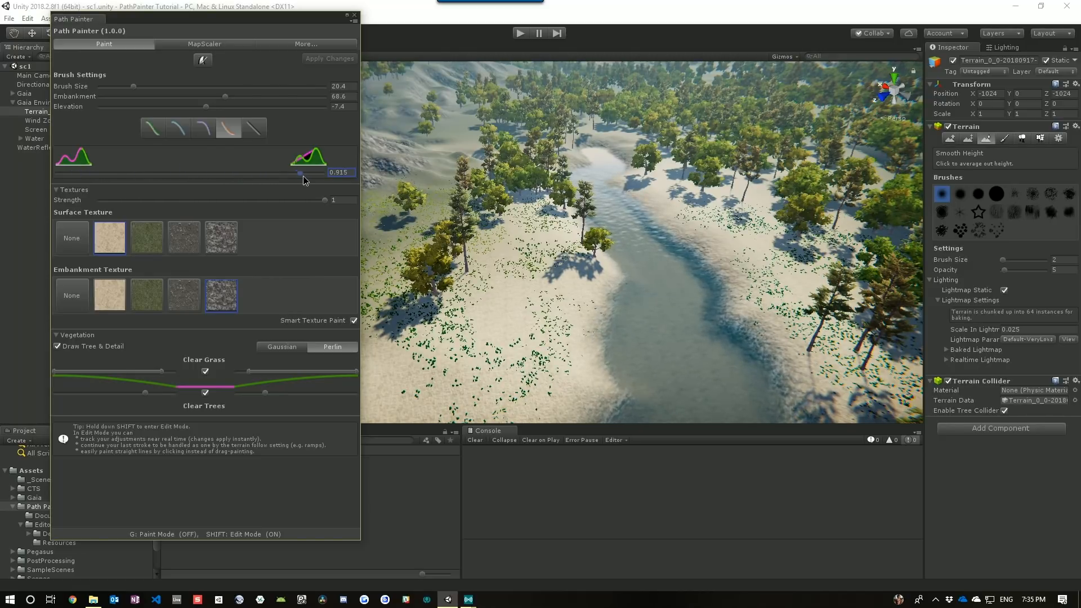
{"action": "left_click_drag", "start_coordinate": [299, 174], "coordinate": [294, 173]}
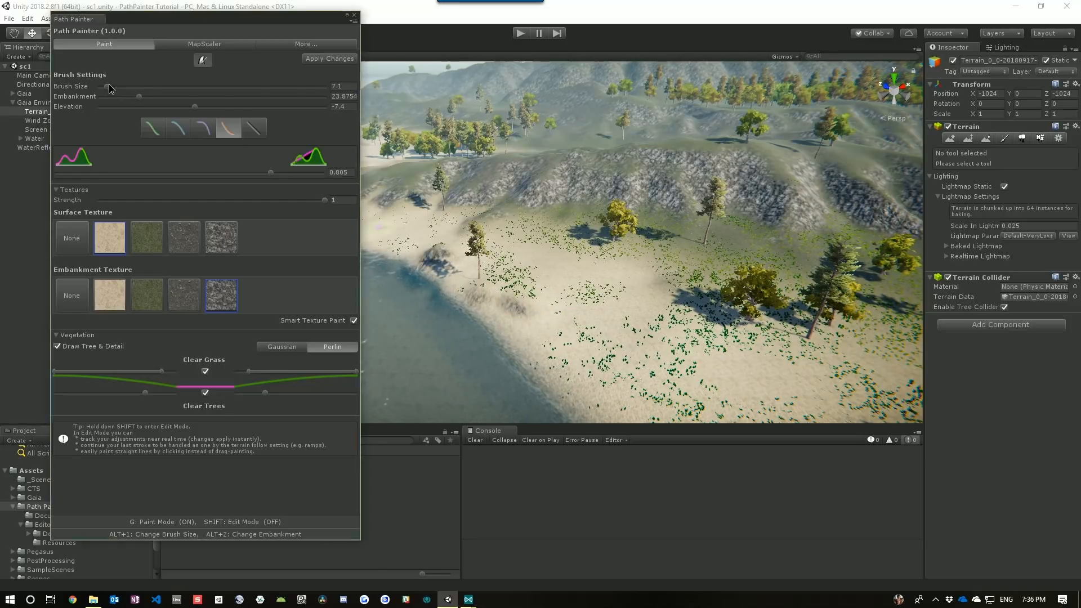
Step: Shrink Brush Size to 4 with Embankment ~13 and raise Elevation to 3.6 for a narrow ridge
{"action": "left_click_drag", "start_coordinate": [136, 87], "coordinate": [100, 87]}
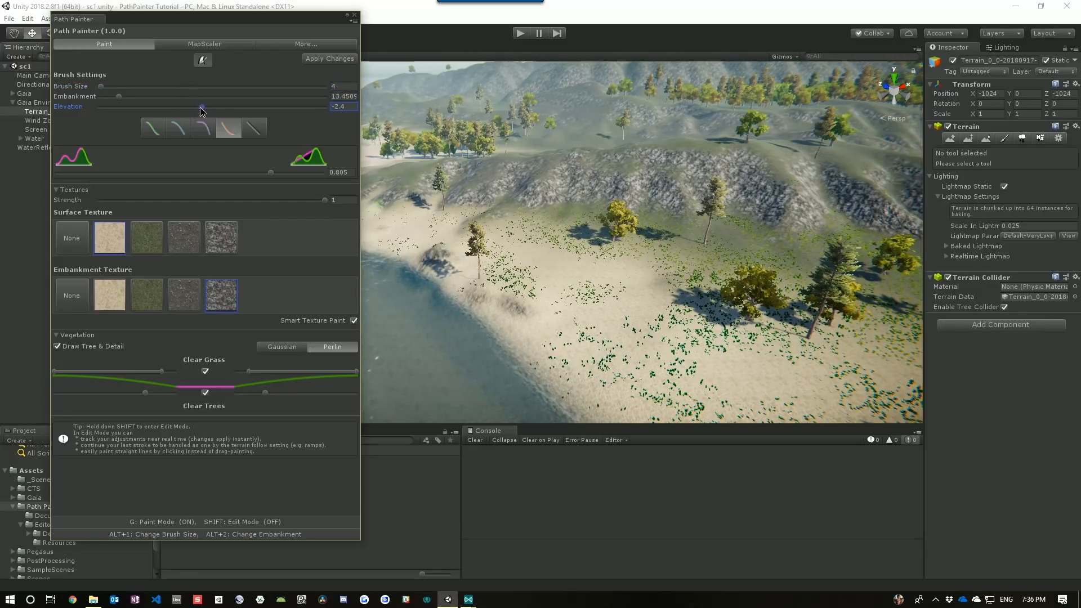
{"action": "left_click_drag", "start_coordinate": [202, 112], "coordinate": [217, 112]}
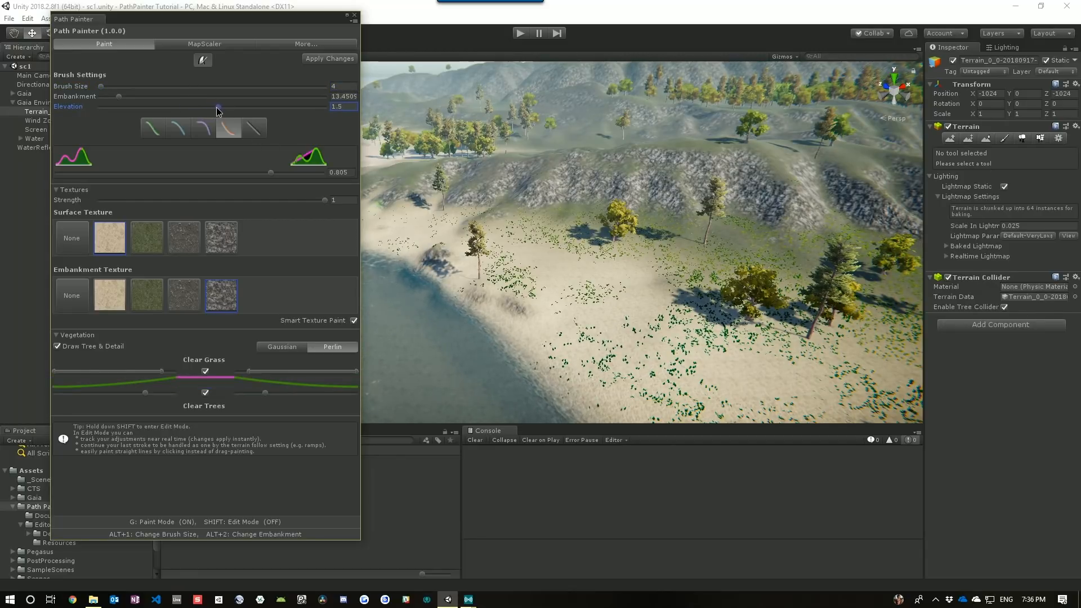
{"action": "left_click_drag", "start_coordinate": [217, 106], "coordinate": [226, 106]}
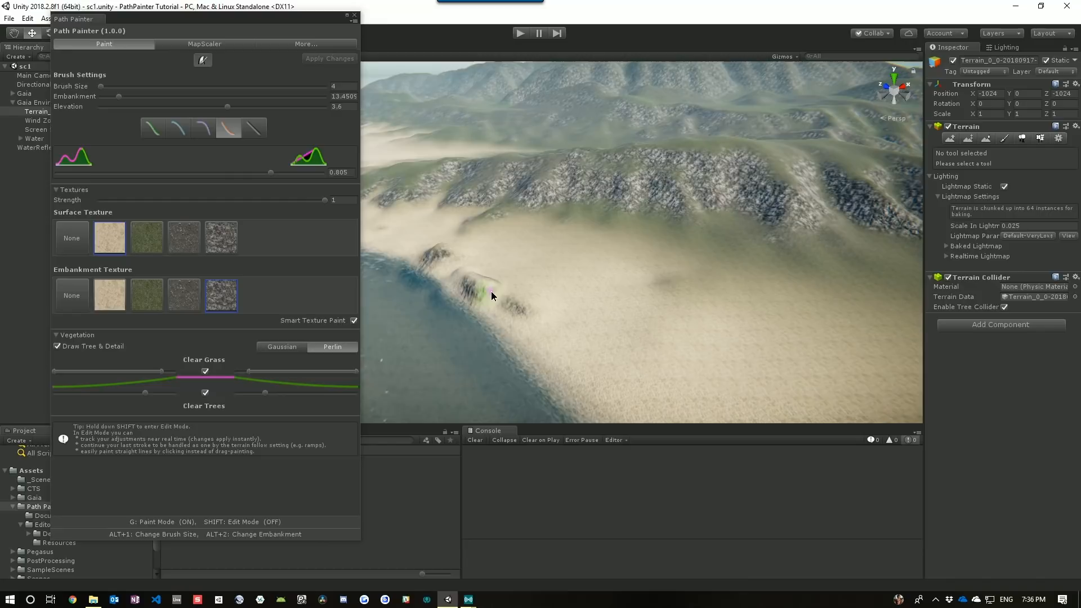
Step: Paint the raised ridge along the sandy shore across the flat, then lower its height slightly
{"action": "left_click_drag", "start_coordinate": [493, 296], "coordinate": [548, 324]}
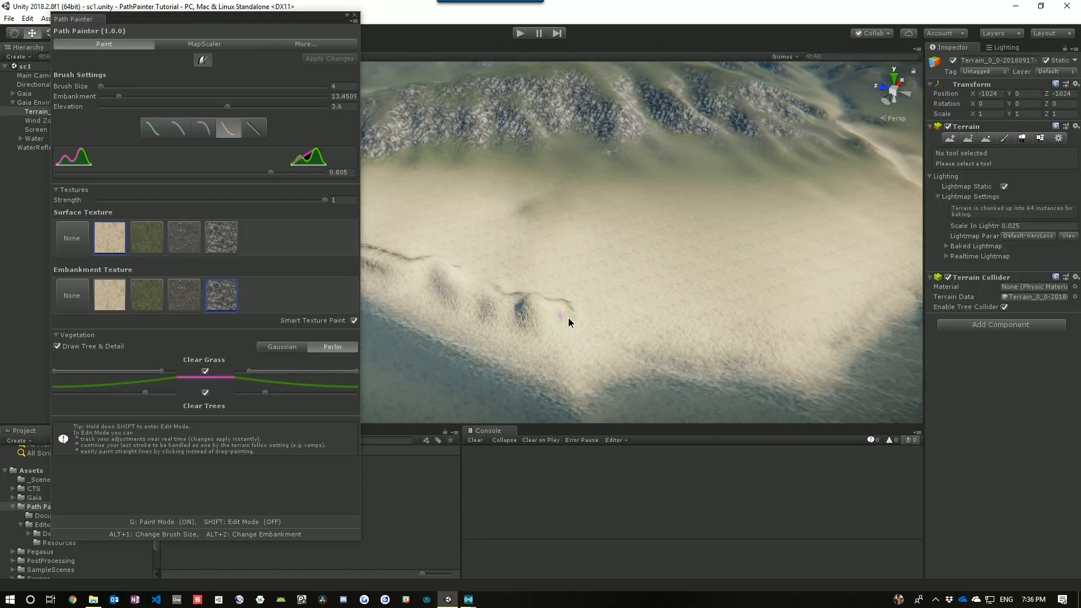
{"action": "left_click_drag", "start_coordinate": [565, 321], "coordinate": [766, 310]}
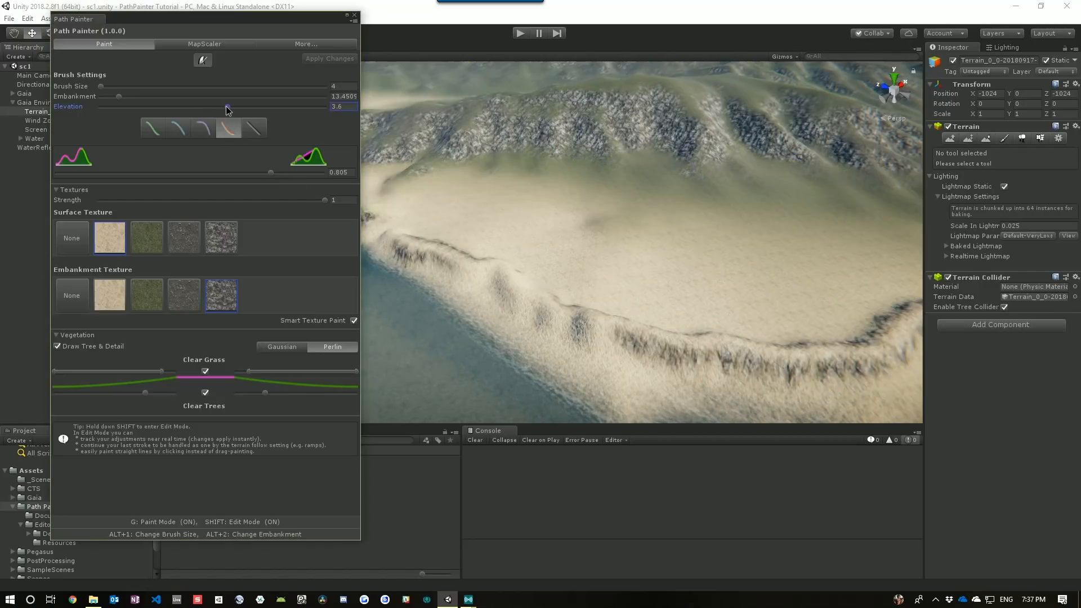
{"action": "left_click_drag", "start_coordinate": [228, 106], "coordinate": [220, 106]}
{"action": "type", "text": "10"}
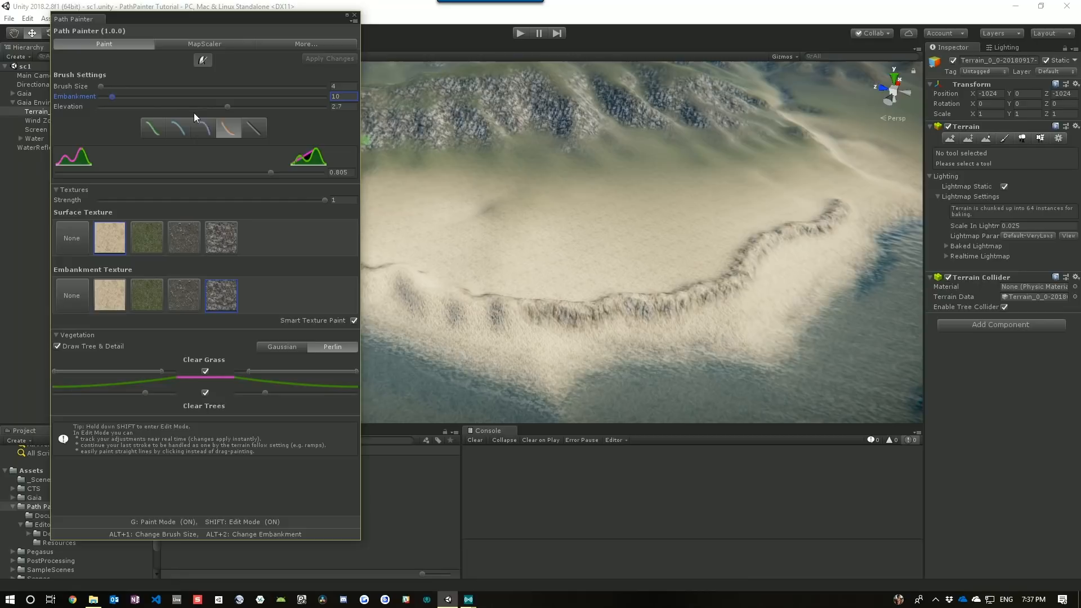
Step: Raise Elevation to 4.1, set profile blend 0.212, restore full Texture Strength and paint raised terrain along the shore
{"action": "left_click_drag", "start_coordinate": [226, 105], "coordinate": [269, 106]}
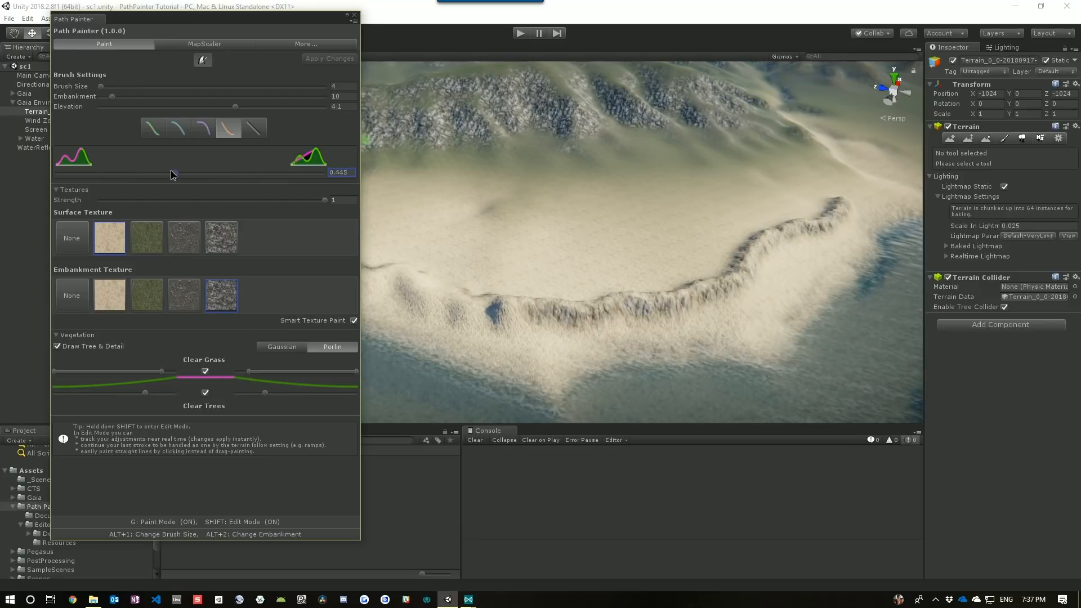
{"action": "left_click_drag", "start_coordinate": [171, 172], "coordinate": [112, 172]}
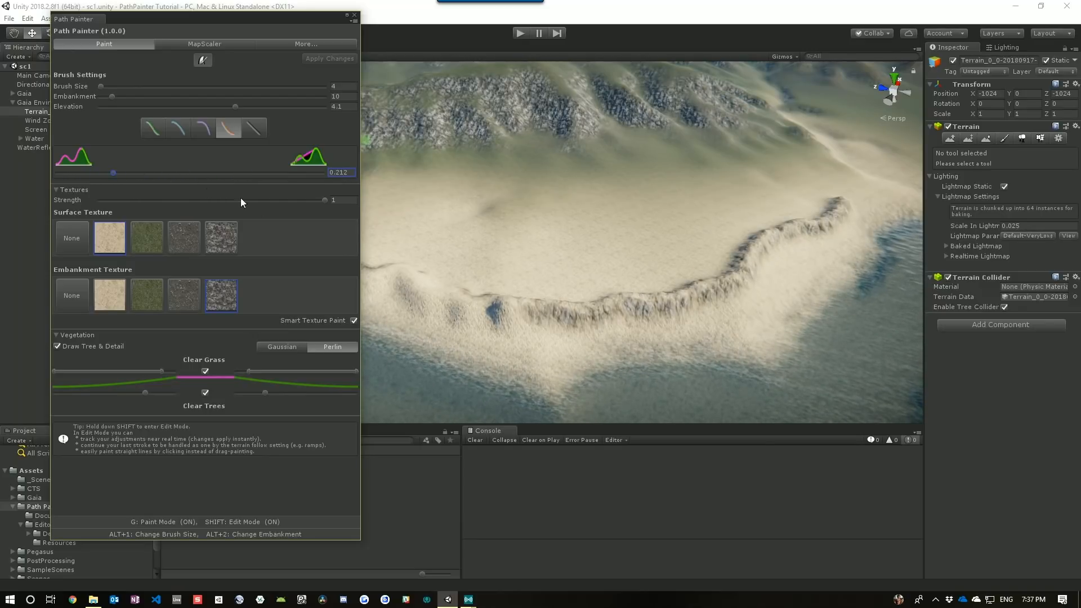
{"action": "left_click_drag", "start_coordinate": [324, 201], "coordinate": [251, 201]}
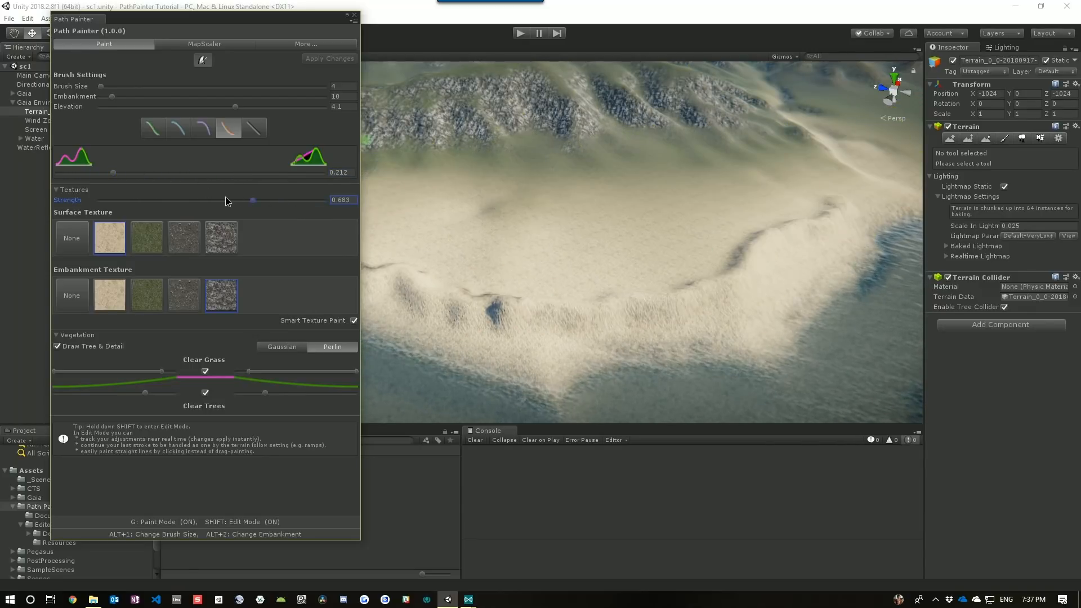
{"action": "left_click_drag", "start_coordinate": [254, 200], "coordinate": [324, 200]}
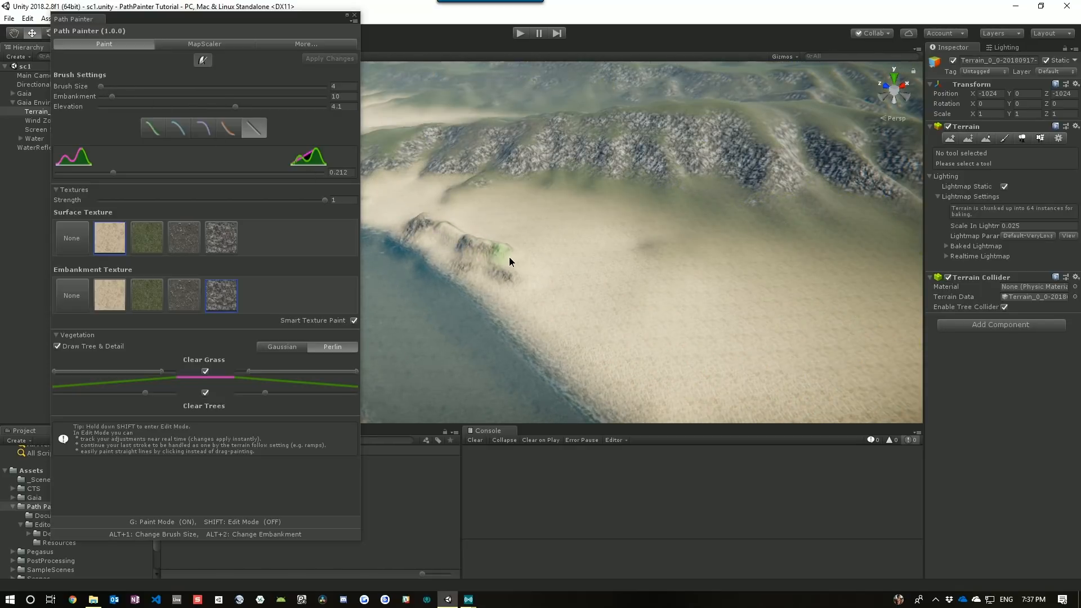
{"action": "left_click_drag", "start_coordinate": [510, 262], "coordinate": [560, 314]}
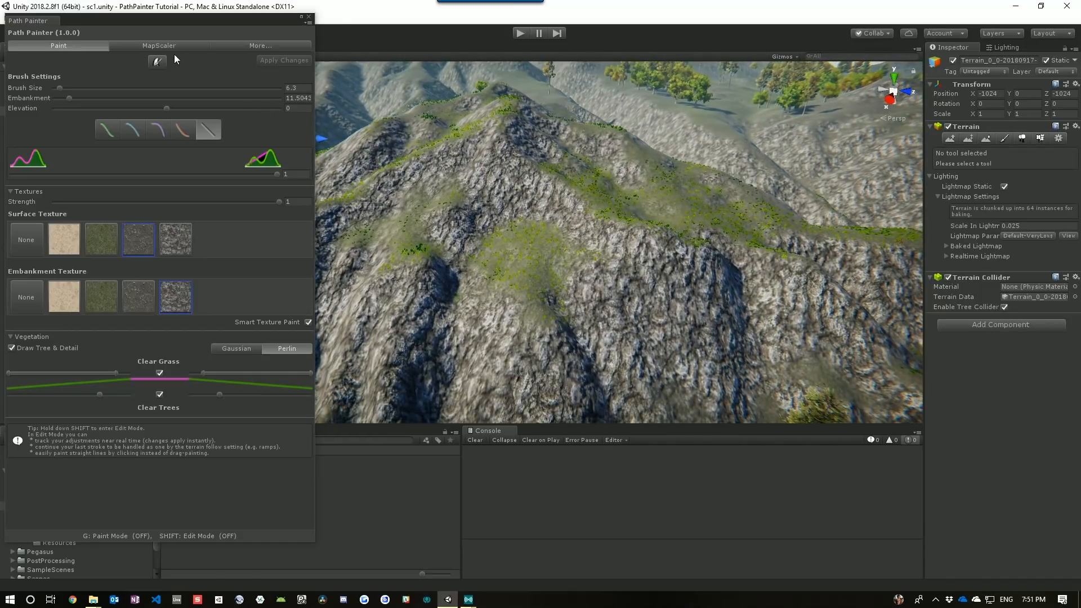
Step: Enlarge the brush to about 20 and level a wide flat area on the hilltop
{"action": "left_click", "coordinate": [530, 259]}
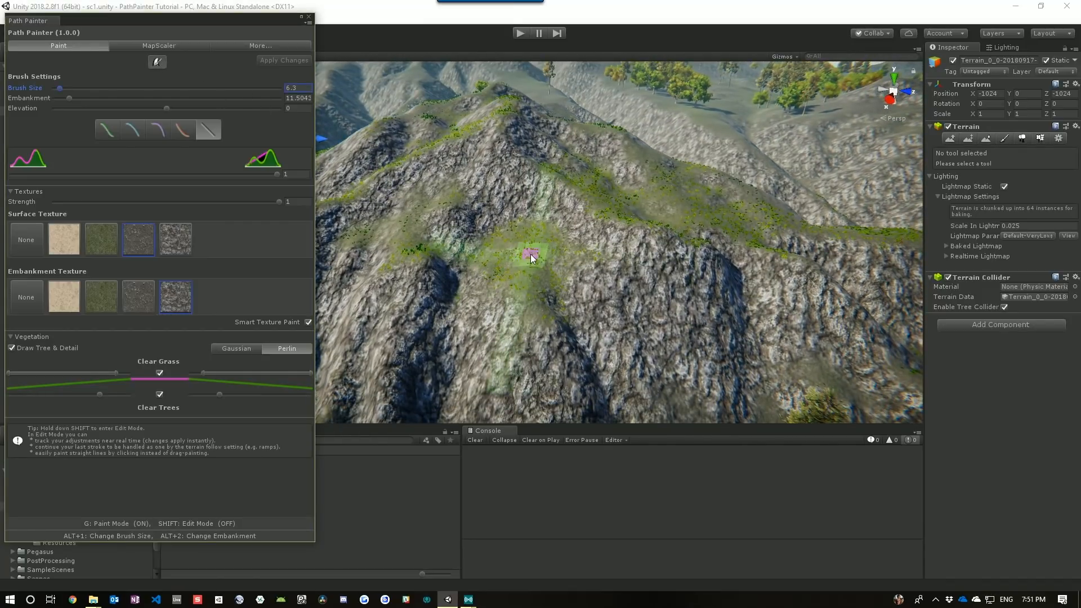
{"action": "left_click_drag", "start_coordinate": [60, 88], "coordinate": [74, 88]}
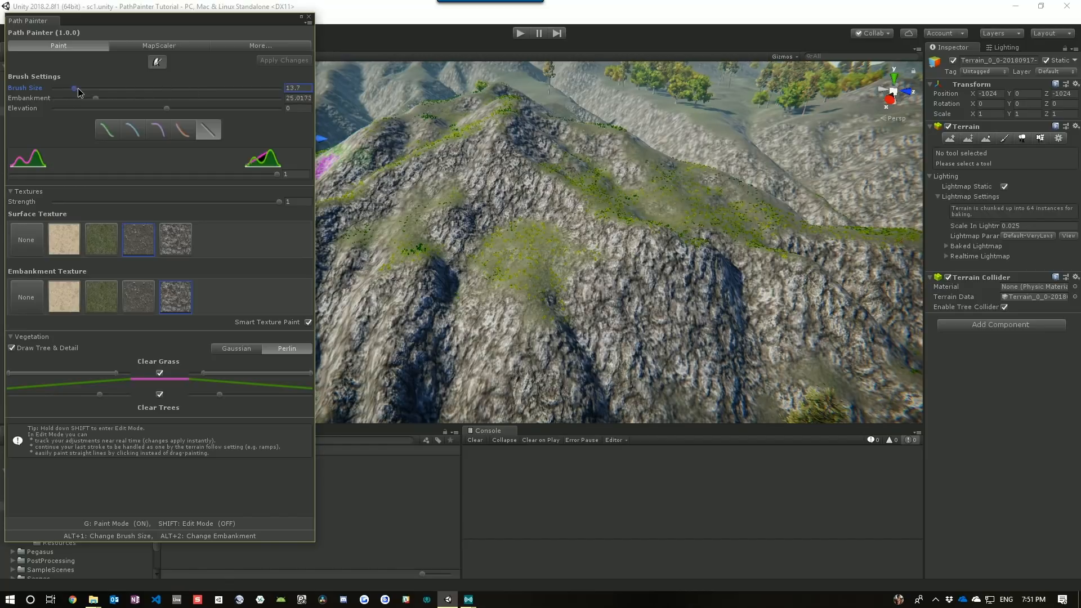
{"action": "left_click_drag", "start_coordinate": [74, 87], "coordinate": [86, 88]}
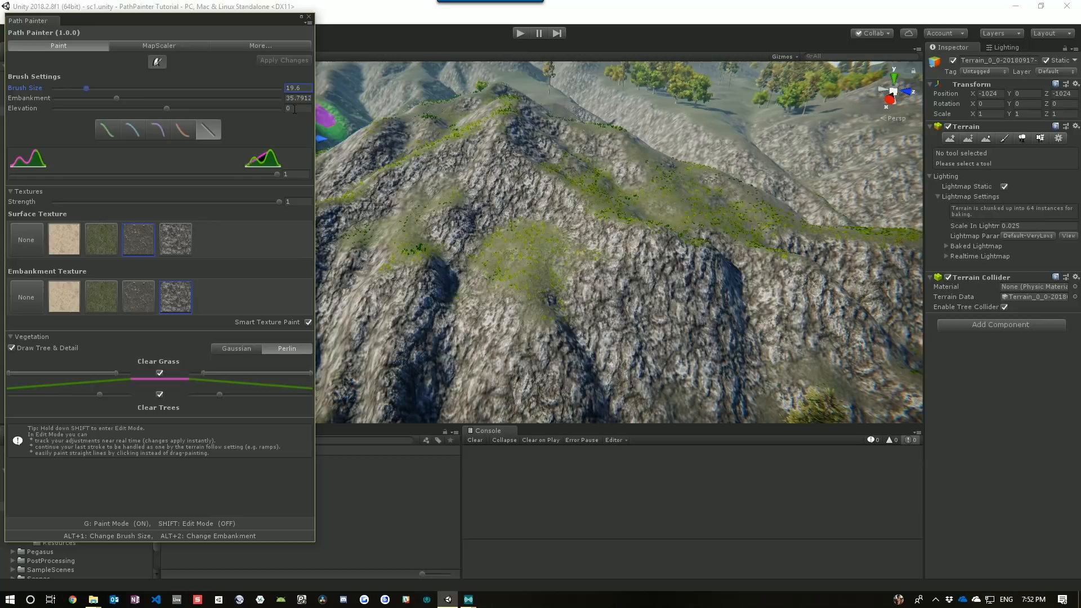
{"action": "left_click", "coordinate": [444, 234]}
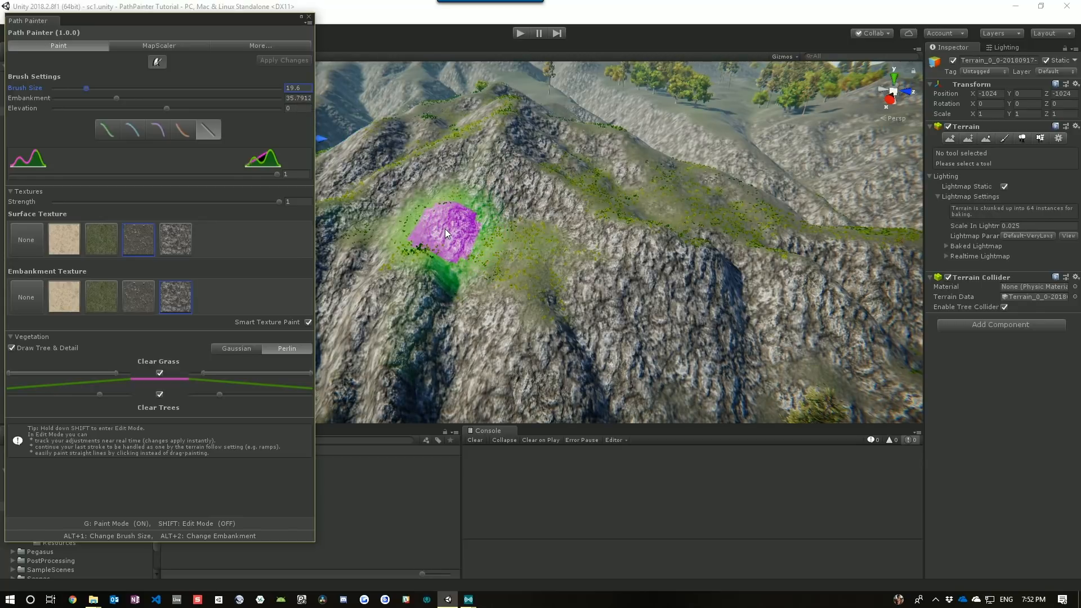
{"action": "left_click_drag", "start_coordinate": [445, 232], "coordinate": [420, 219]}
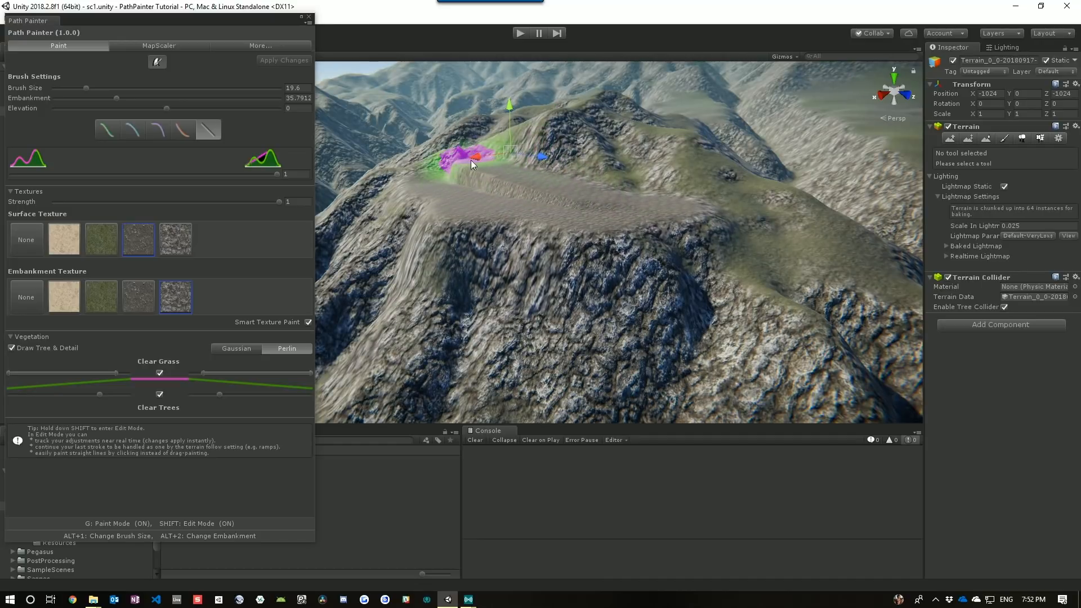
Step: Extend and widen the flat plateau across the hilltop, raising Brush Size to about 22
{"action": "left_click", "coordinate": [595, 213]}
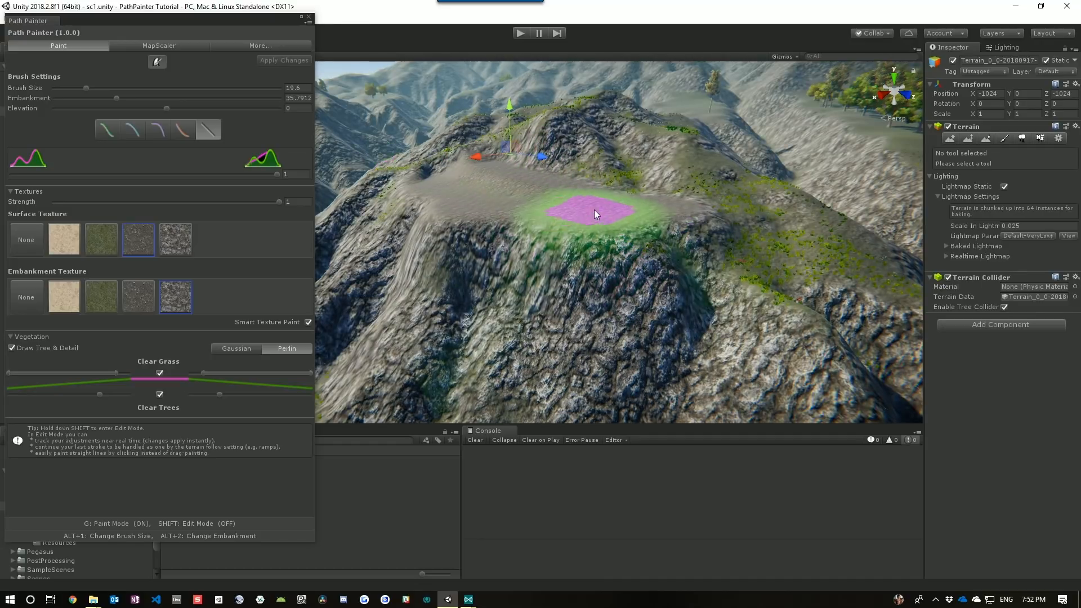
{"action": "left_click_drag", "start_coordinate": [595, 212], "coordinate": [588, 210]}
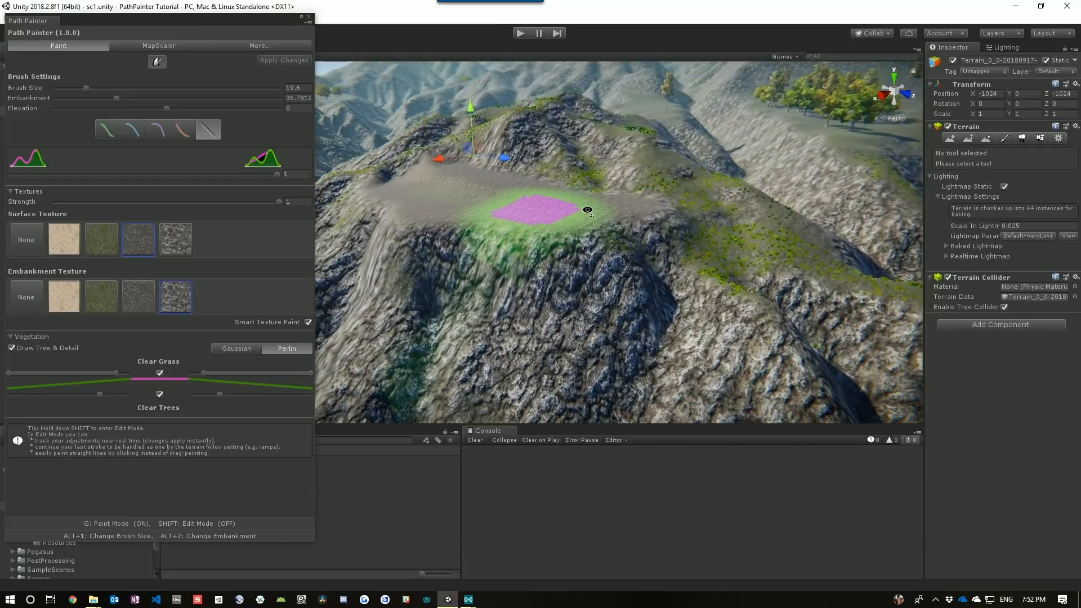
{"action": "left_click_drag", "start_coordinate": [587, 210], "coordinate": [625, 225]}
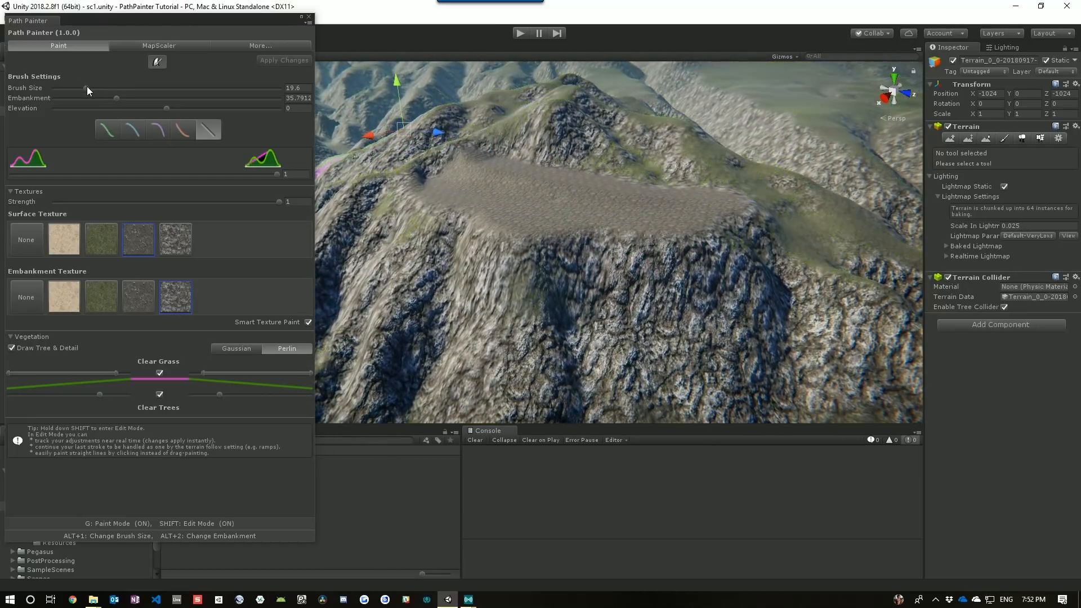
{"action": "left_click_drag", "start_coordinate": [83, 88], "coordinate": [88, 87]}
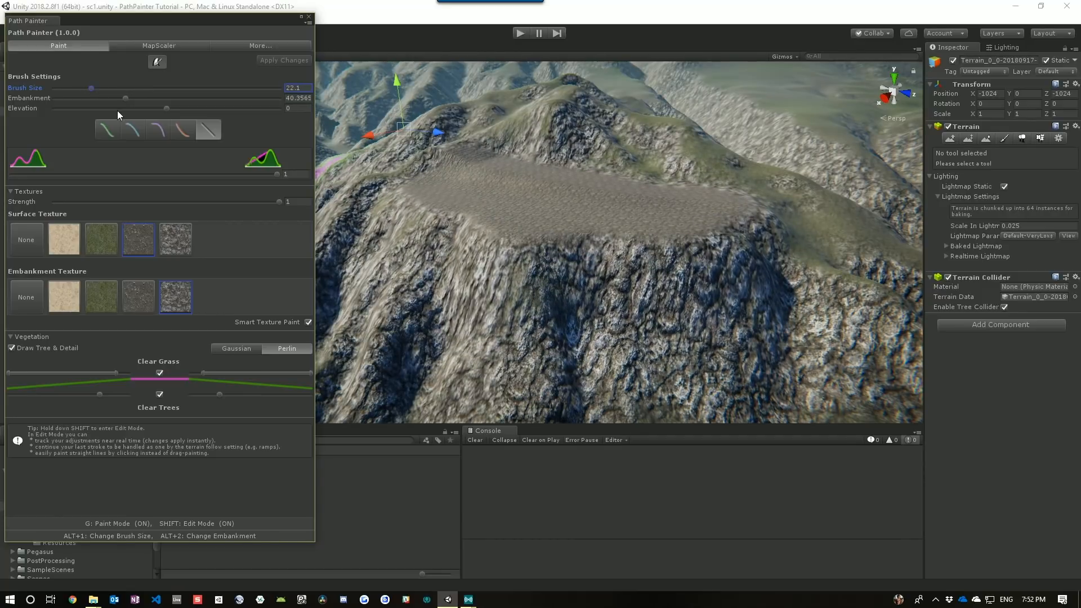
Step: Adjust the plateau's Embankment to about 51 for broader, gentler slopes
{"action": "left_click_drag", "start_coordinate": [125, 98], "coordinate": [149, 98]}
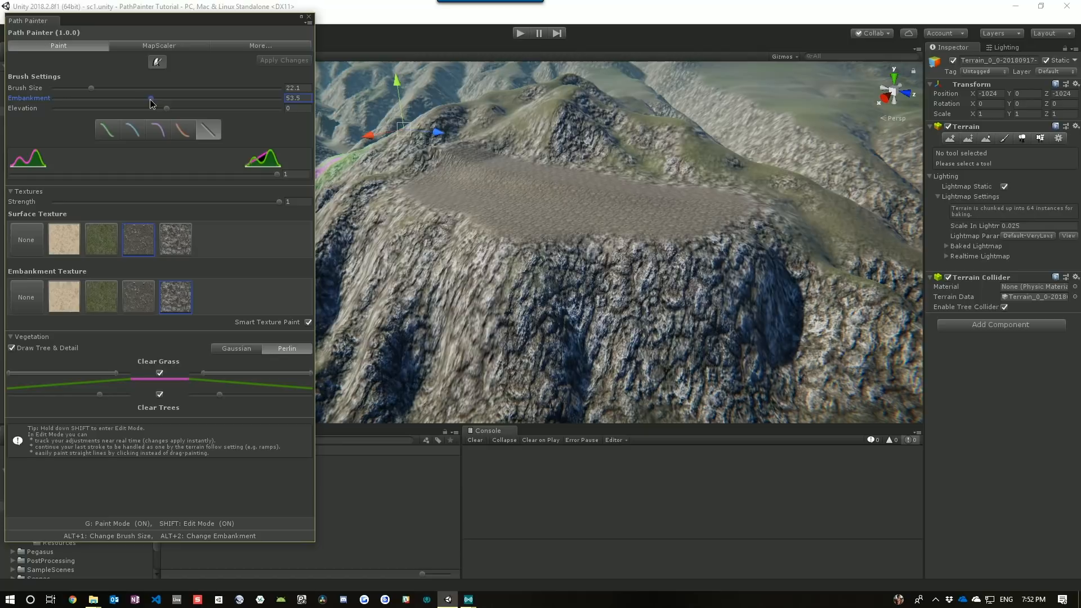
{"action": "left_click_drag", "start_coordinate": [150, 98], "coordinate": [122, 98]}
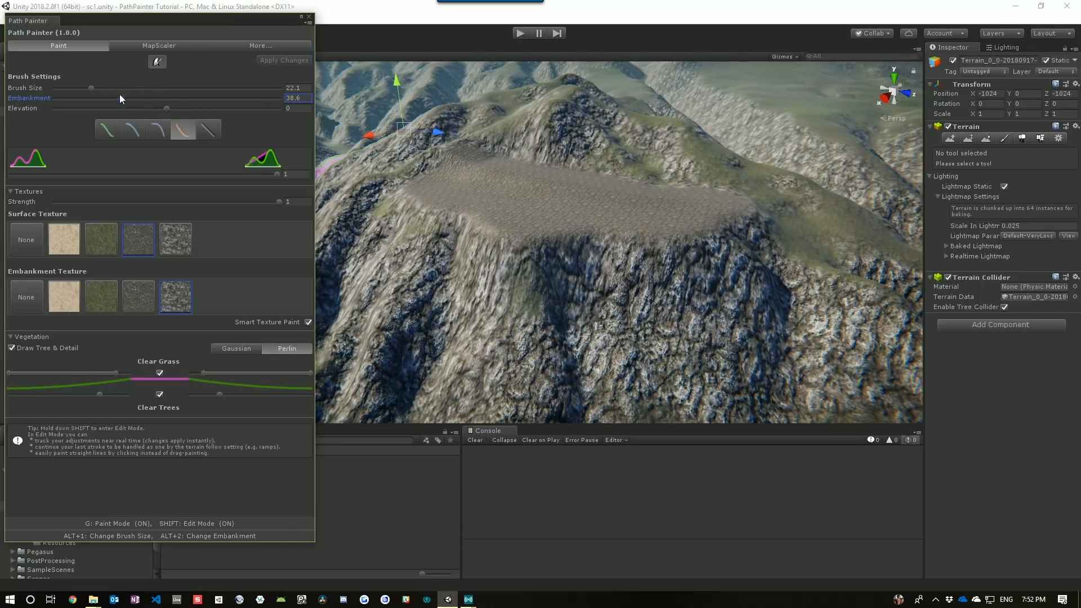
{"action": "left_click_drag", "start_coordinate": [121, 98], "coordinate": [138, 98]}
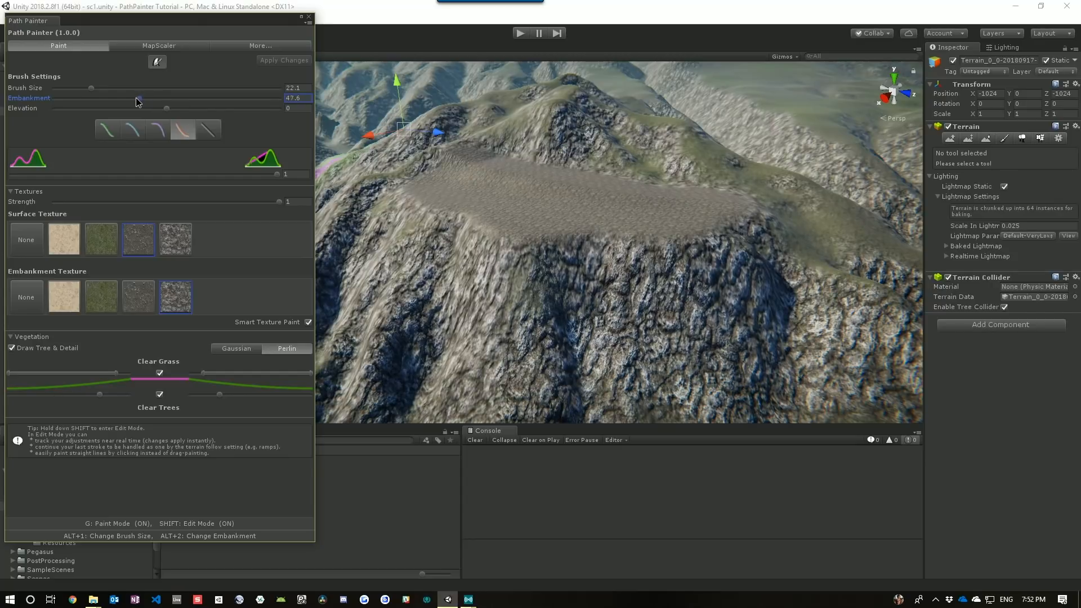
{"action": "left_click_drag", "start_coordinate": [136, 102], "coordinate": [145, 102]}
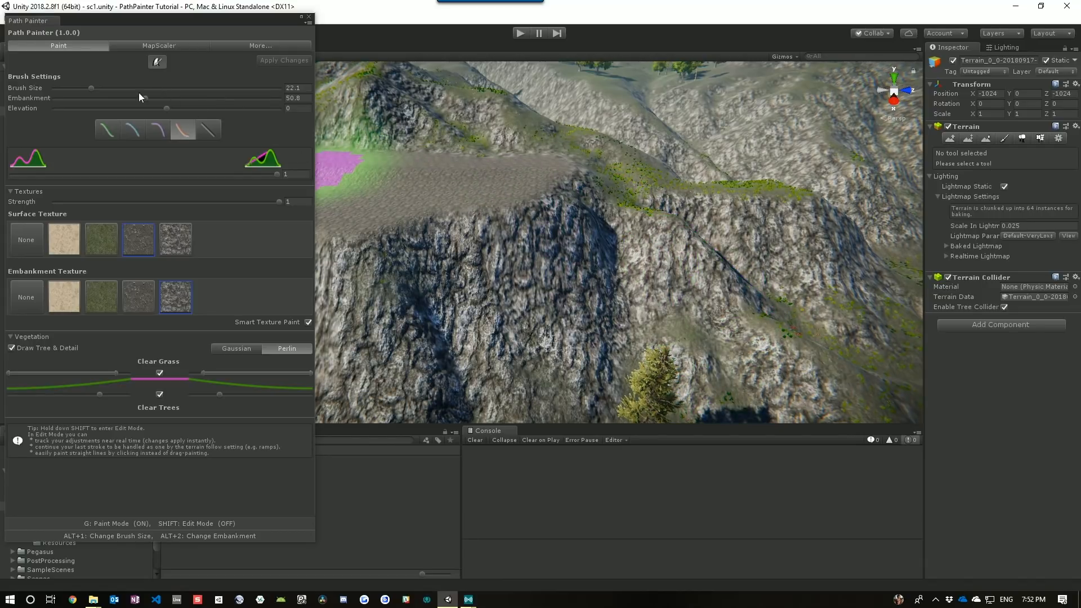
Step: Shrink the brush to about 8 and paint a narrow winding path across the rocky hills
{"action": "left_click_drag", "start_coordinate": [90, 88], "coordinate": [68, 88]}
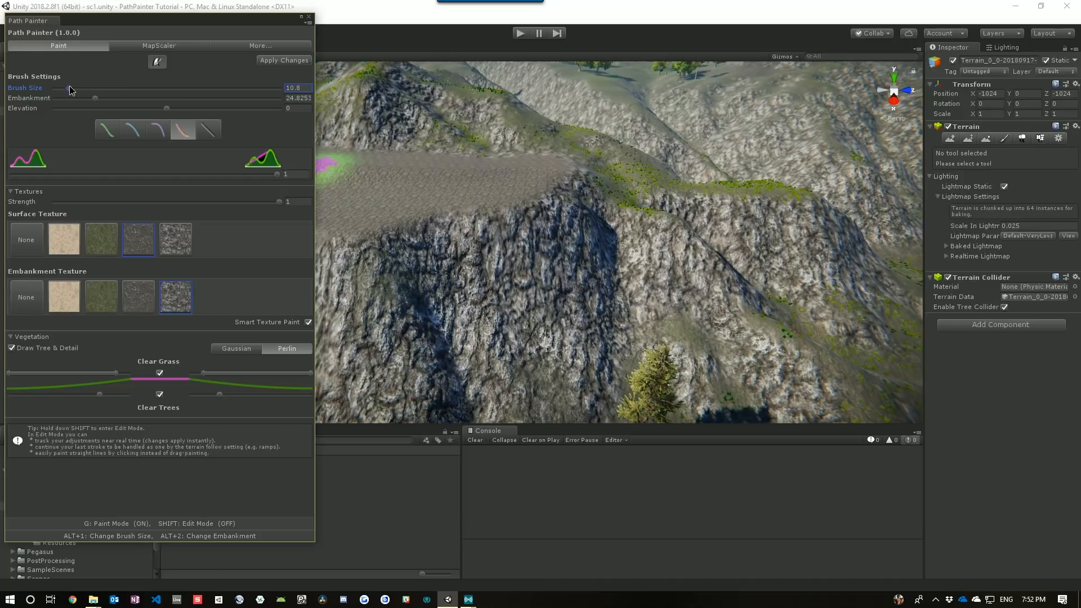
{"action": "left_click_drag", "start_coordinate": [68, 88], "coordinate": [61, 88]}
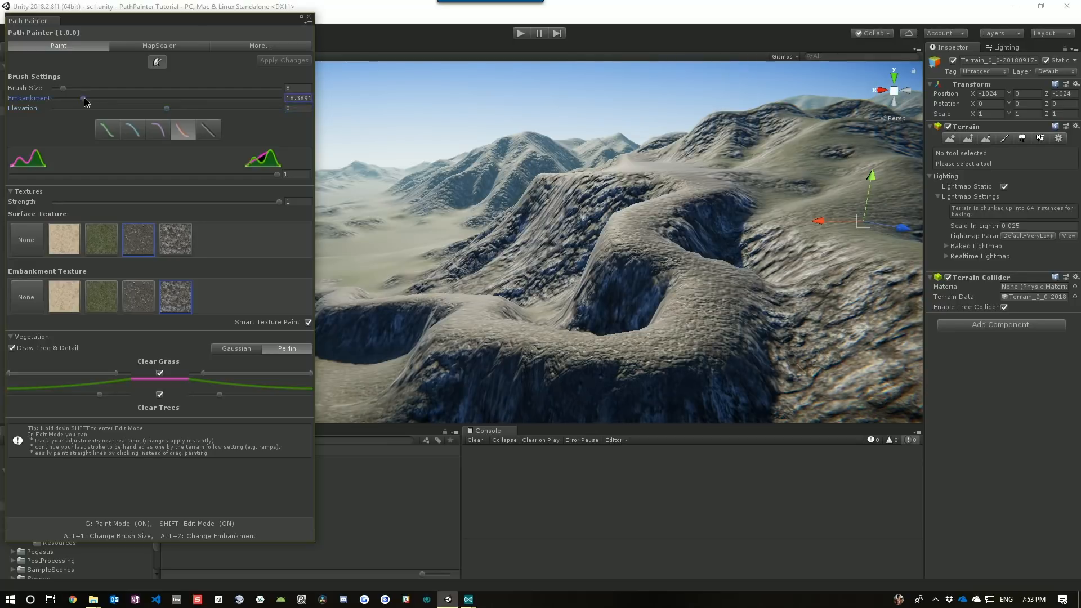
Step: Raise the winding path's Embankment from ~18 to about 30 for gentler sides
{"action": "left_click_drag", "start_coordinate": [81, 101], "coordinate": [87, 101]}
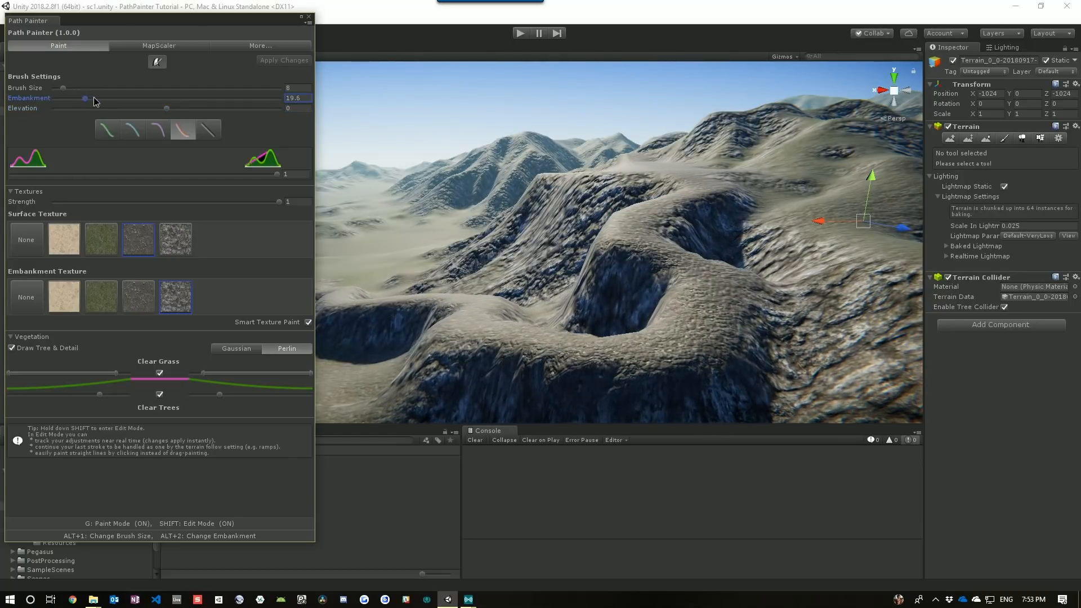
{"action": "left_click_drag", "start_coordinate": [85, 98], "coordinate": [104, 98]}
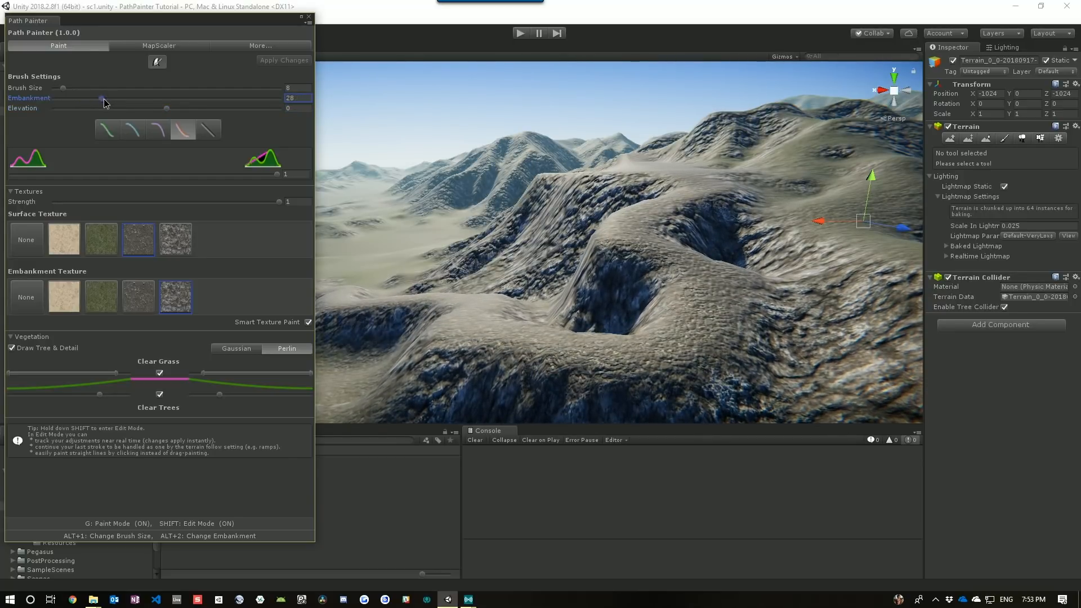
{"action": "left_click_drag", "start_coordinate": [102, 98], "coordinate": [106, 98]}
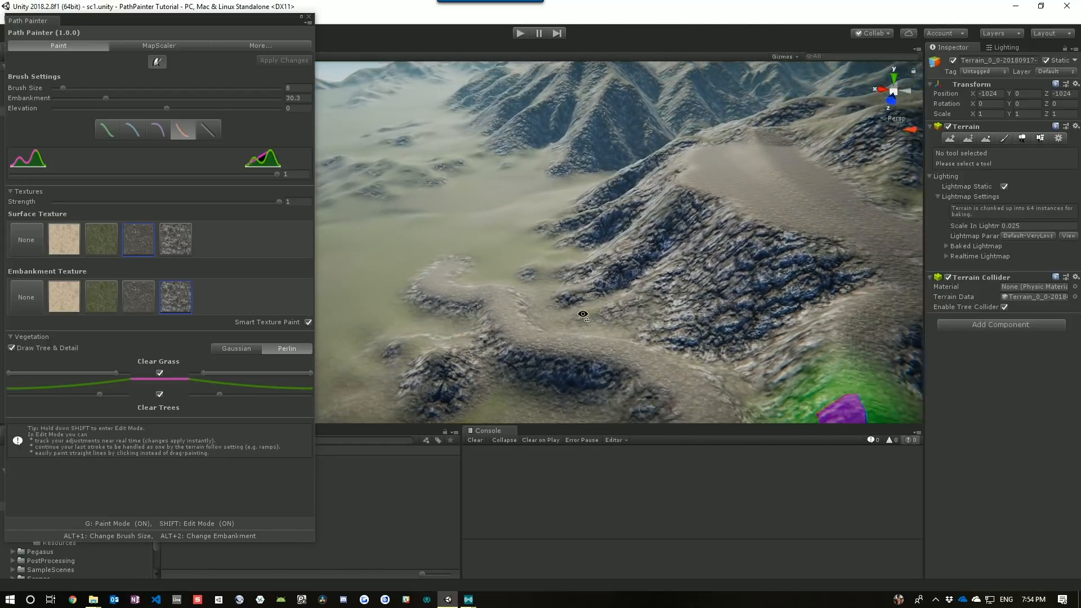
Step: Paint a new winding path stroke across the grassy valley hills
{"action": "left_click_drag", "start_coordinate": [583, 314], "coordinate": [714, 331]}
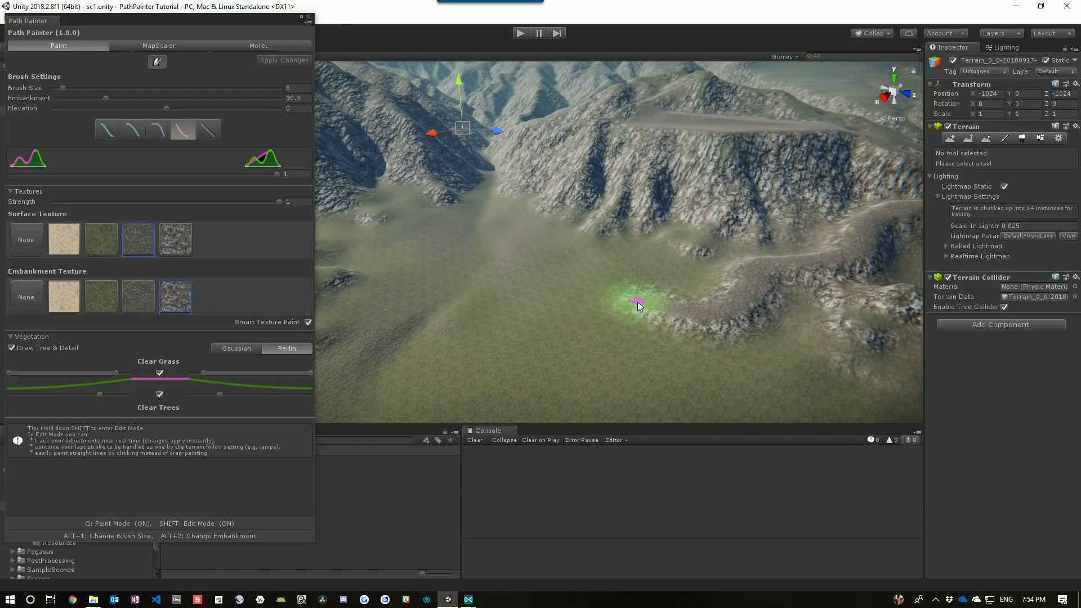
{"action": "left_click_drag", "start_coordinate": [634, 303], "coordinate": [559, 300]}
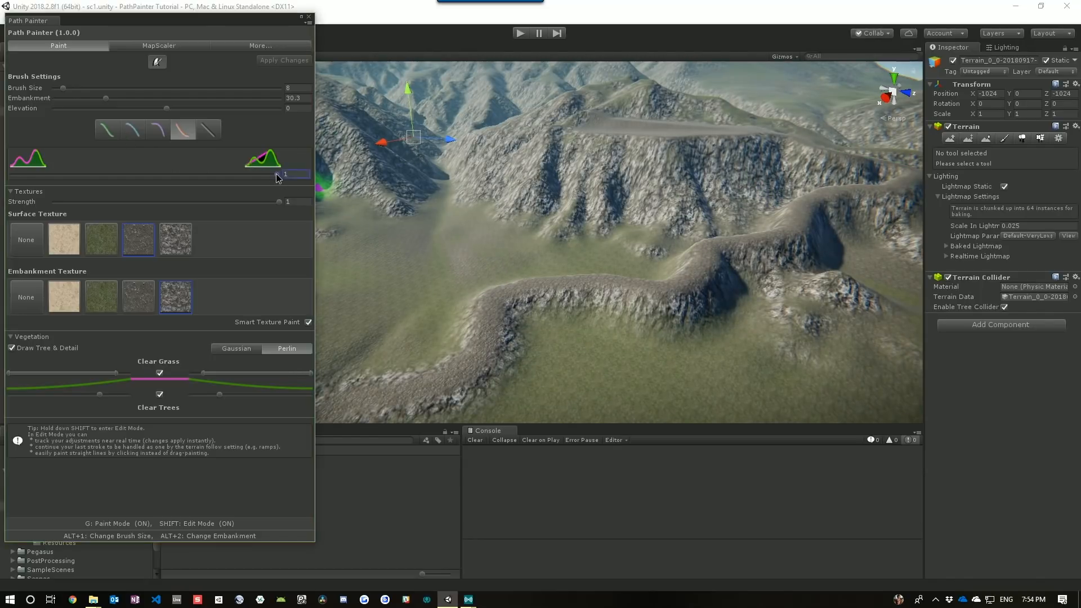
Step: Lower the curve blend to about 0.54 and trim the Embankment to about 27
{"action": "left_click_drag", "start_coordinate": [285, 173], "coordinate": [176, 174]}
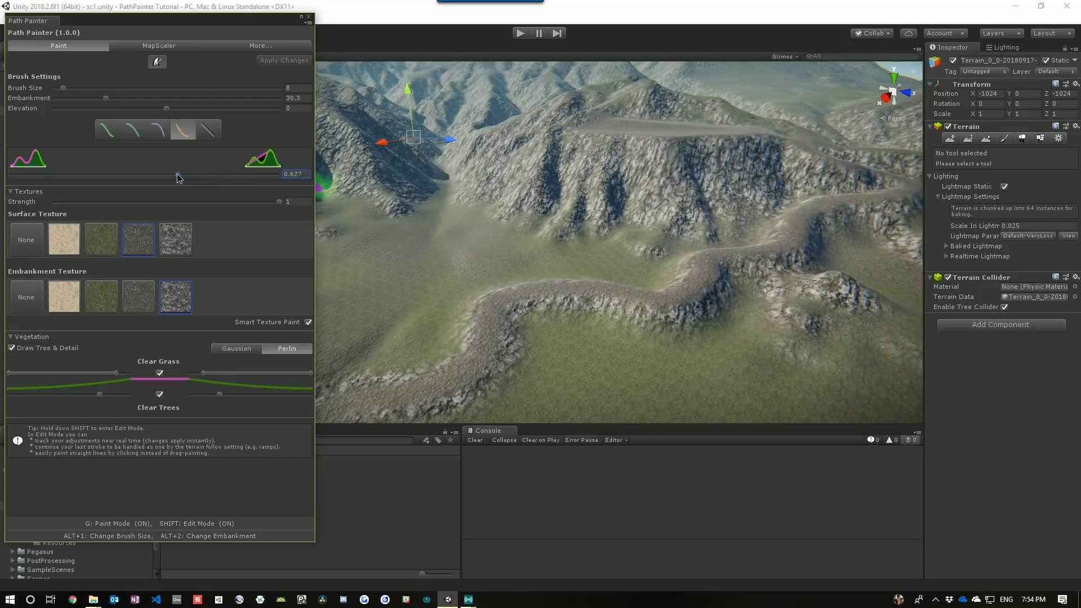
{"action": "left_click_drag", "start_coordinate": [178, 178], "coordinate": [155, 175]}
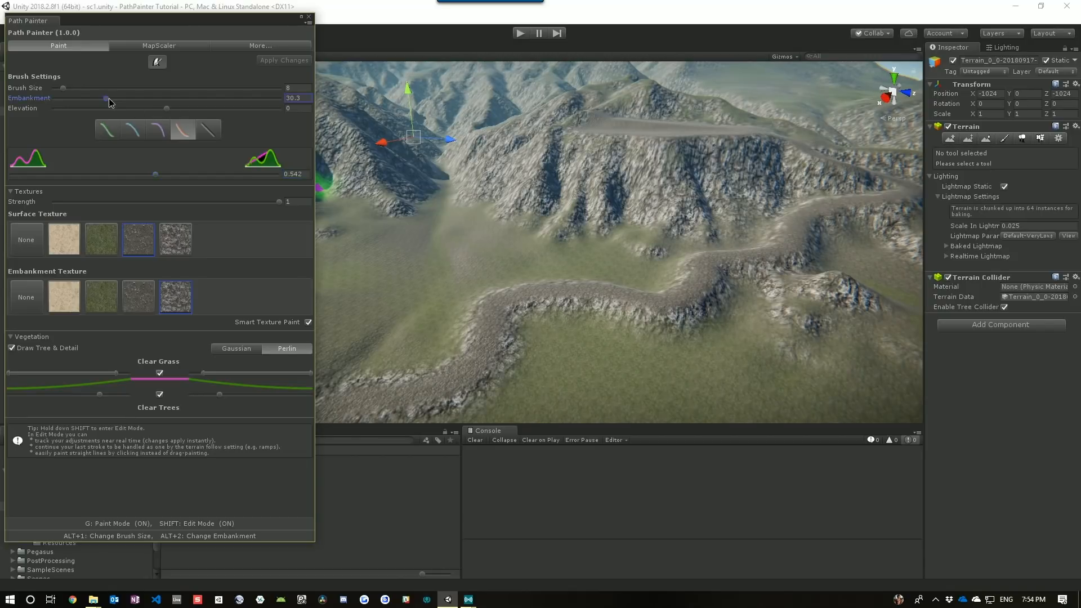
{"action": "left_click_drag", "start_coordinate": [107, 98], "coordinate": [94, 98]}
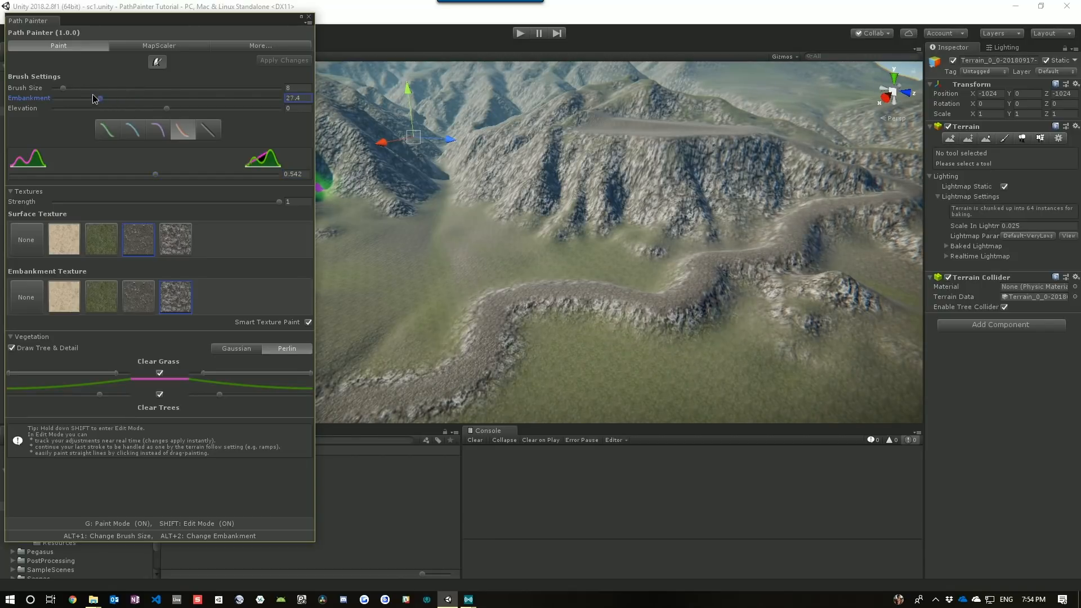
{"action": "left_click_drag", "start_coordinate": [93, 98], "coordinate": [103, 98]}
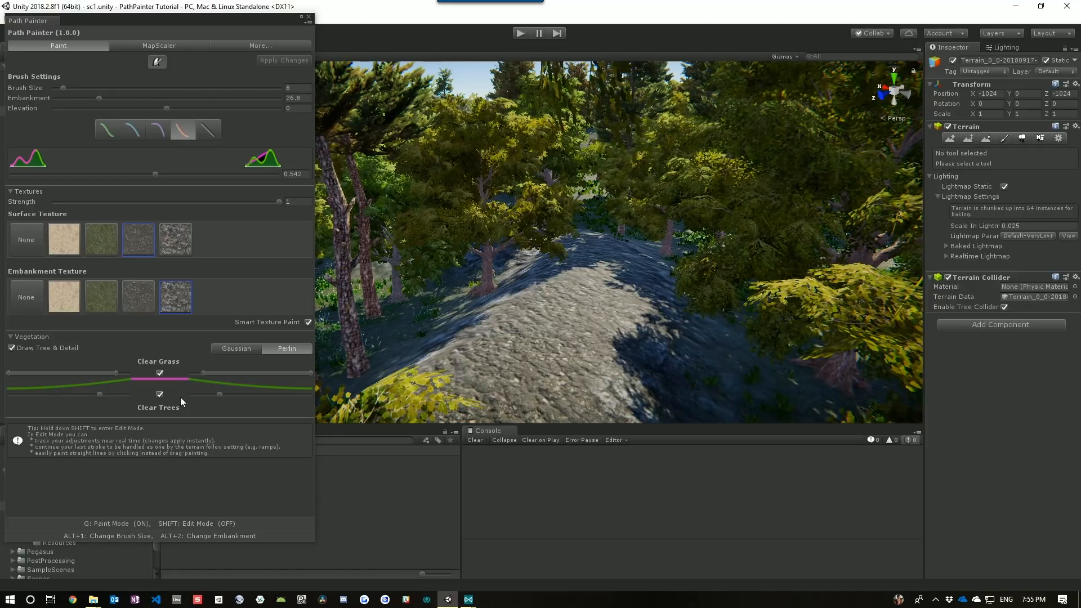
{"action": "mouse_move", "coordinate": [220, 399]}
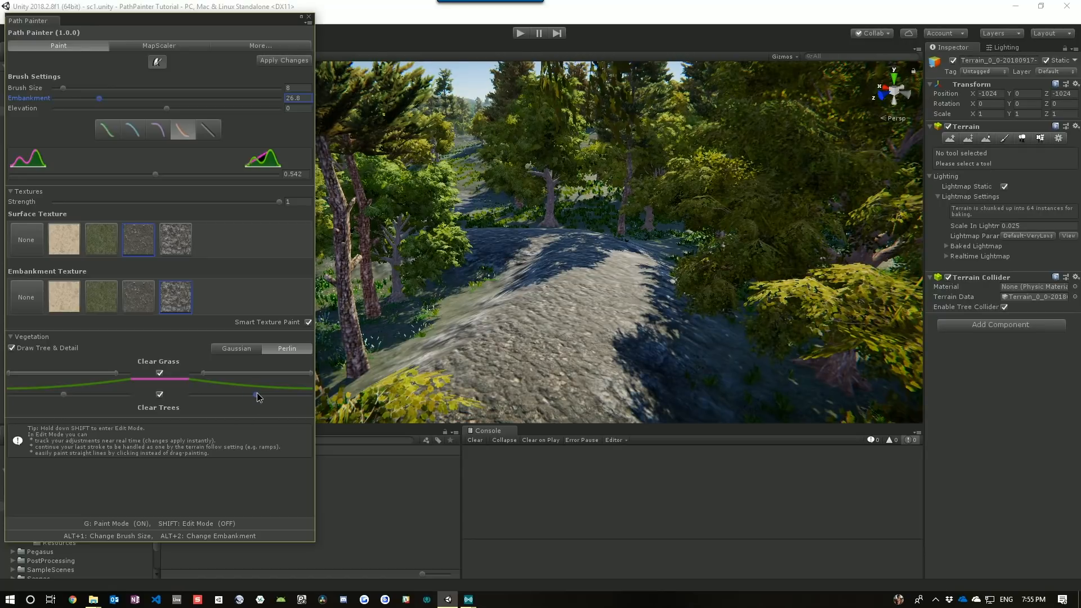
{"action": "mouse_move", "coordinate": [284, 60]}
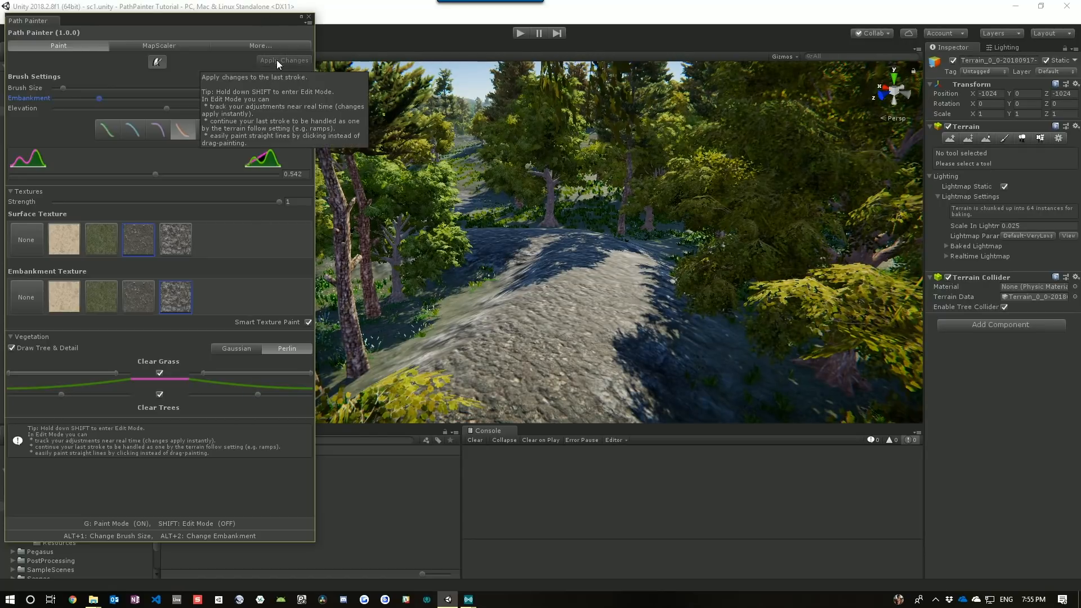
Step: Apply the widened tree and grass clearing changes to the last forest-path stroke
{"action": "left_click", "coordinate": [500, 311]}
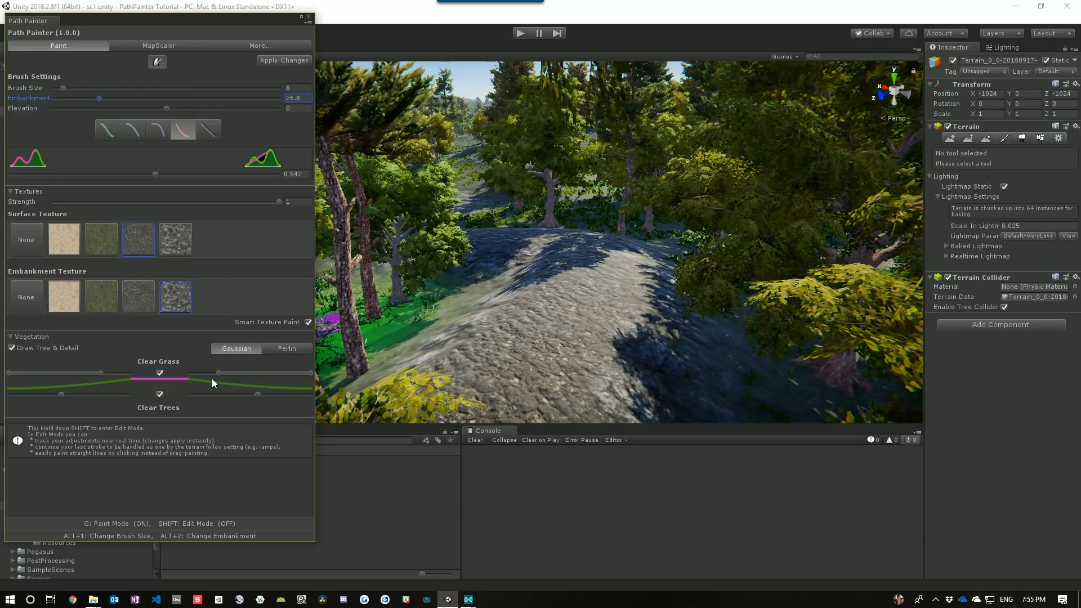
{"action": "mouse_move", "coordinate": [283, 60]}
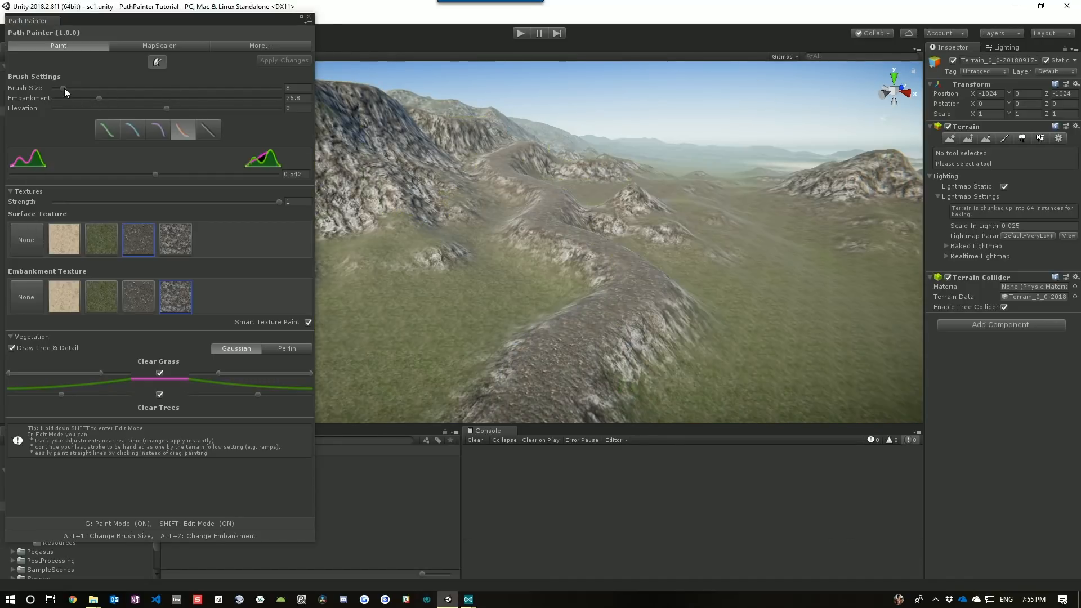
Step: Adjust the Path Painter brush size over the grassland for the next path
{"action": "left_click_drag", "start_coordinate": [64, 88], "coordinate": [72, 87]}
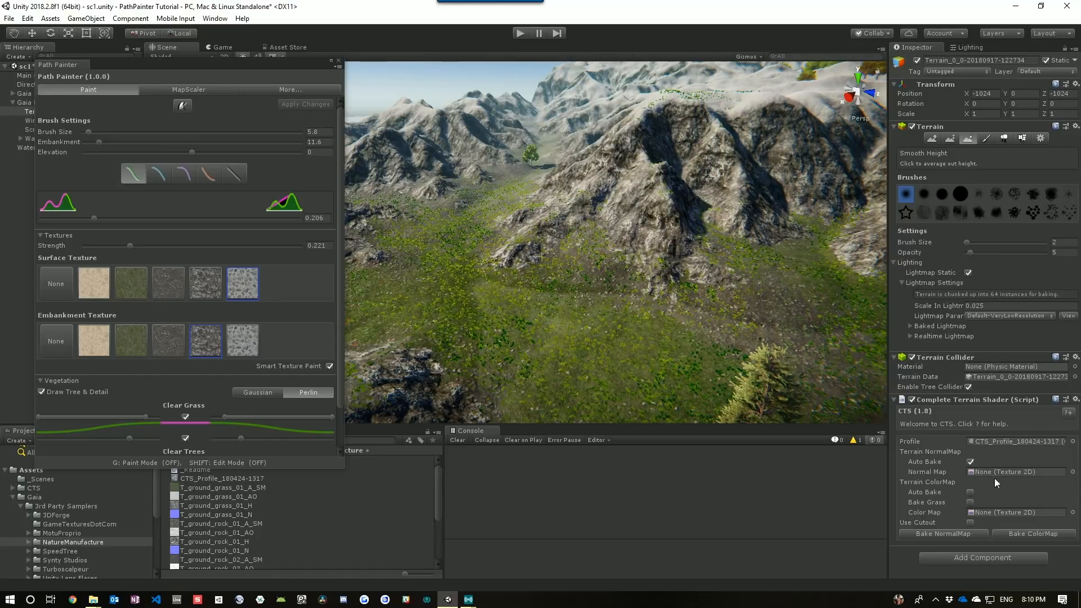
{"action": "mouse_move", "coordinate": [987, 448]}
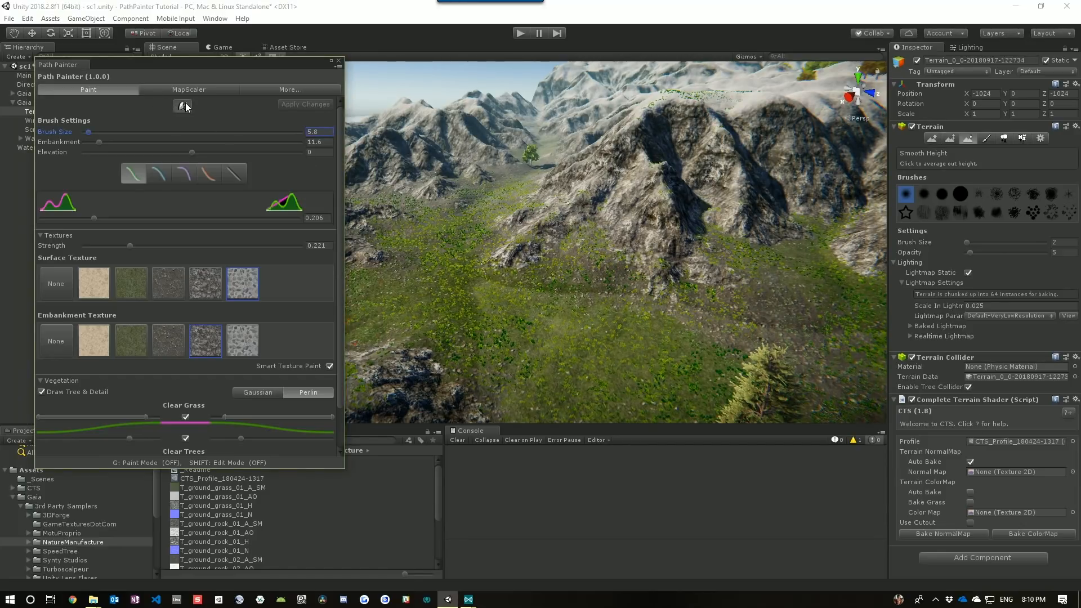
Step: Enable paint mode, enlarge the brush and paint the cobblestone path across the valley floor
{"action": "left_click", "coordinate": [182, 105]}
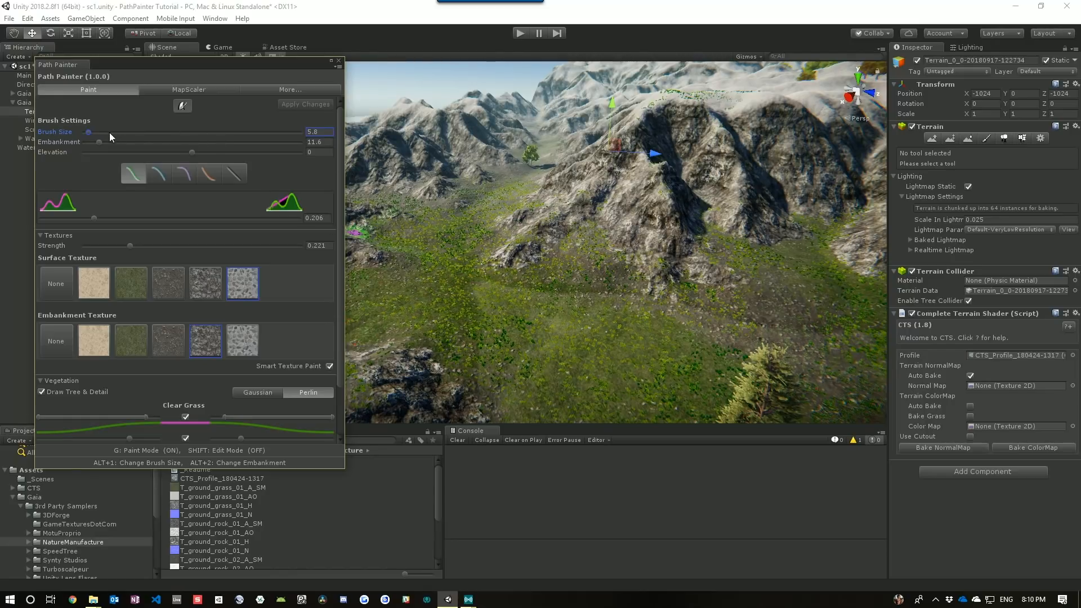
{"action": "left_click_drag", "start_coordinate": [87, 131], "coordinate": [91, 132]}
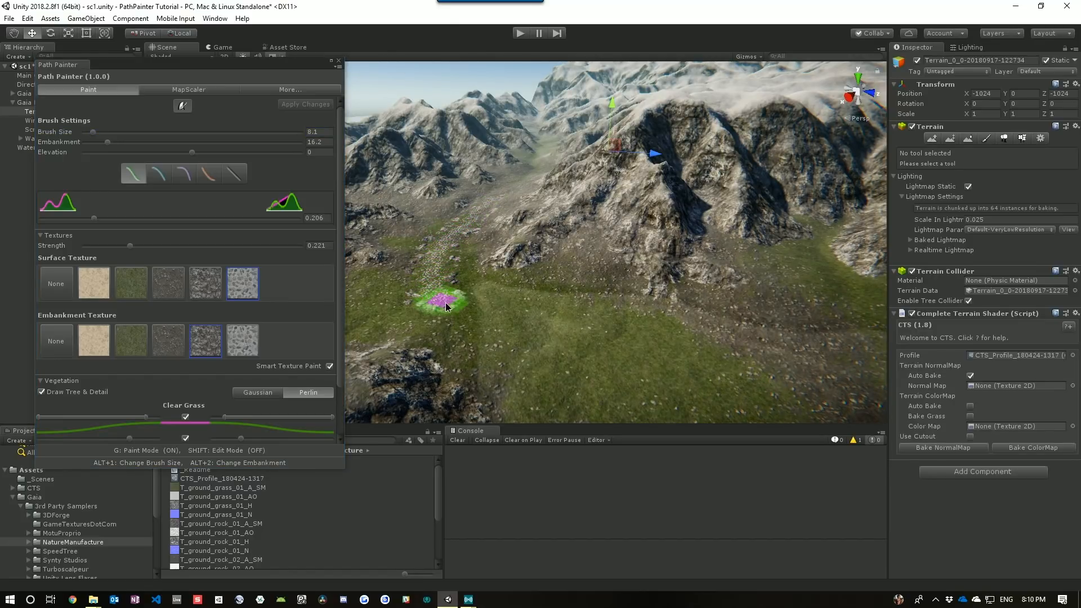
{"action": "left_click_drag", "start_coordinate": [444, 306], "coordinate": [555, 376]}
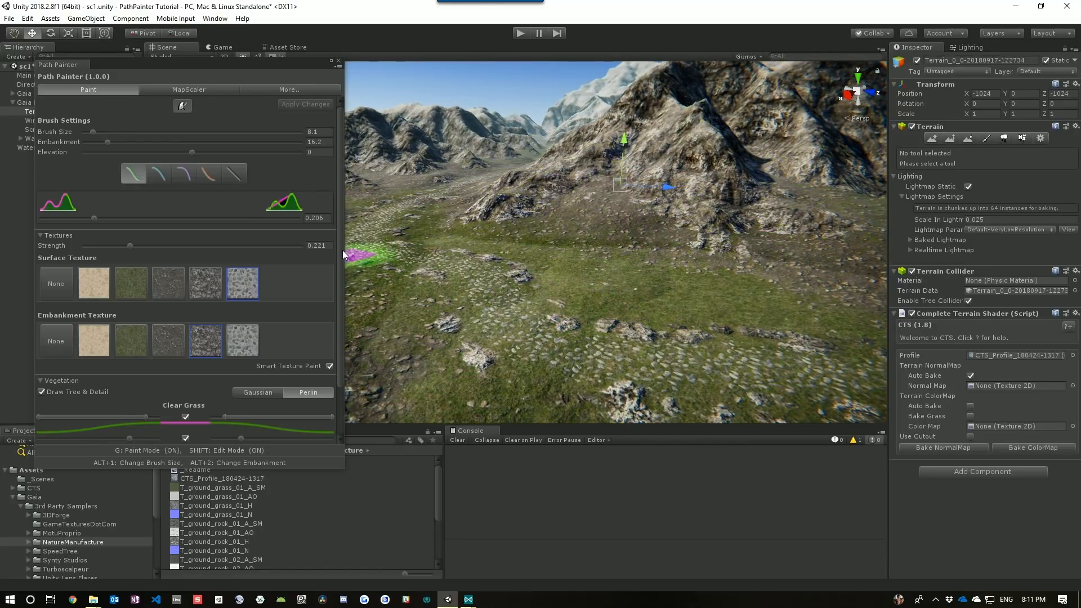
Step: Narrow the path embankment slightly and raise the curve edge blend to about 0.8
{"action": "left_click_drag", "start_coordinate": [107, 142], "coordinate": [101, 141]}
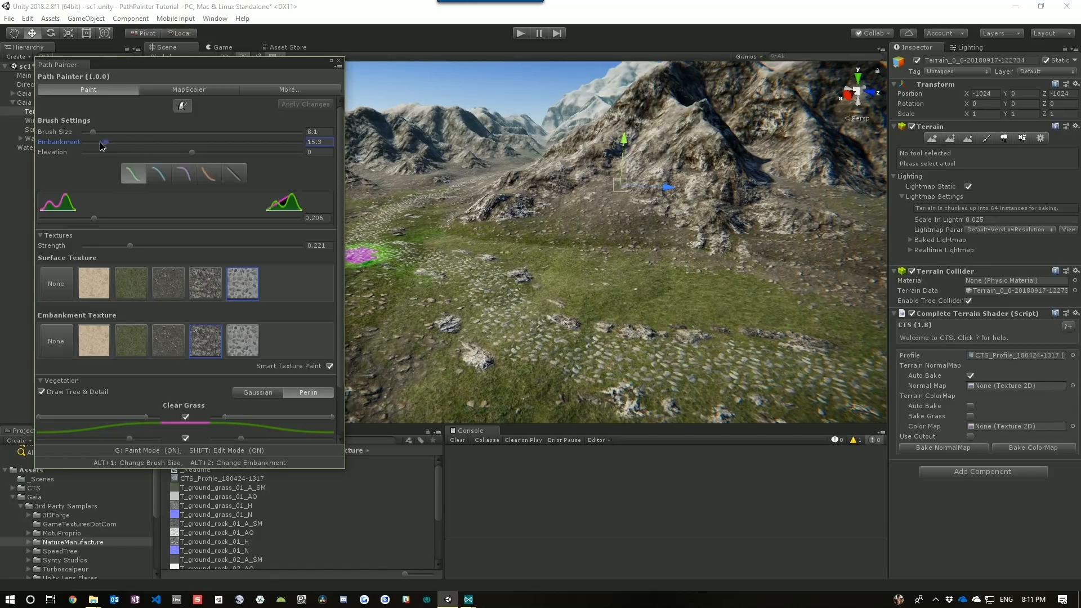
{"action": "left_click_drag", "start_coordinate": [101, 142], "coordinate": [129, 142]}
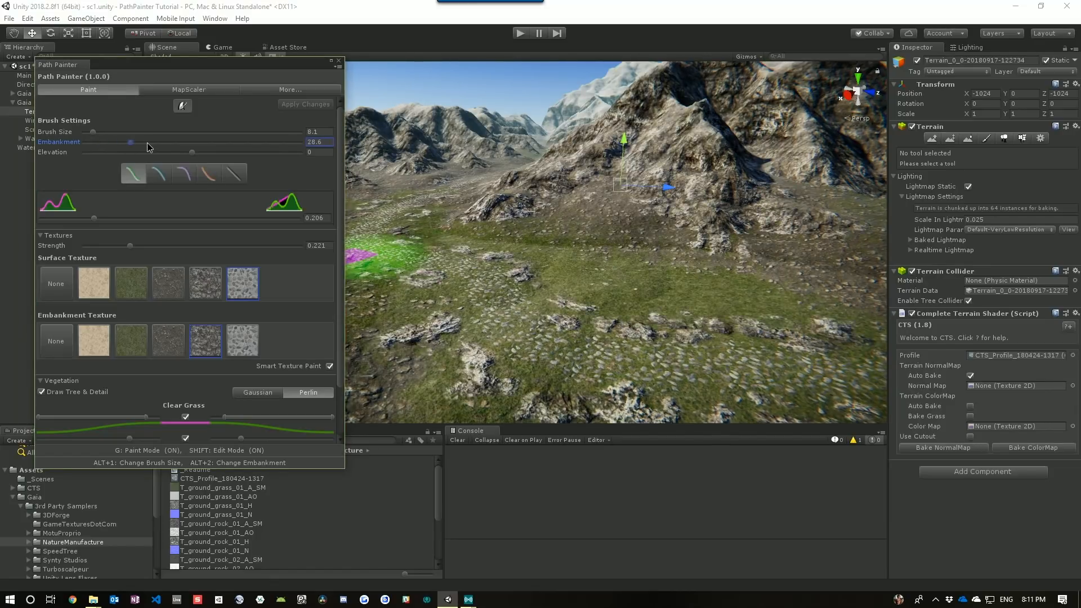
{"action": "left_click_drag", "start_coordinate": [130, 142], "coordinate": [87, 142]}
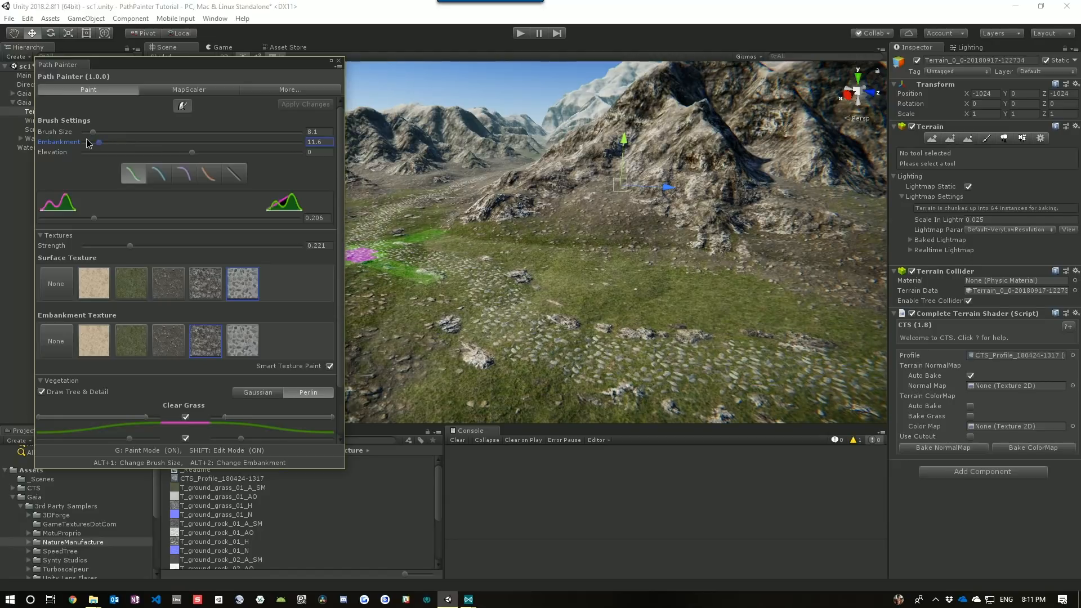
{"action": "mouse_move", "coordinate": [99, 219]}
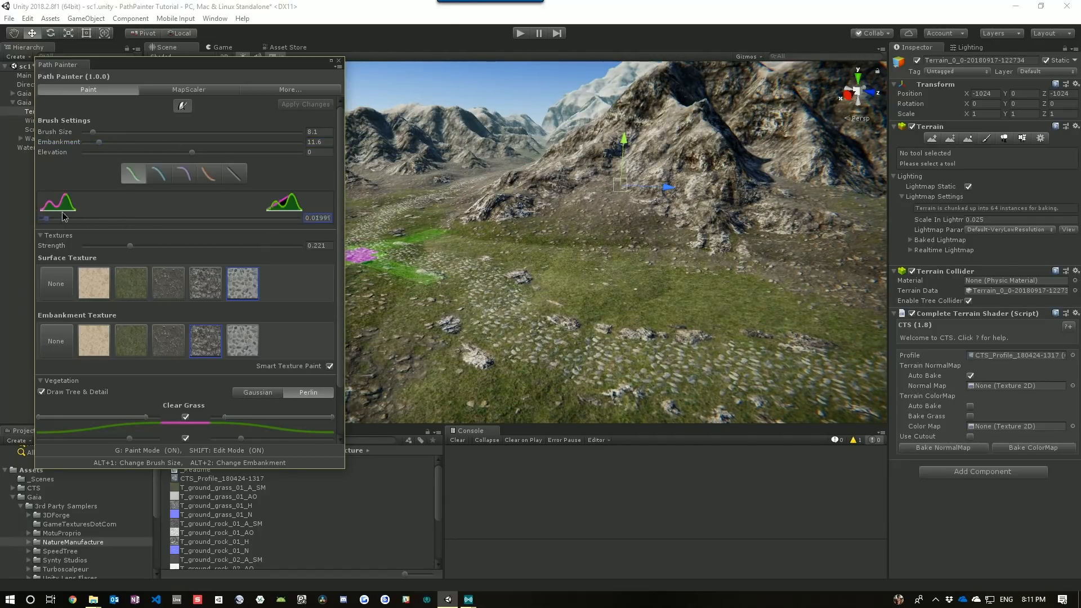
{"action": "left_click_drag", "start_coordinate": [48, 217], "coordinate": [241, 217]}
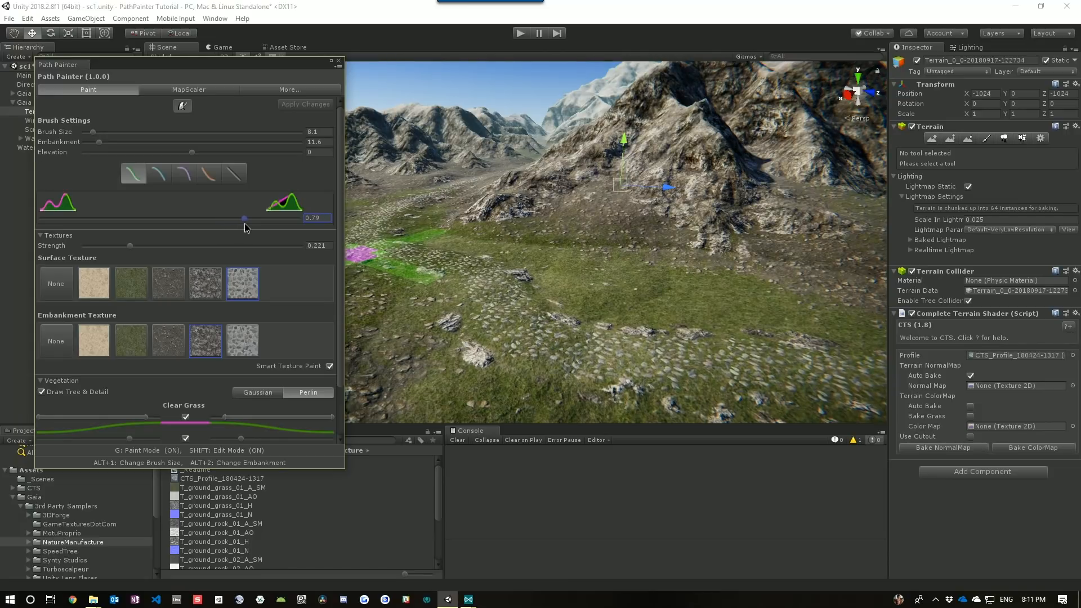
{"action": "left_click_drag", "start_coordinate": [239, 217], "coordinate": [248, 217]}
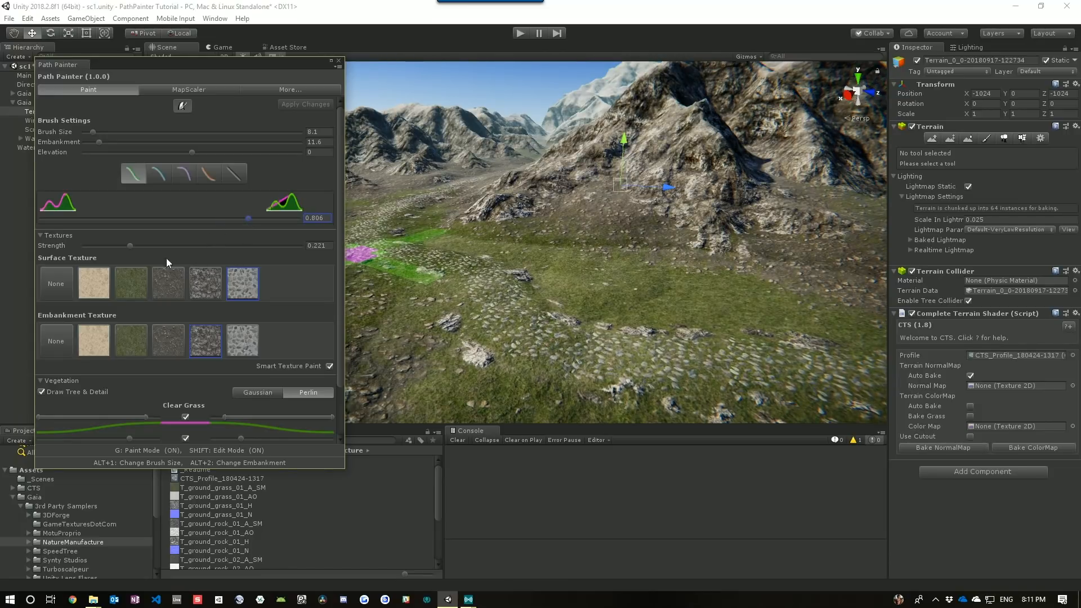
Step: Settle the path texture strength at around 0.2 for a weaker cobblestone overlay
{"action": "left_click_drag", "start_coordinate": [130, 246], "coordinate": [104, 245]}
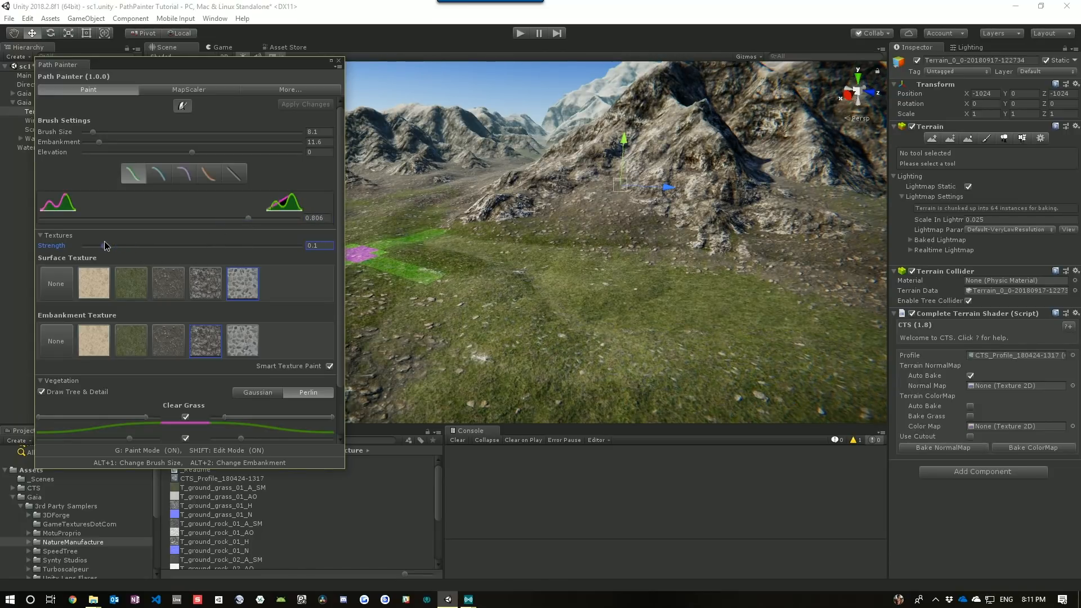
{"action": "left_click_drag", "start_coordinate": [104, 245], "coordinate": [140, 246]}
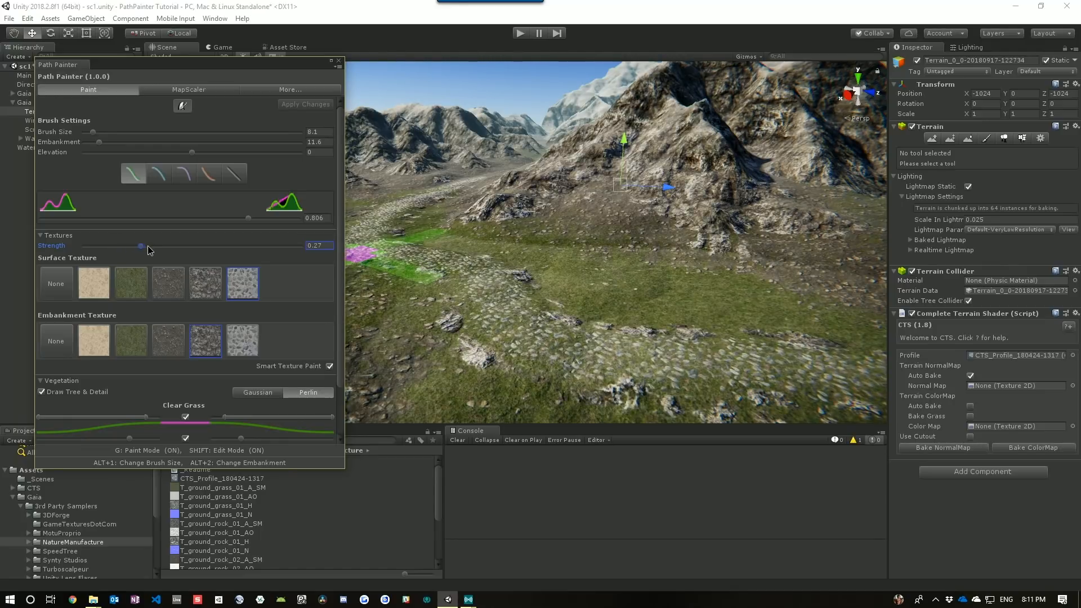
{"action": "left_click_drag", "start_coordinate": [140, 245], "coordinate": [142, 246]}
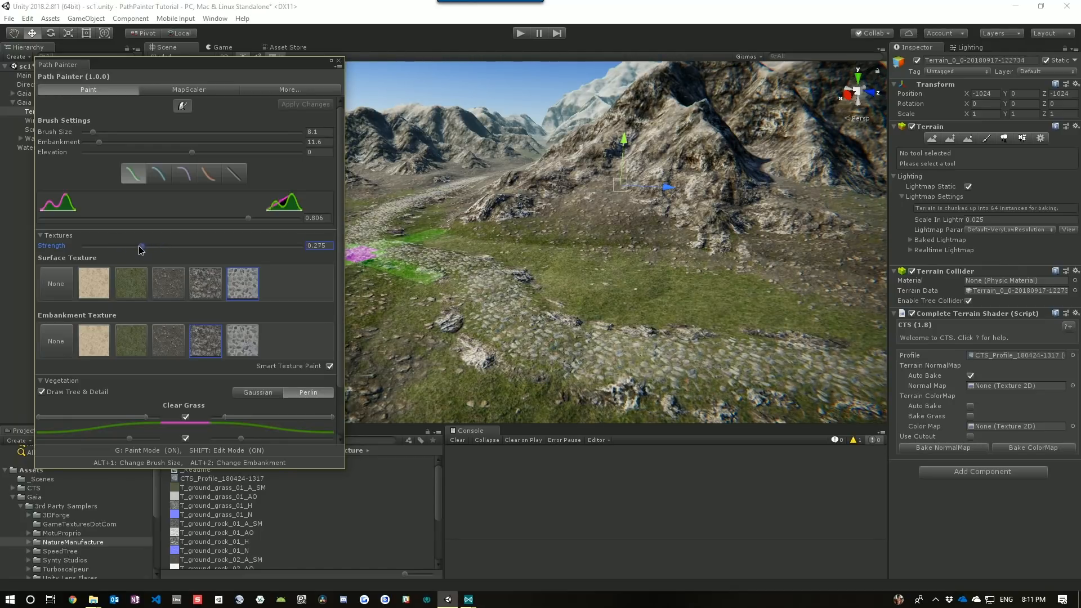
{"action": "left_click_drag", "start_coordinate": [137, 245], "coordinate": [131, 246]}
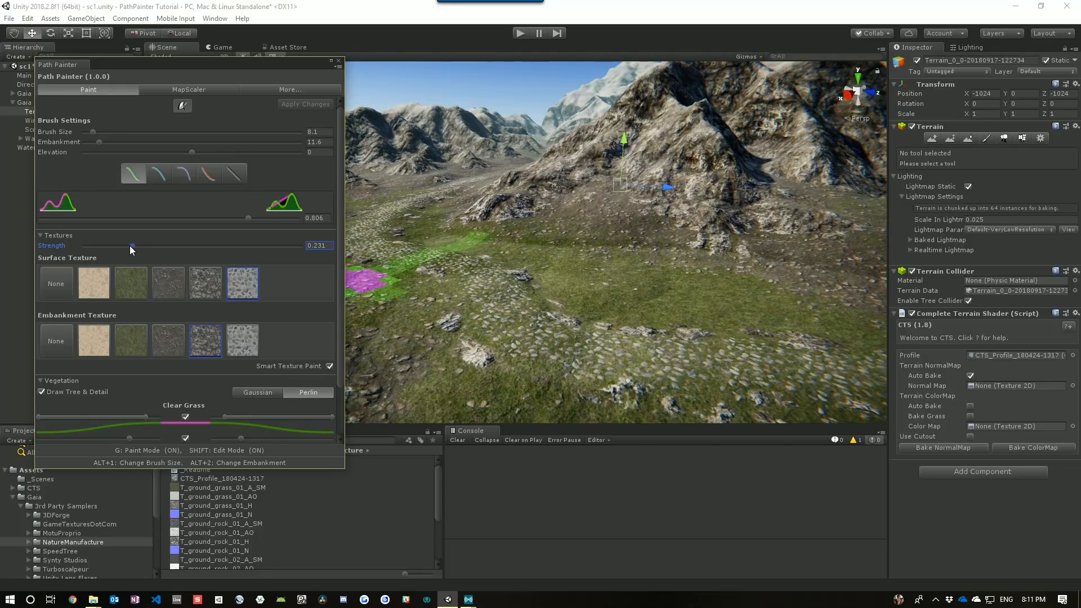
{"action": "left_click_drag", "start_coordinate": [130, 244], "coordinate": [134, 246]}
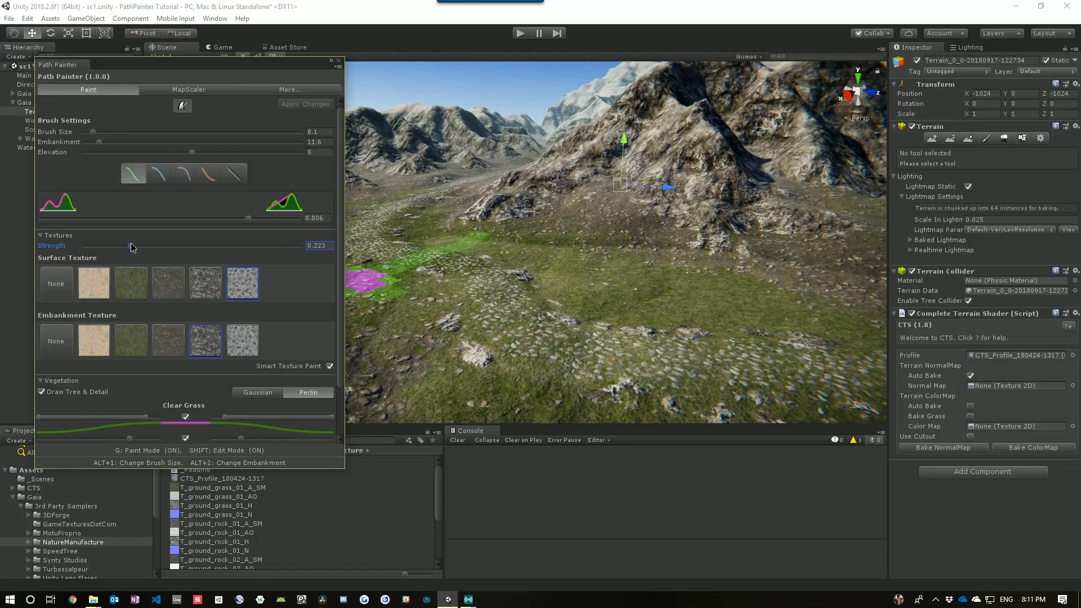
{"action": "left_click_drag", "start_coordinate": [141, 246], "coordinate": [127, 245]}
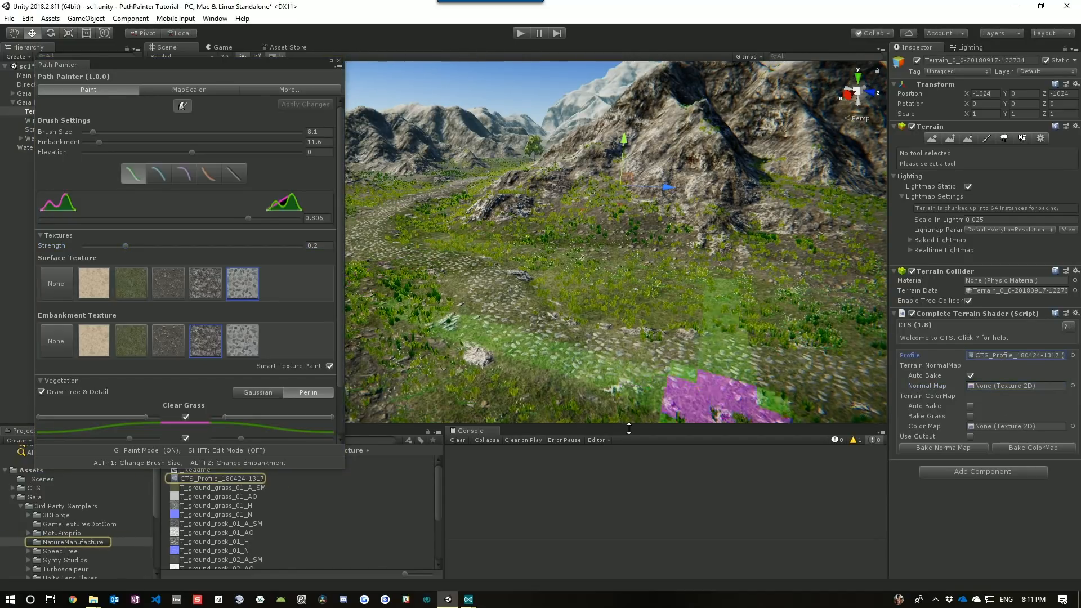
{"action": "left_click", "coordinate": [222, 478]}
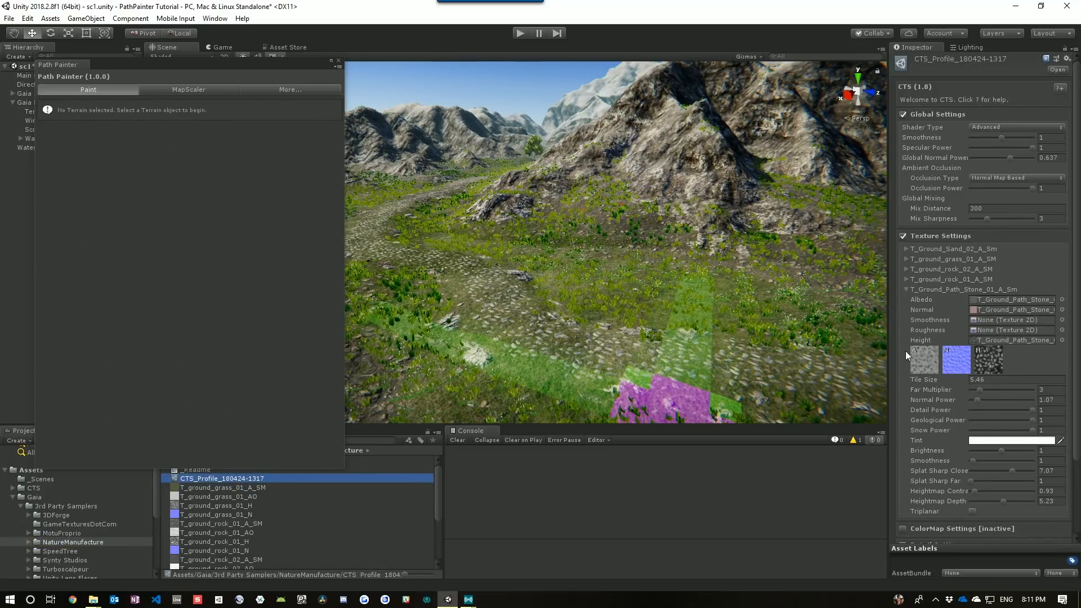
{"action": "scroll", "scroll_direction": "down", "scroll_amount": 3}
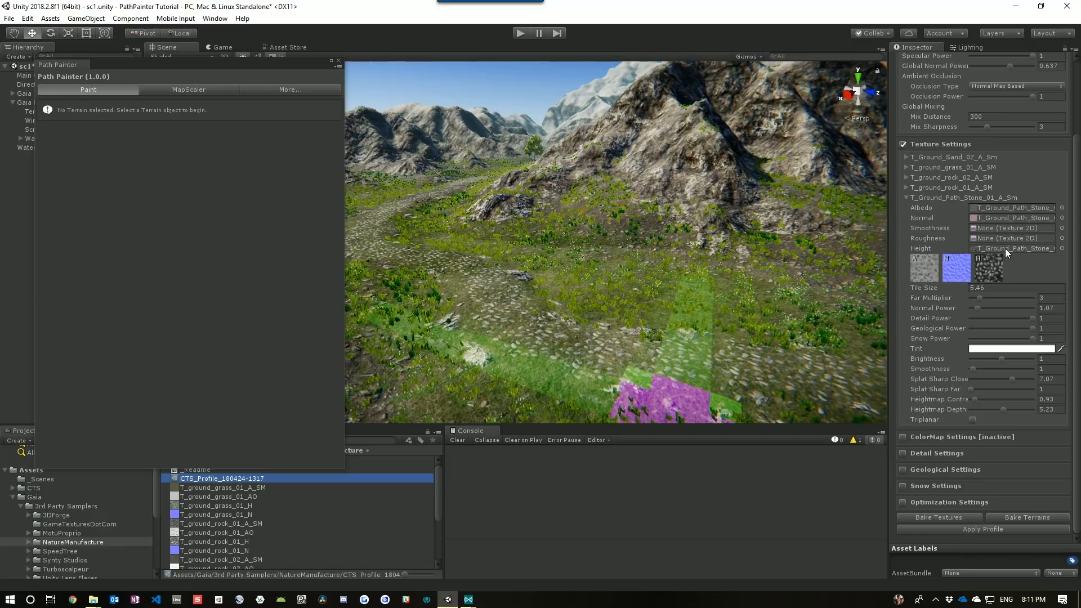
{"action": "mouse_move", "coordinate": [823, 226]}
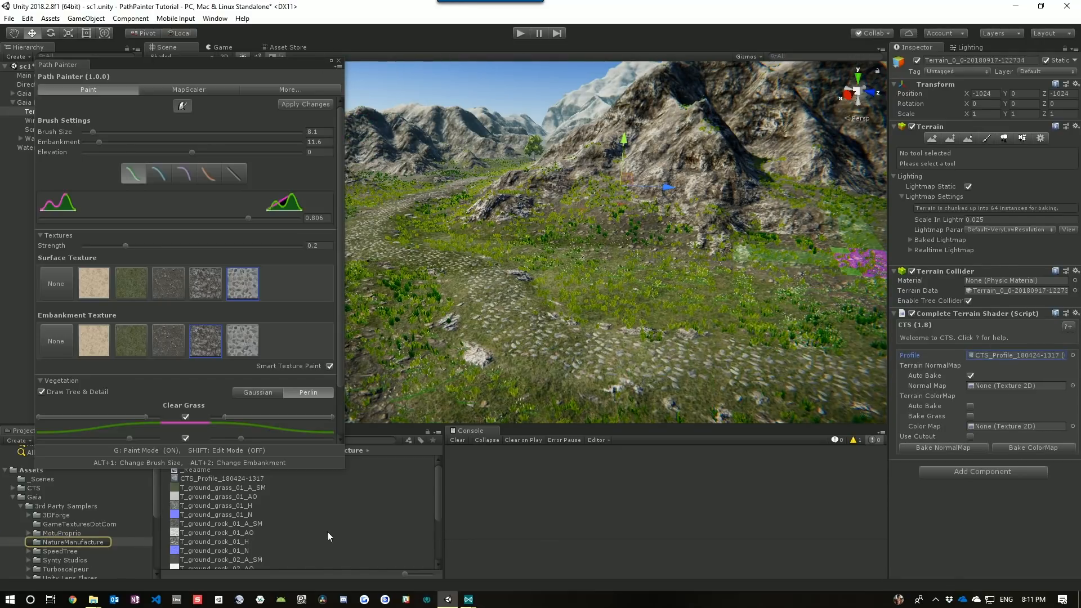
{"action": "left_click", "coordinate": [220, 477]}
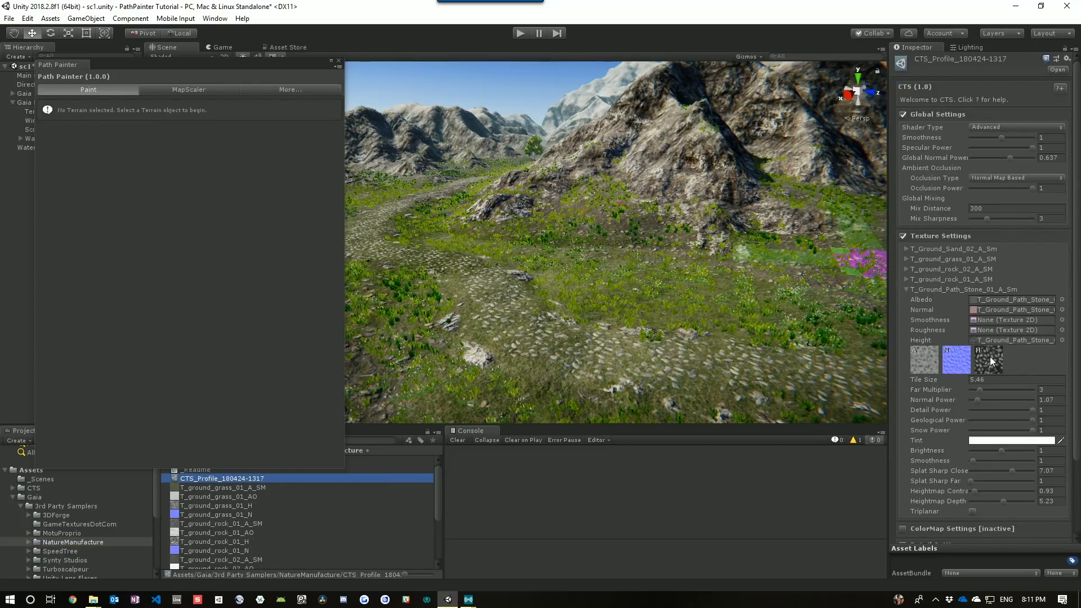
{"action": "mouse_move", "coordinate": [978, 410]}
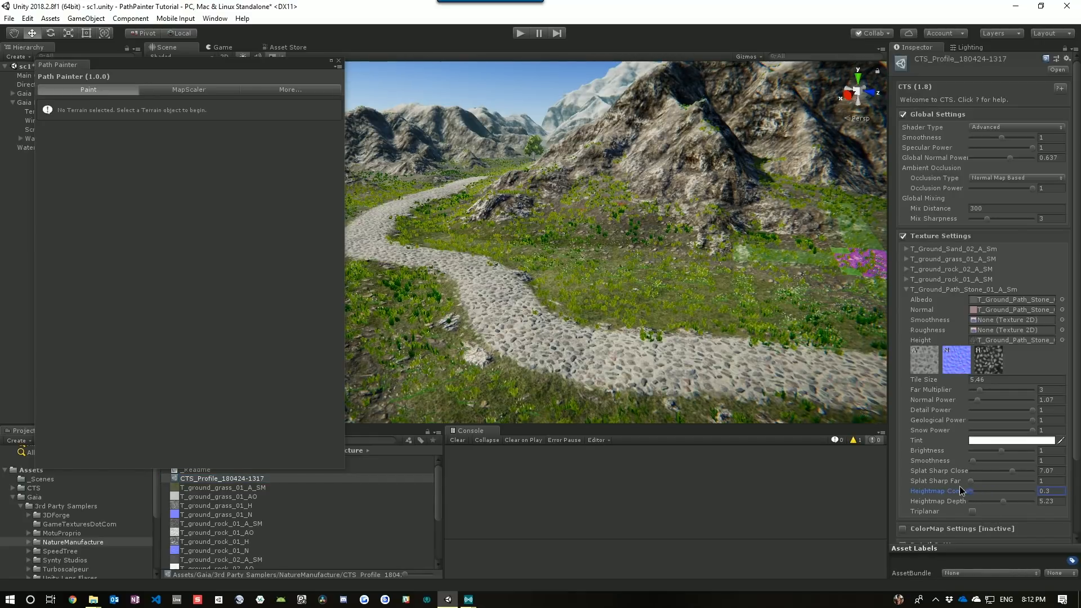
{"action": "left_click_drag", "start_coordinate": [971, 490], "coordinate": [1041, 491]}
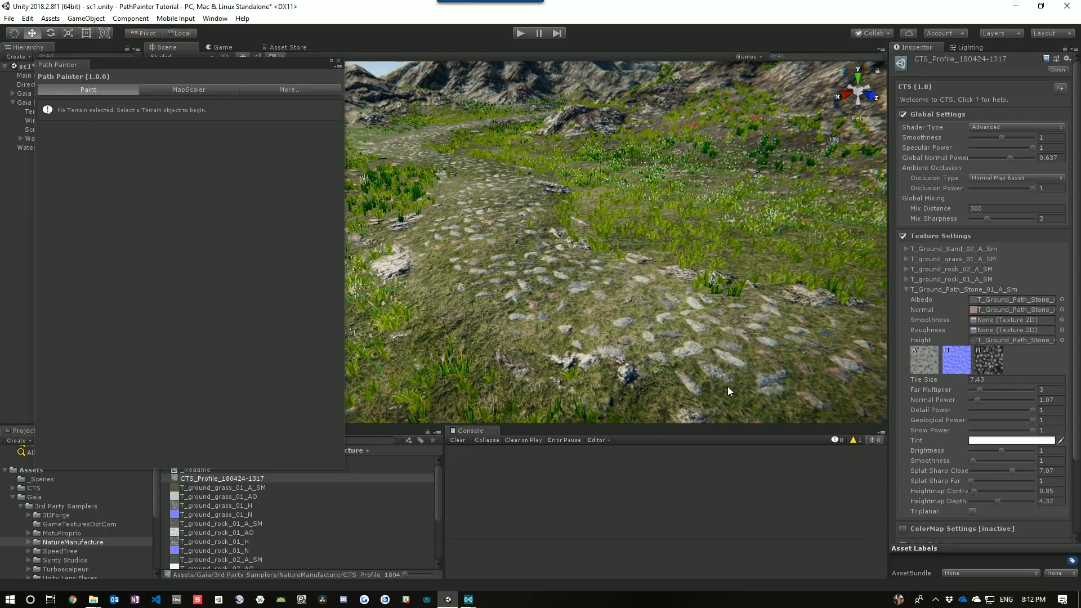
{"action": "mouse_move", "coordinate": [679, 294]}
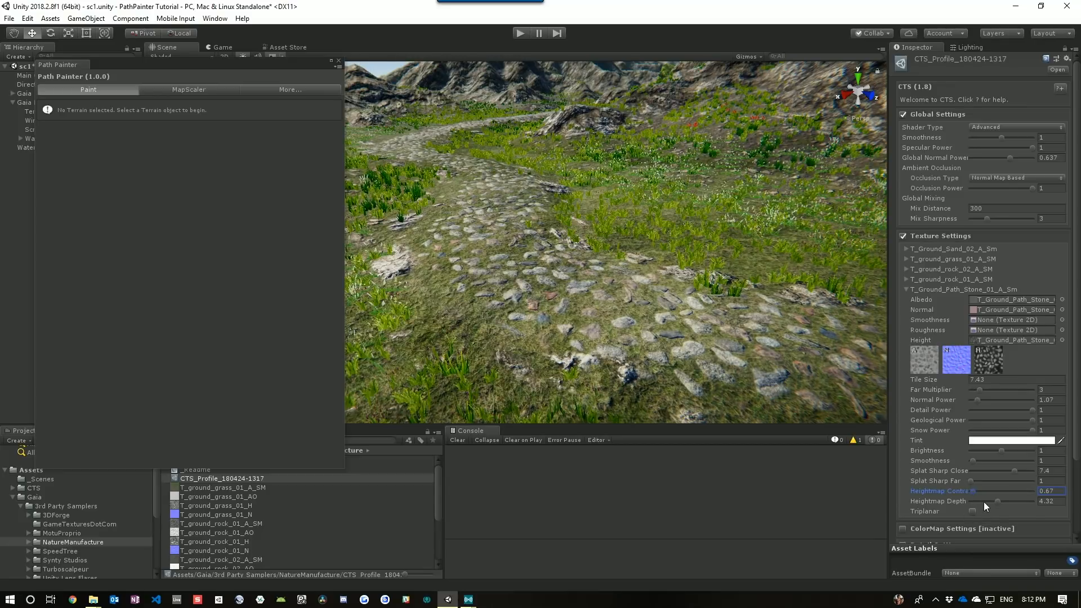
{"action": "left_click_drag", "start_coordinate": [999, 501], "coordinate": [1017, 501]}
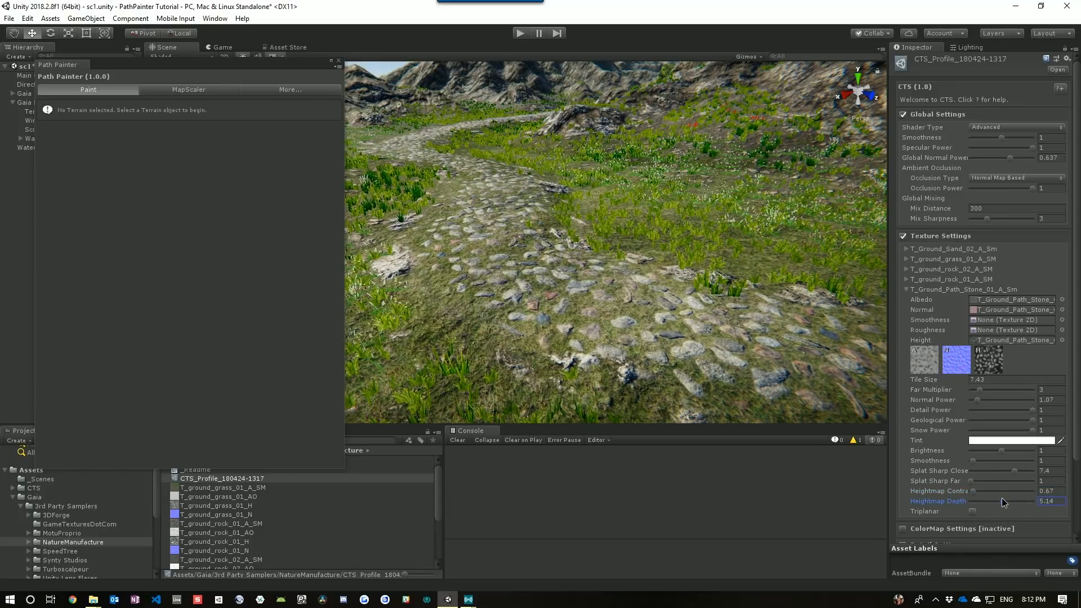